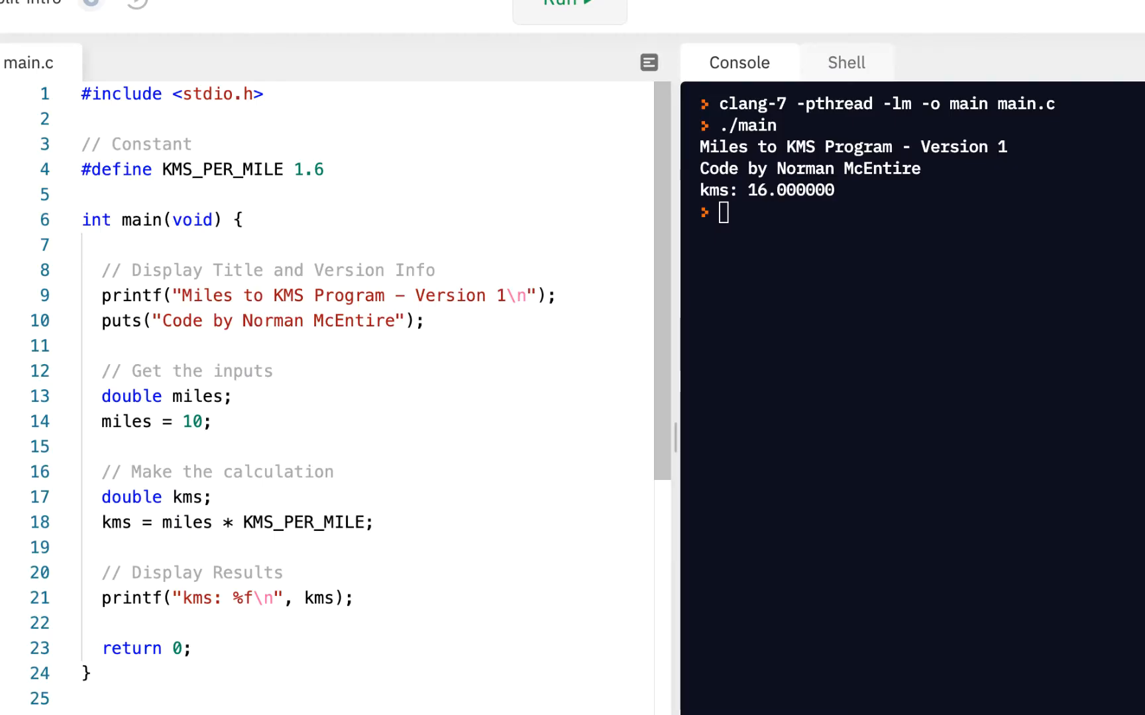
mouse_move(236, 241)
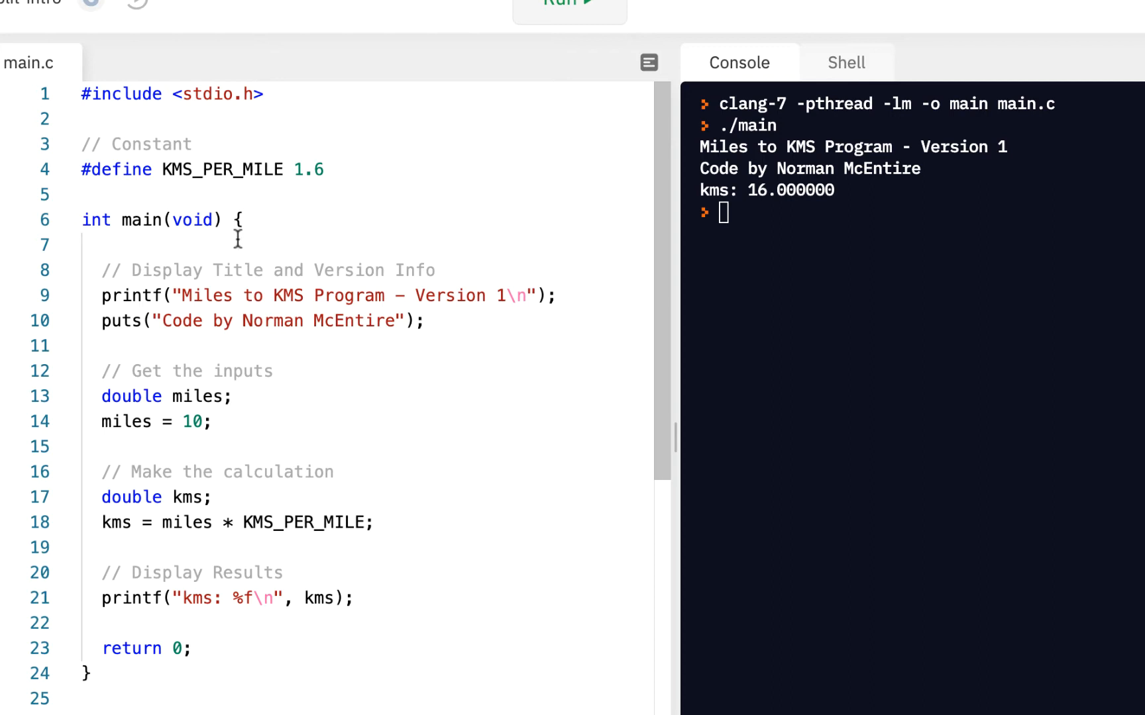
mouse_move(153, 162)
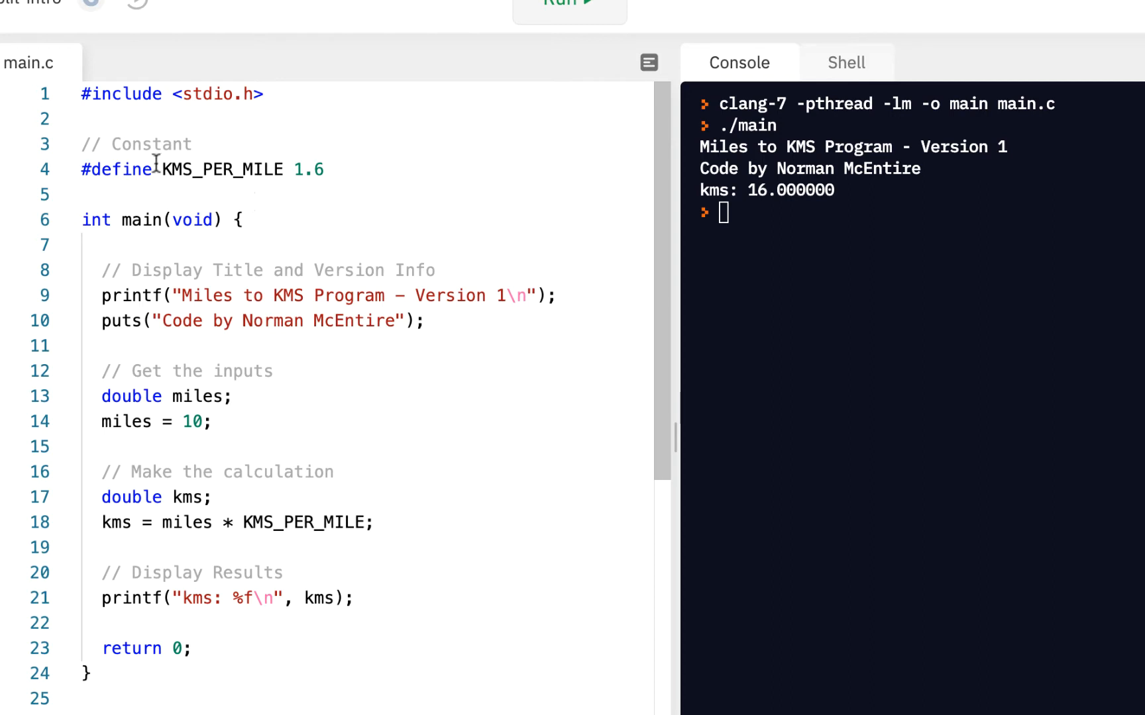
mouse_move(33, 181)
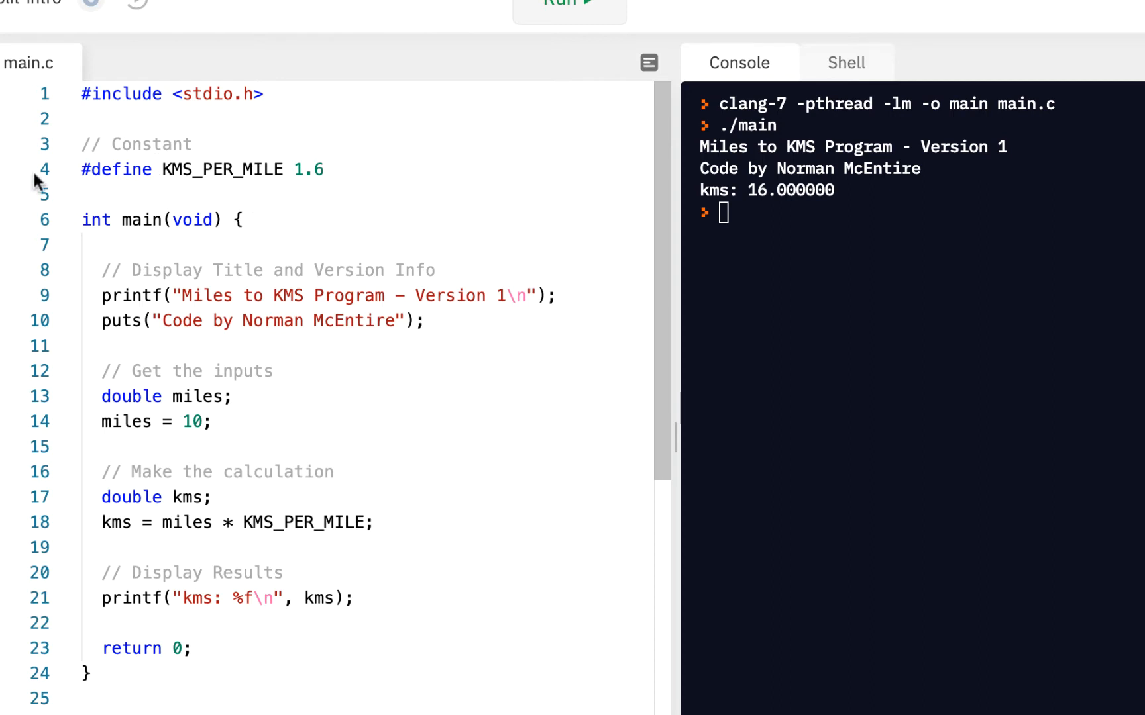
mouse_move(160, 143)
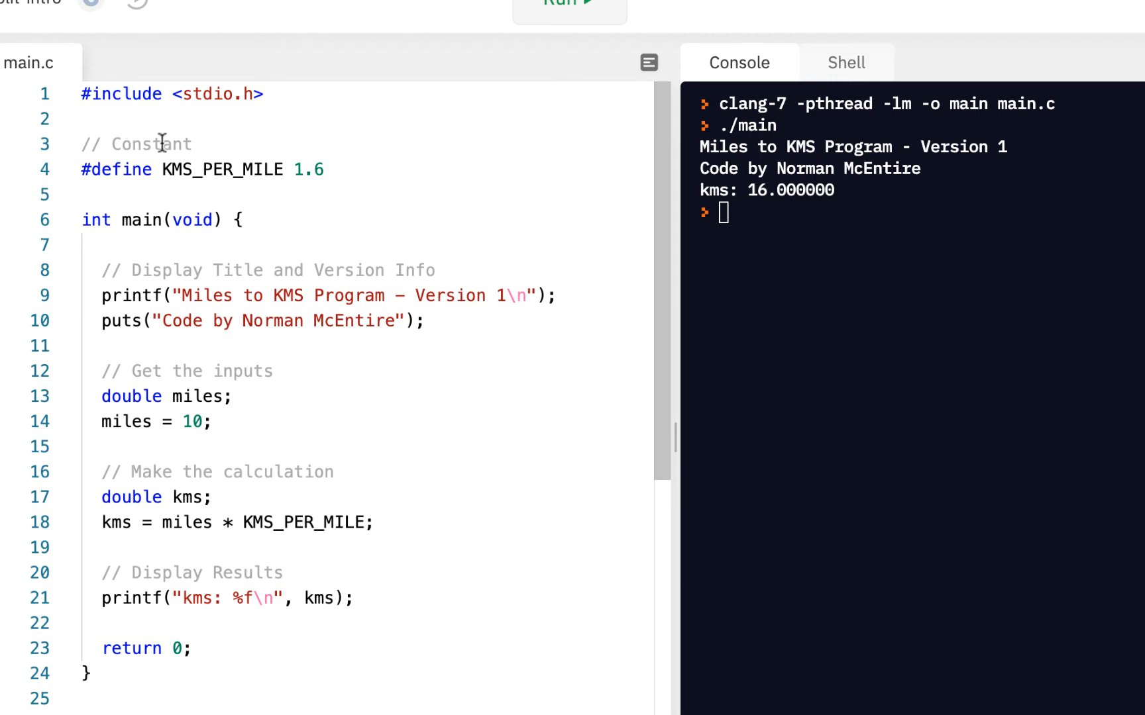
mouse_move(83, 169)
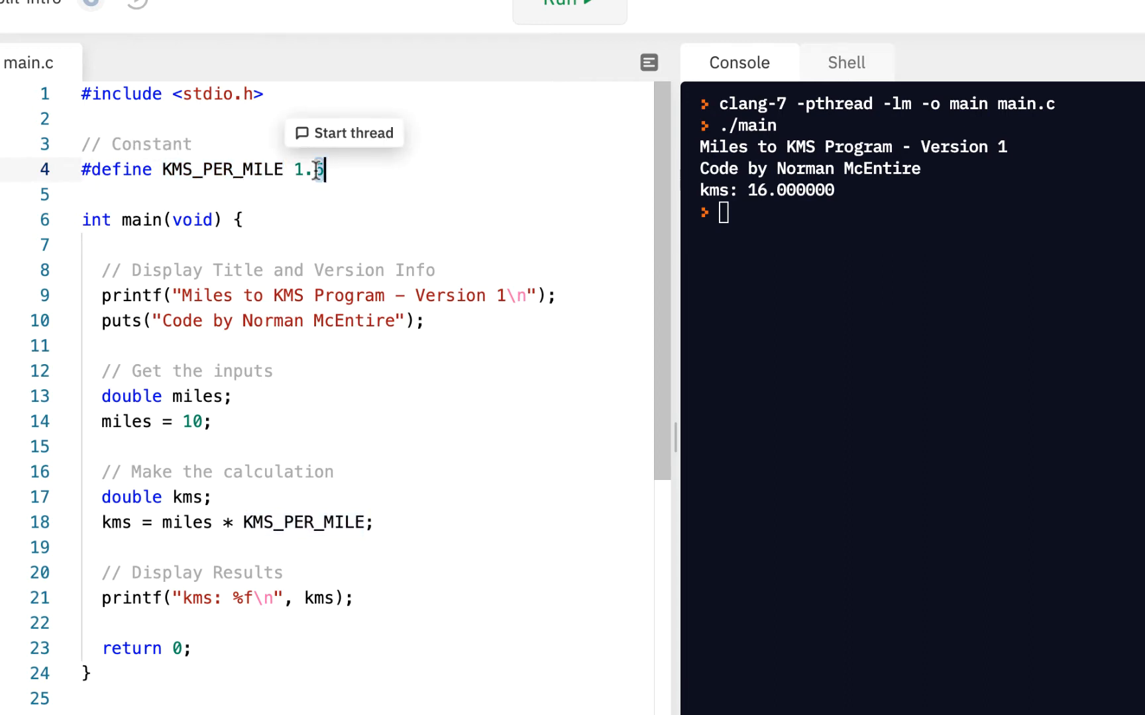
Step: Select the KMS_PER_MILE constant name to see where it is used, then deselect it
double_click(222, 169)
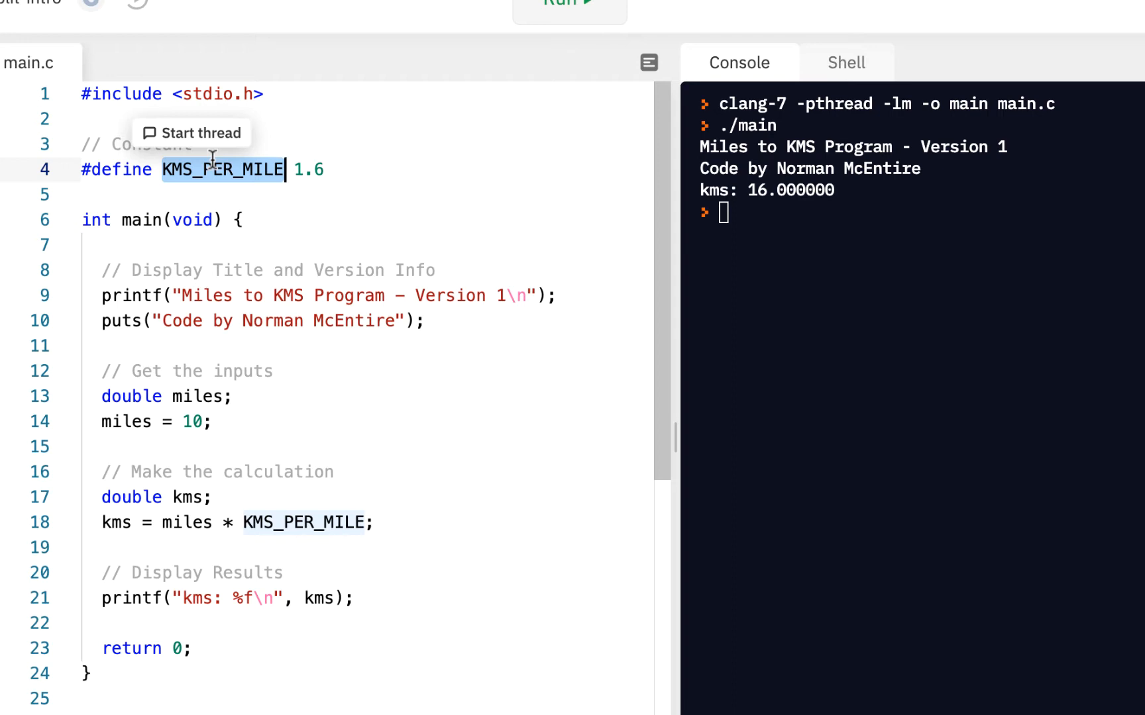
mouse_move(203, 170)
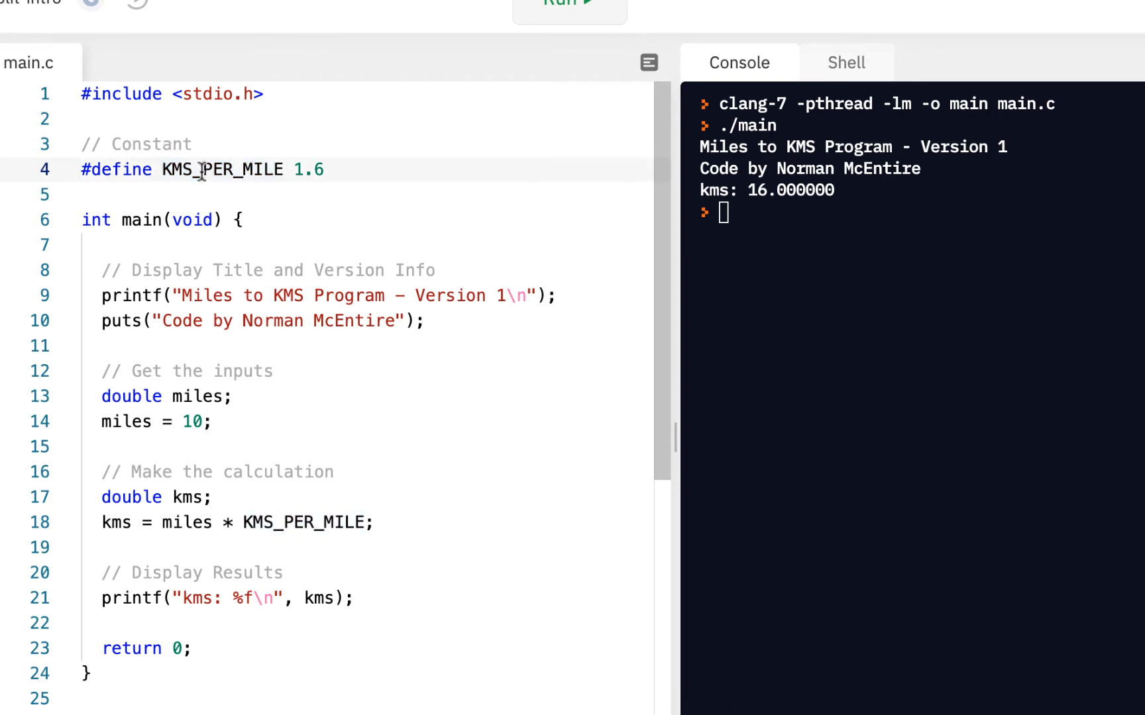
double_click(220, 169)
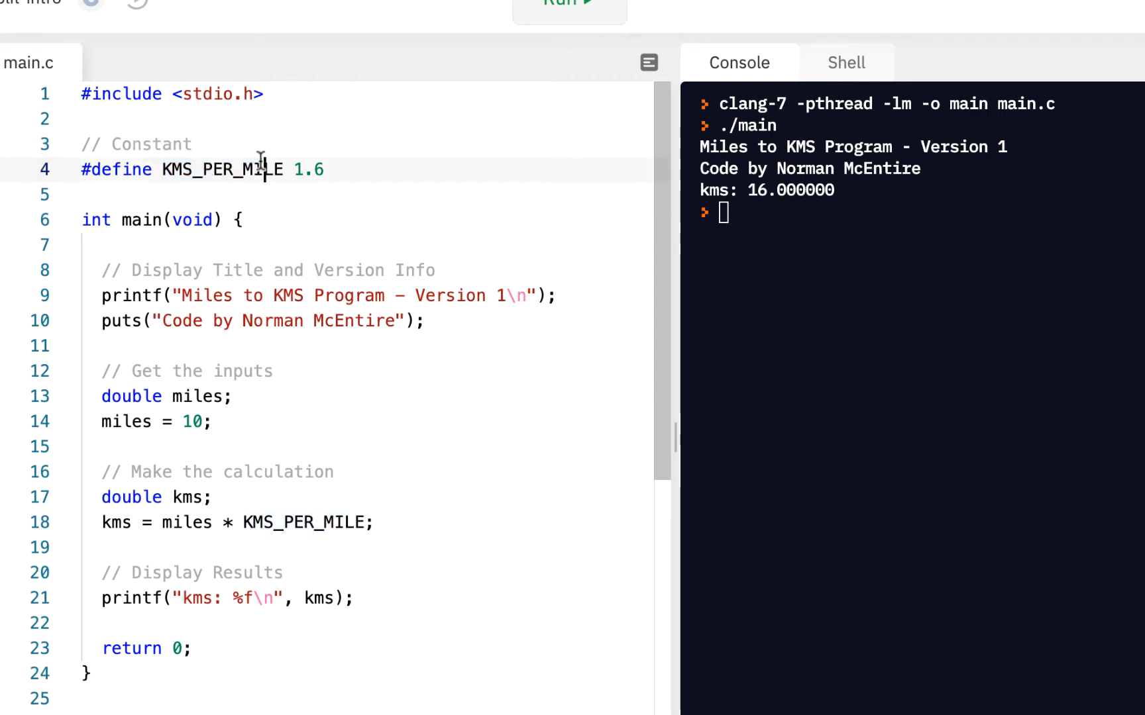
double_click(223, 170)
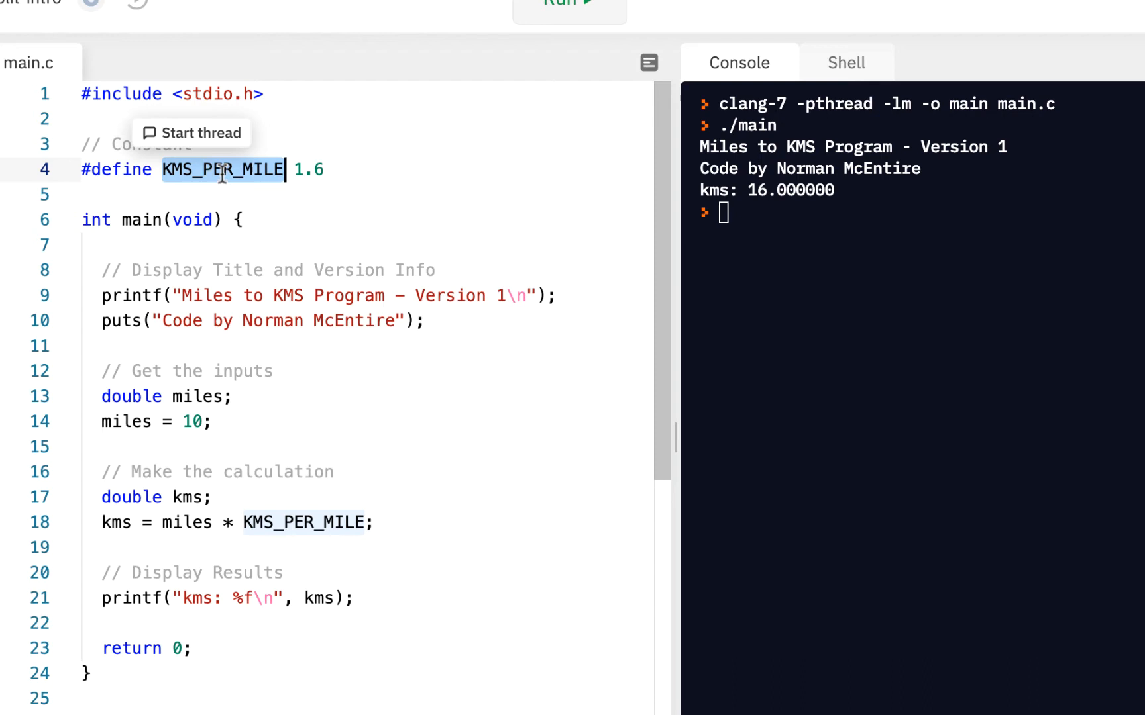
click(314, 169)
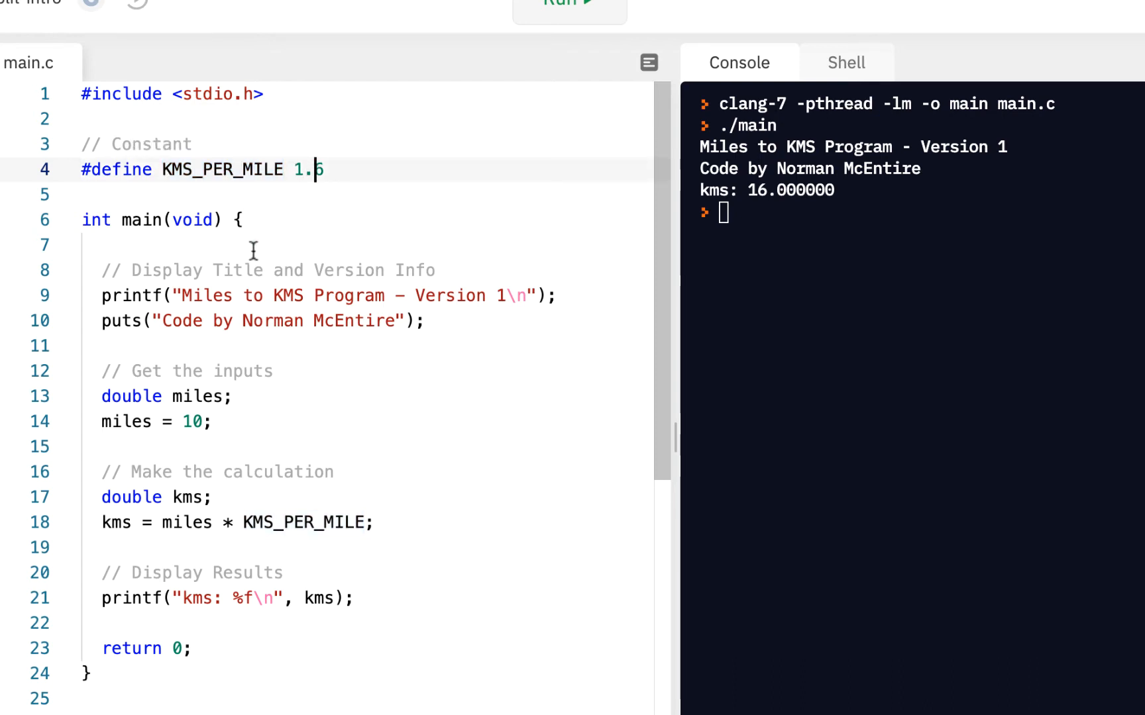
mouse_move(43, 282)
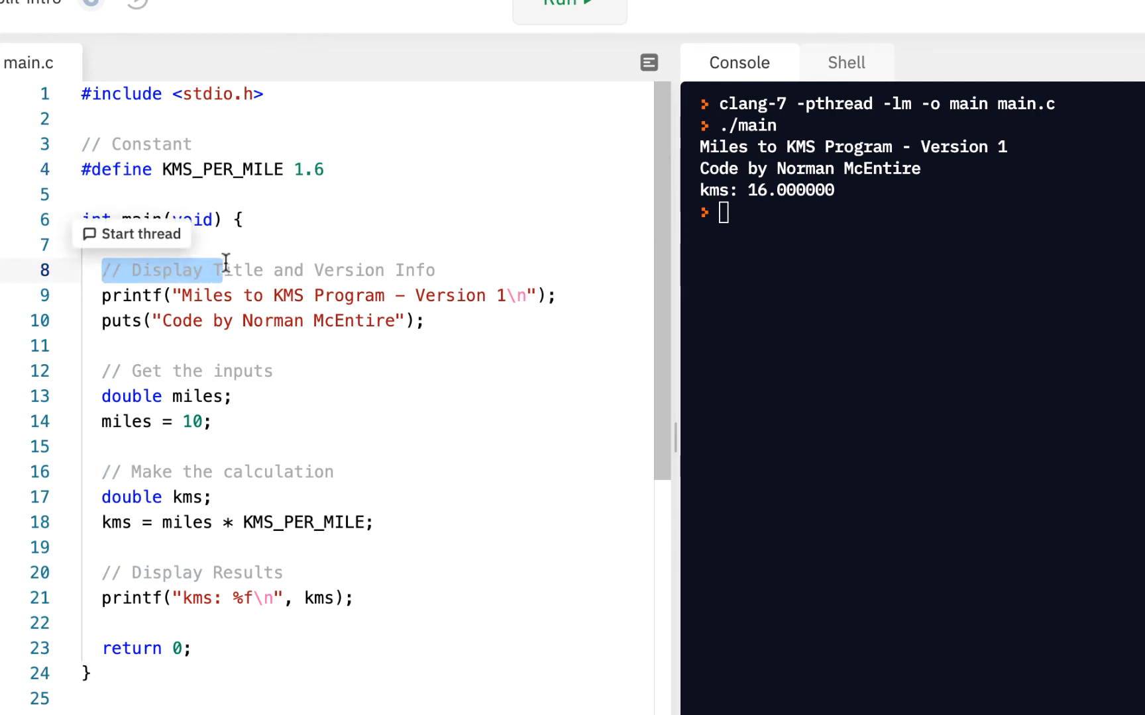
mouse_move(219, 270)
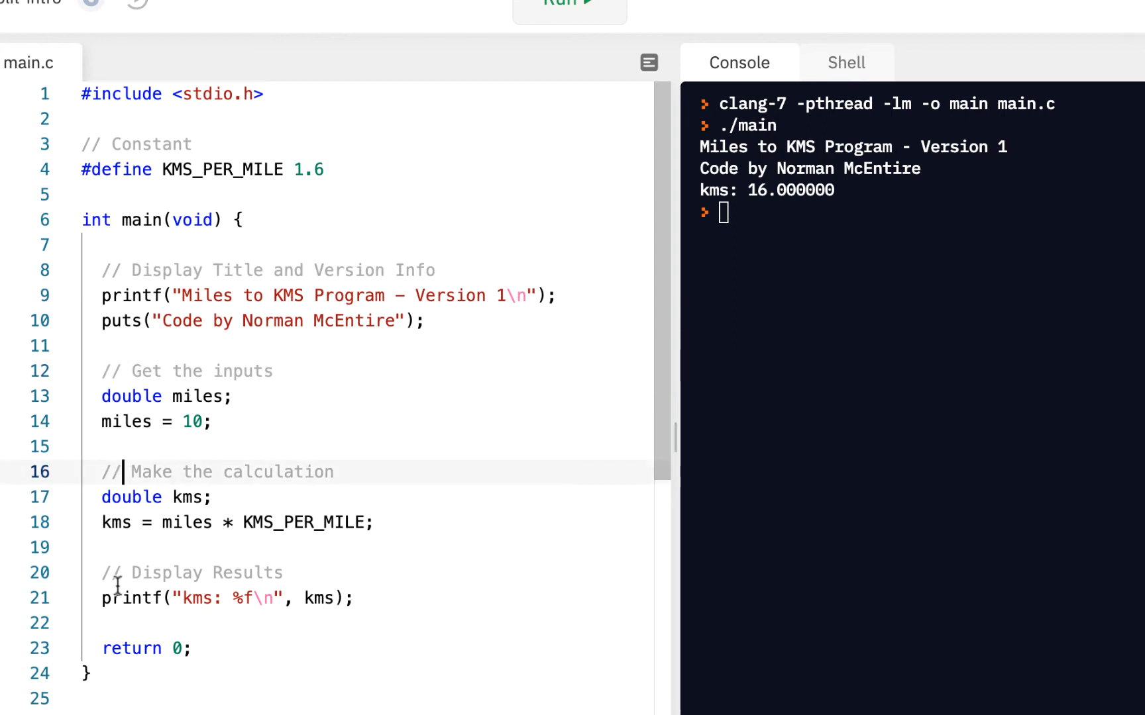
Step: Change the title string's version number from 1 to 2 and select the word Version
click(128, 573)
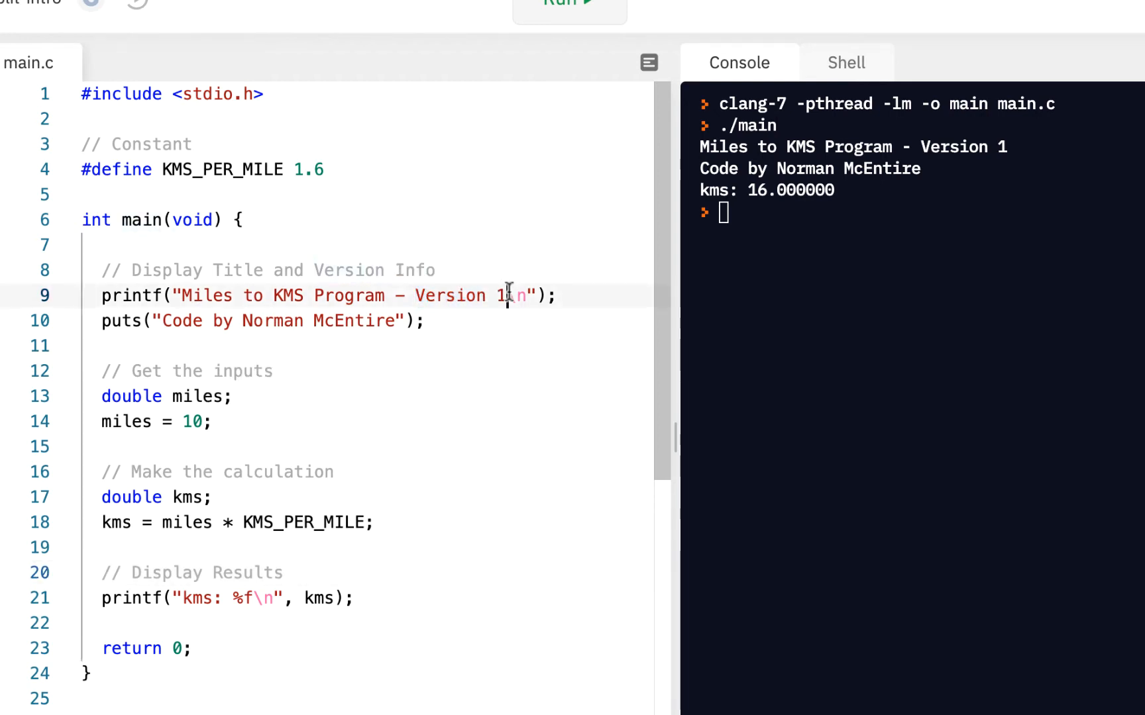
text(2)
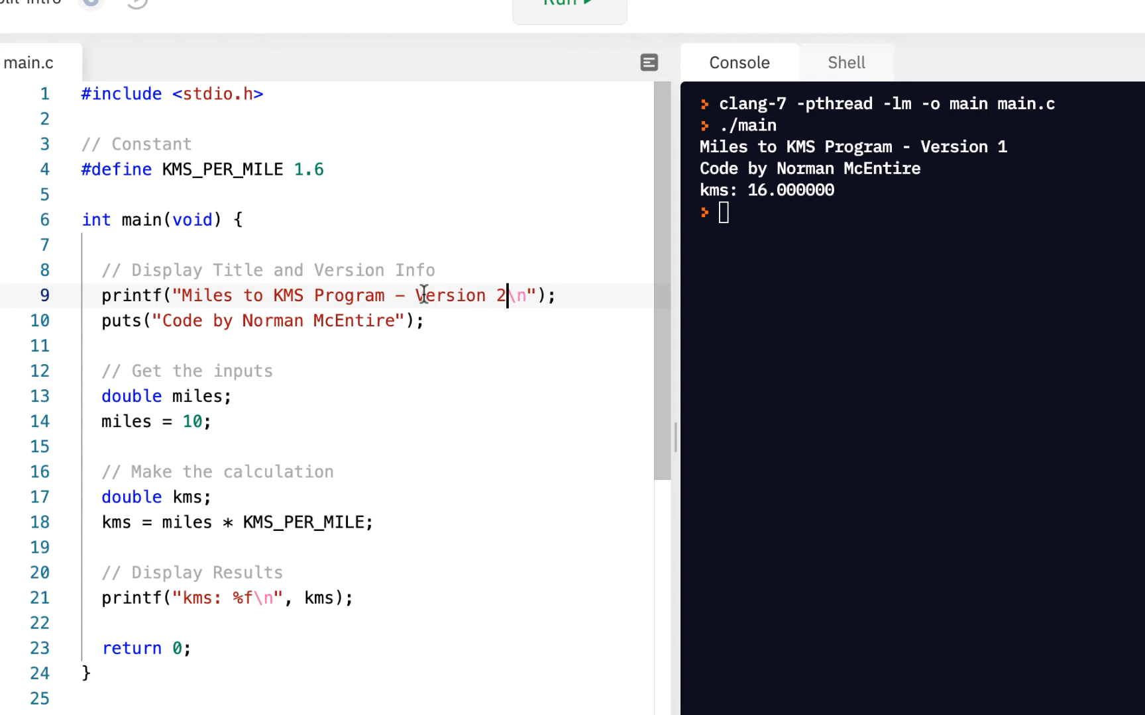
double_click(450, 295)
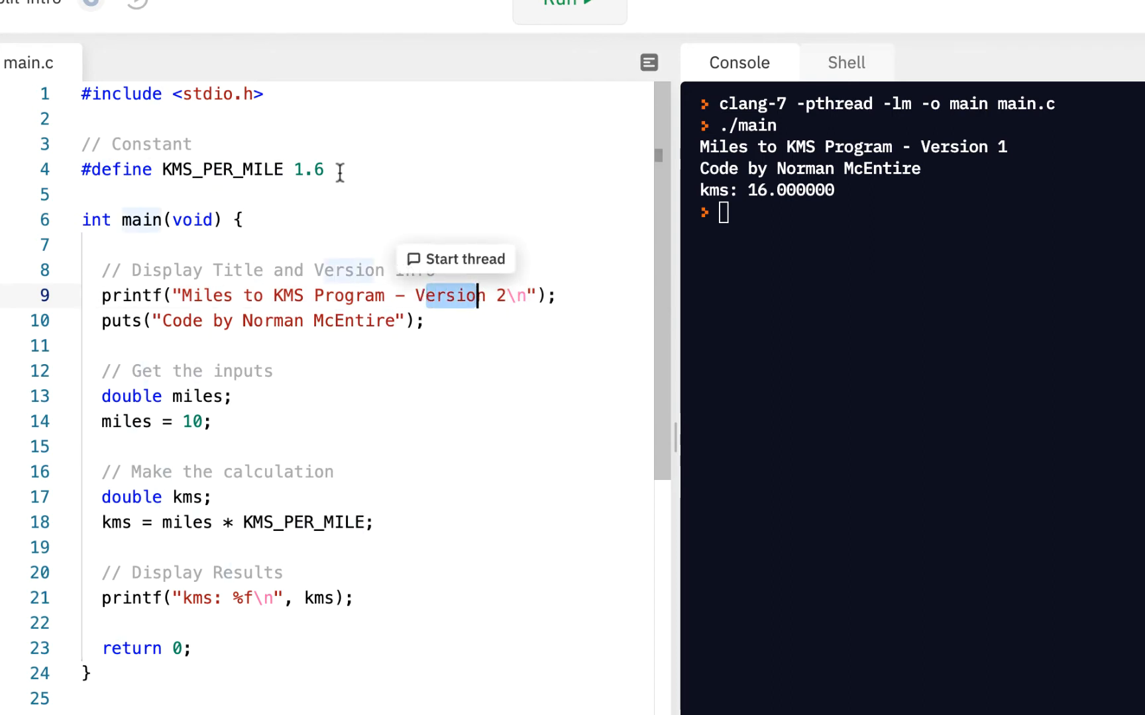
Step: Type '#define VERSION 2' under the KMS_PER_MILE definition, fixing typos, and select VERSION
text(#)
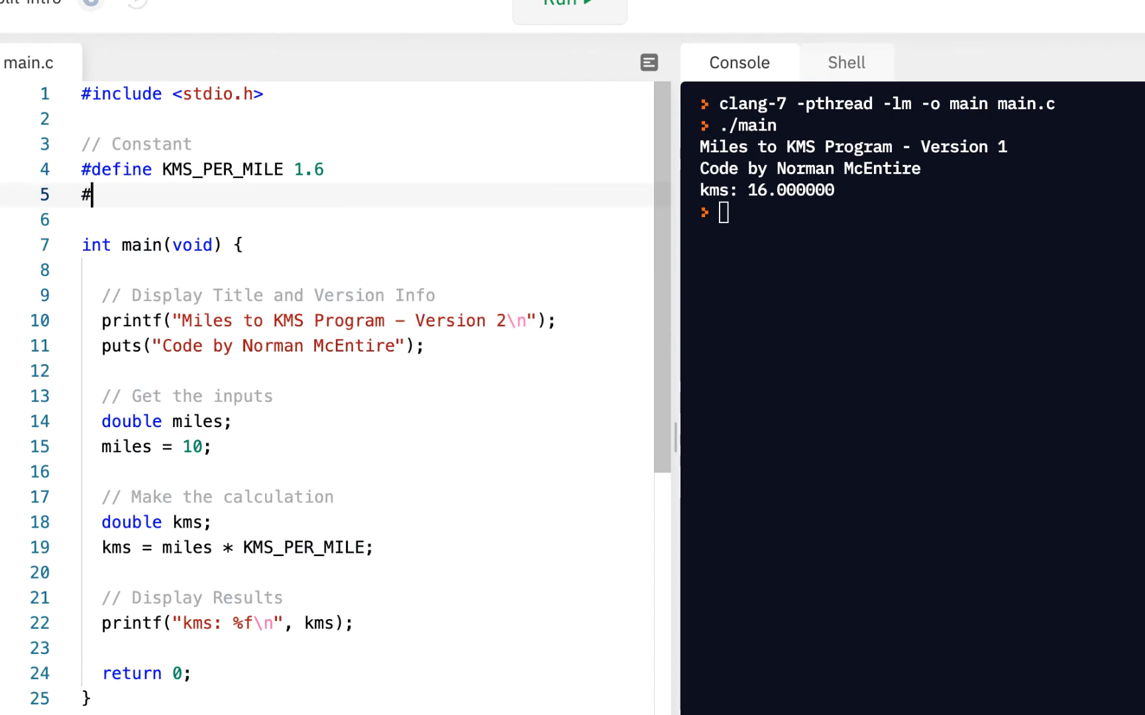
text(define)
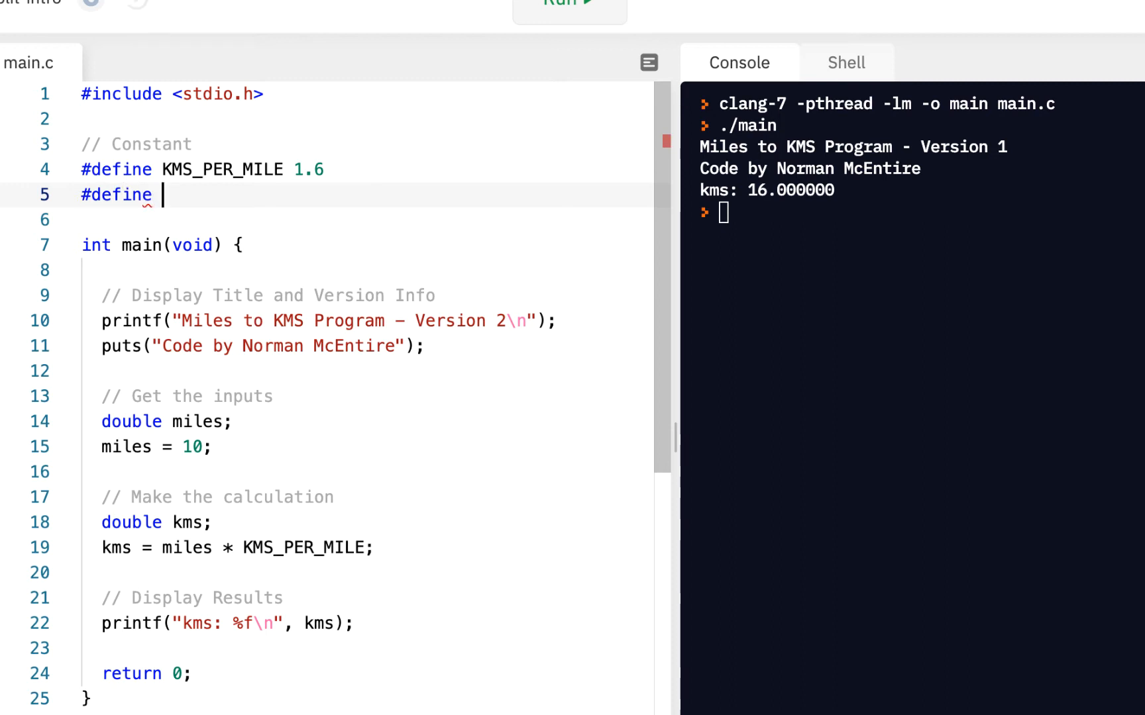
text(CVERS)
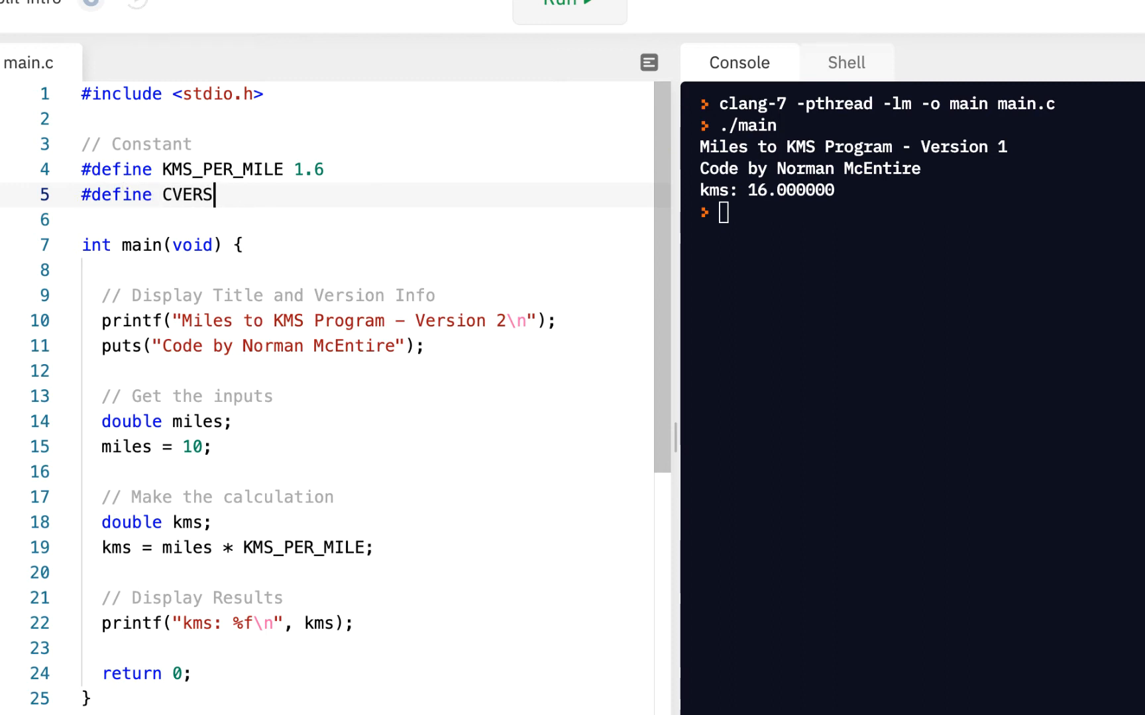
text(VERSINO)
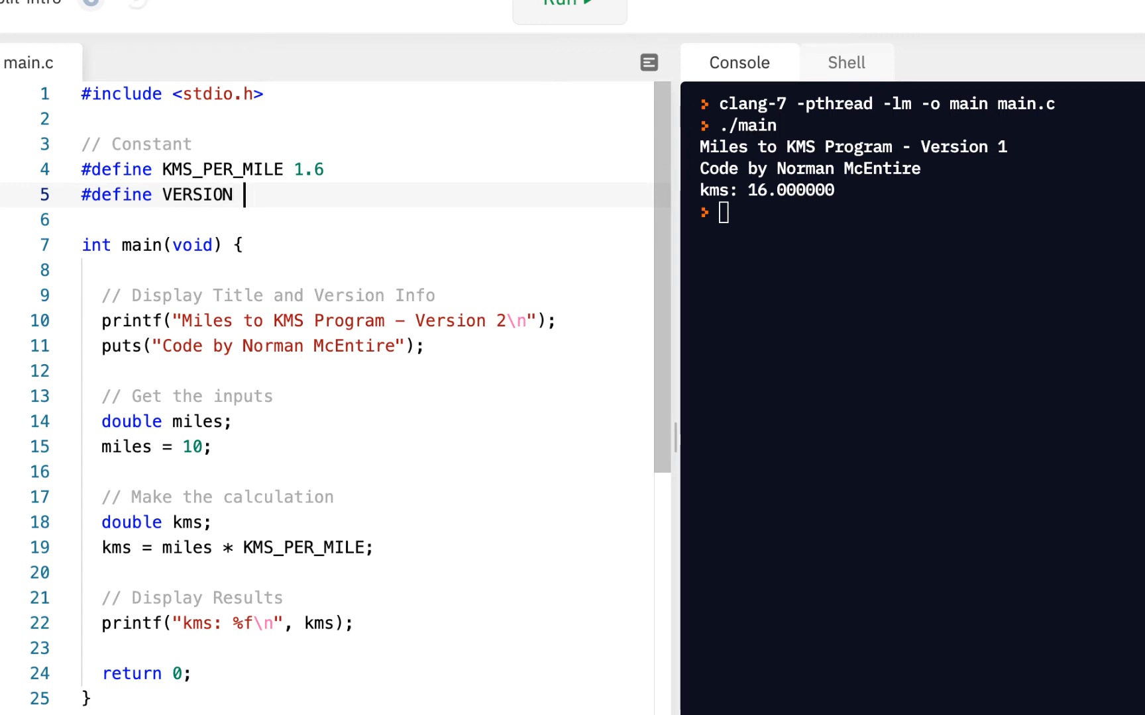
text(2)
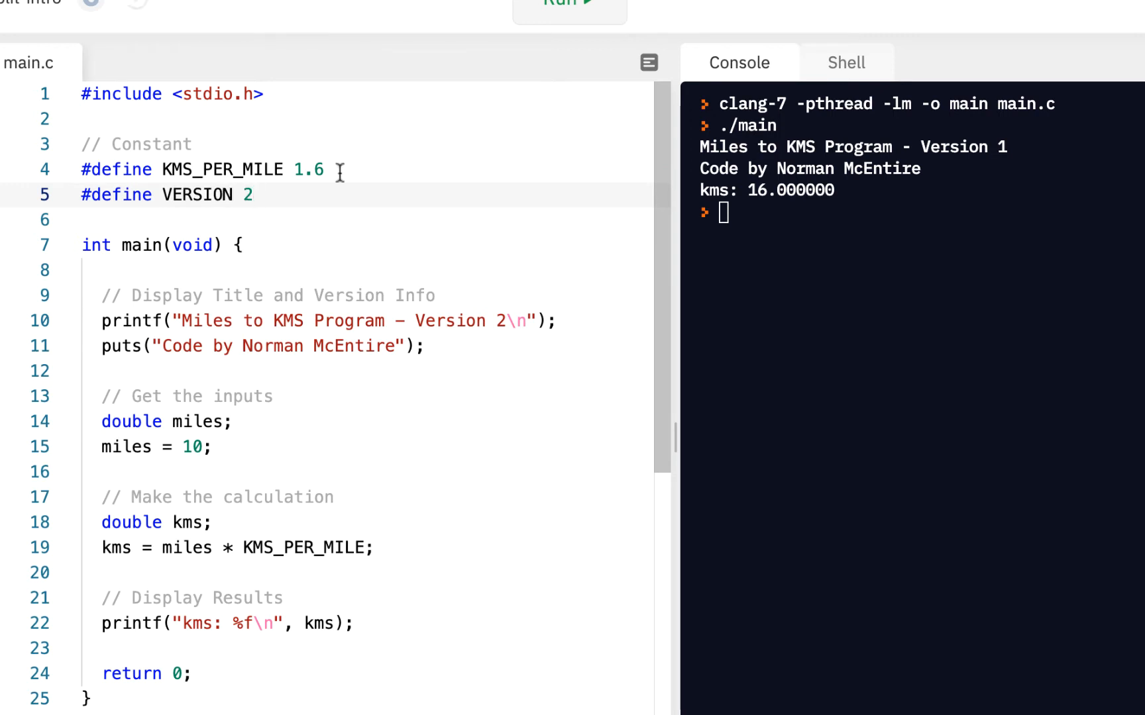
double_click(196, 195)
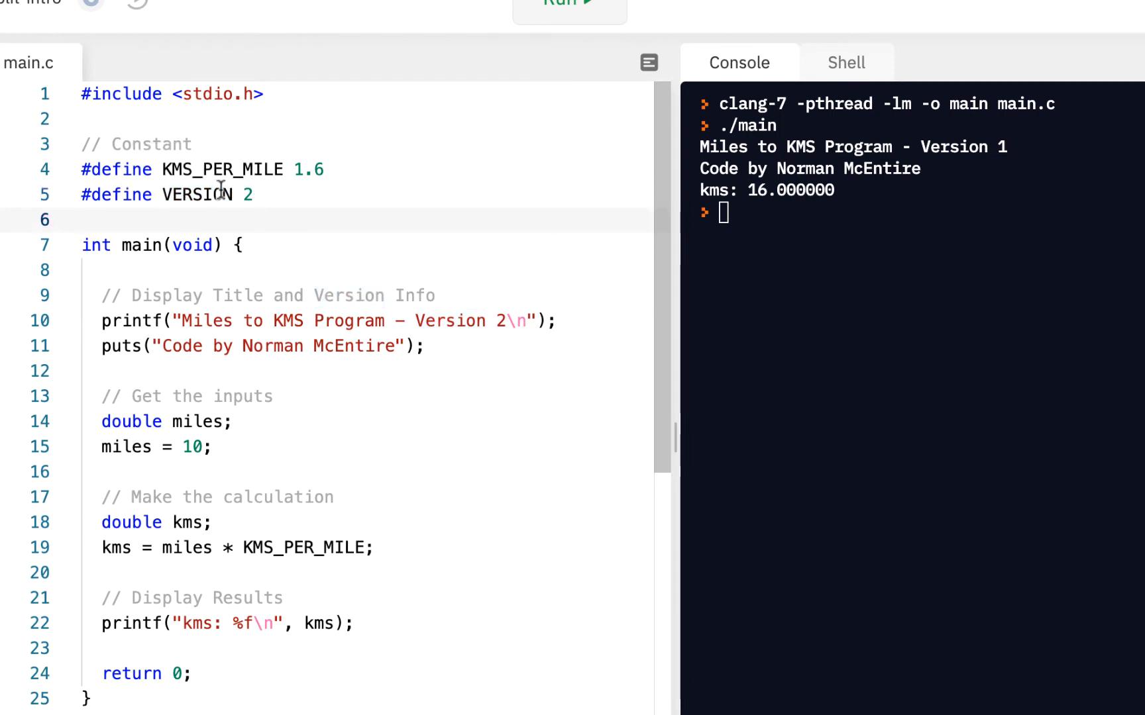
mouse_move(235, 547)
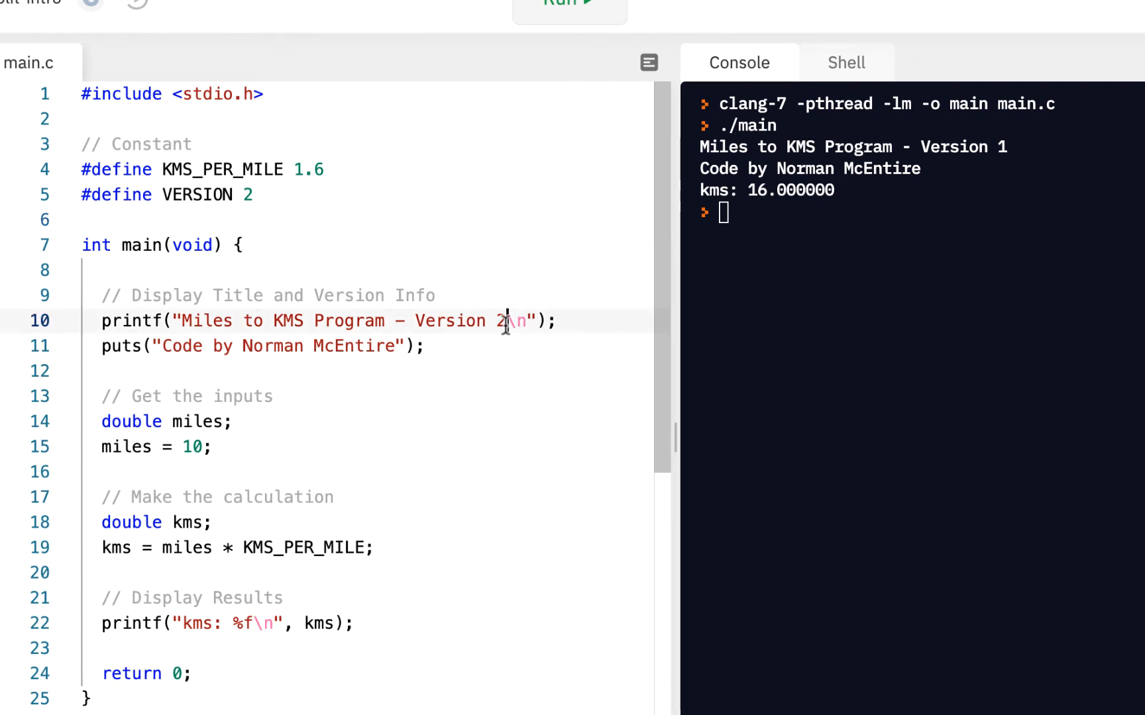
Step: Replace the hard-coded 2 with %d, pass VERSION as the printf argument, and check its definition
key(Backspace)
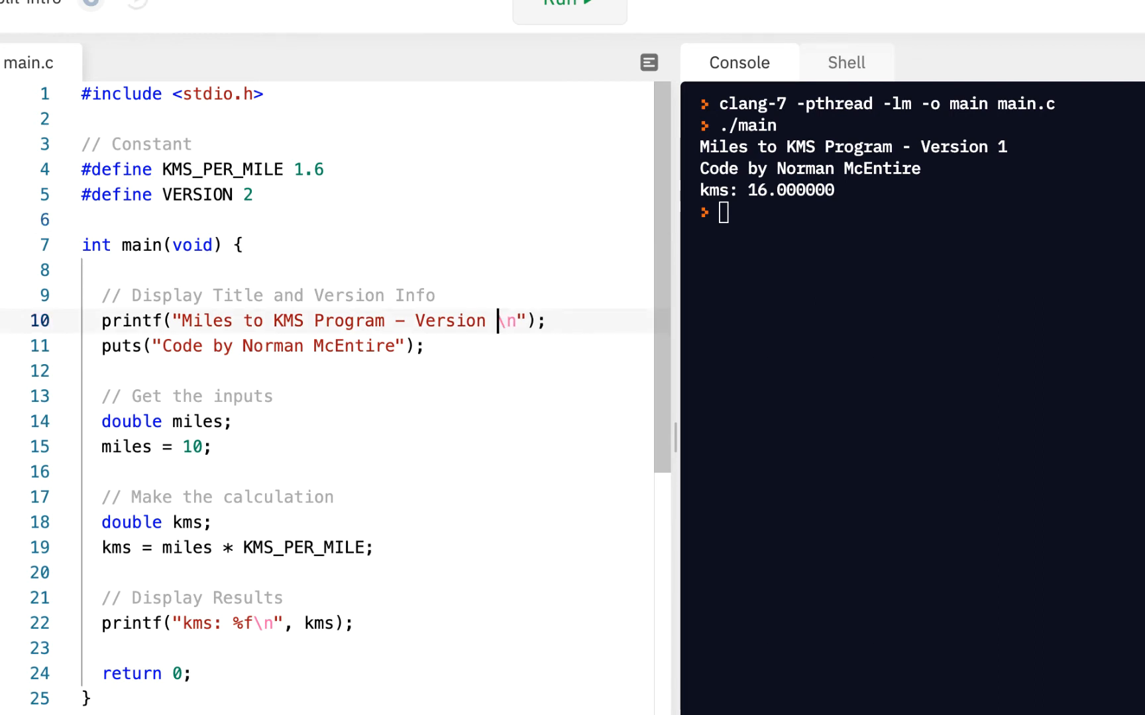
text(%d)
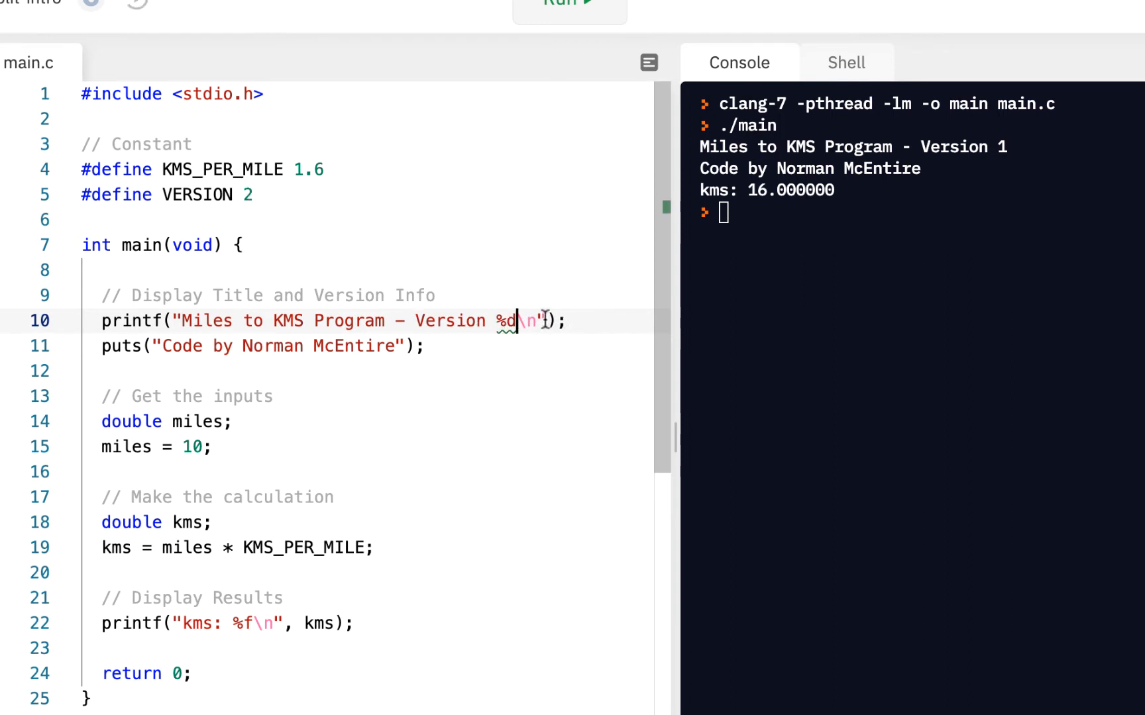
mouse_move(542, 321)
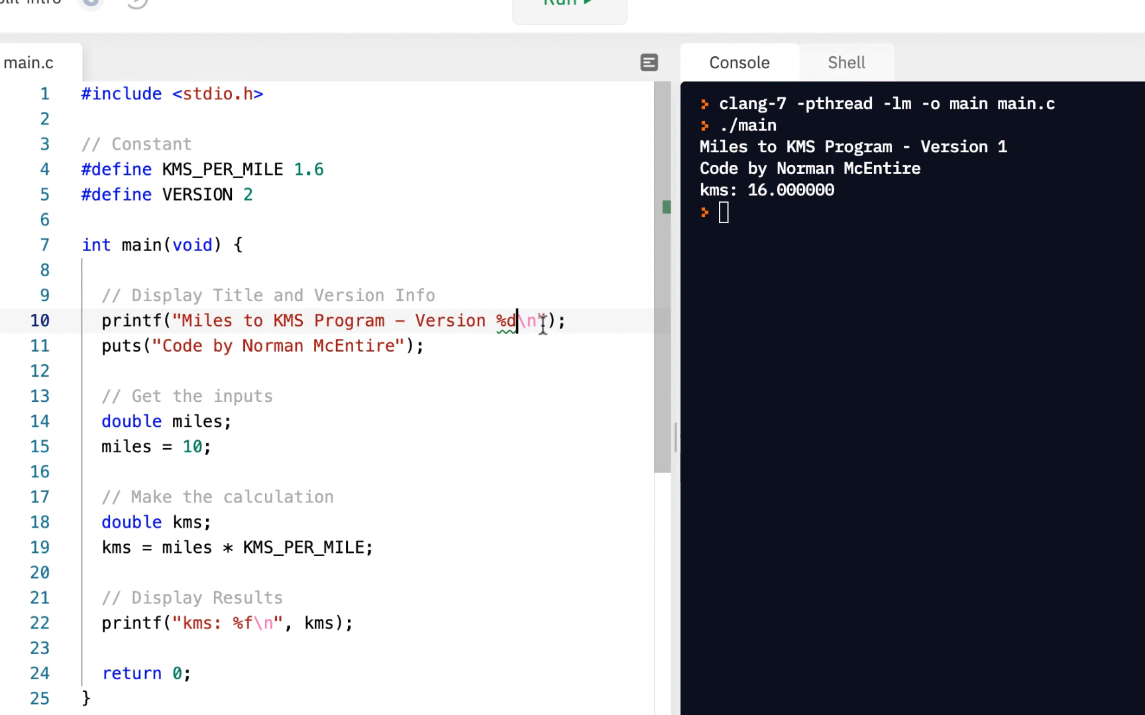
text(,)
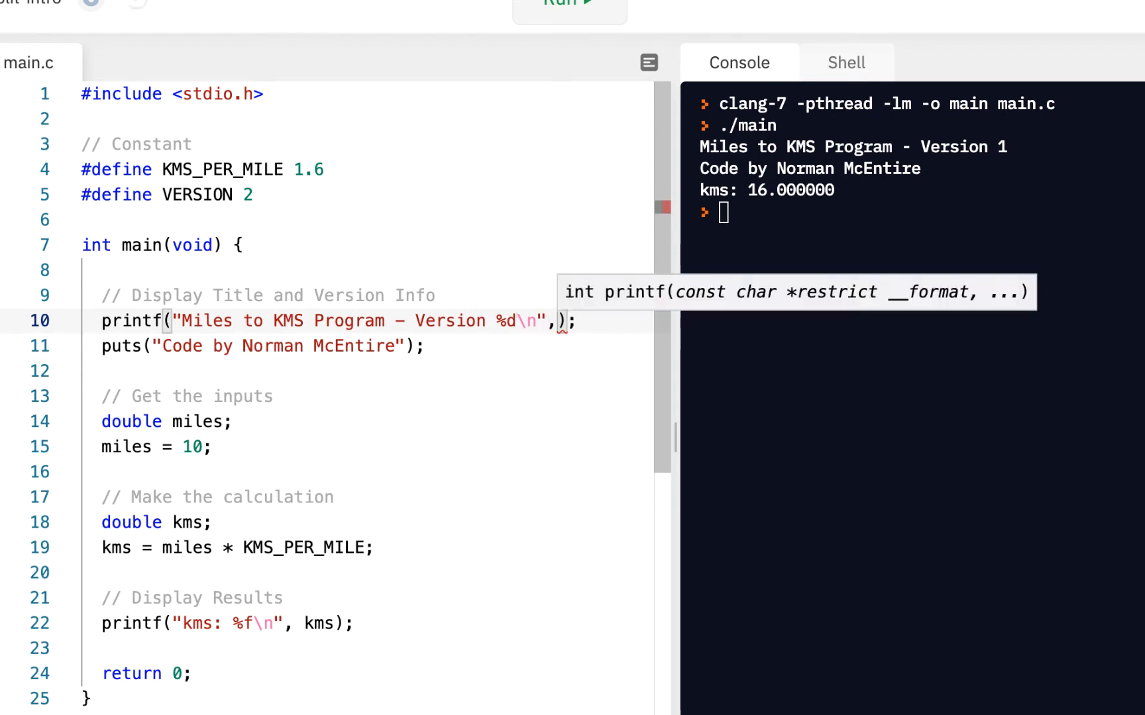
text(VER)
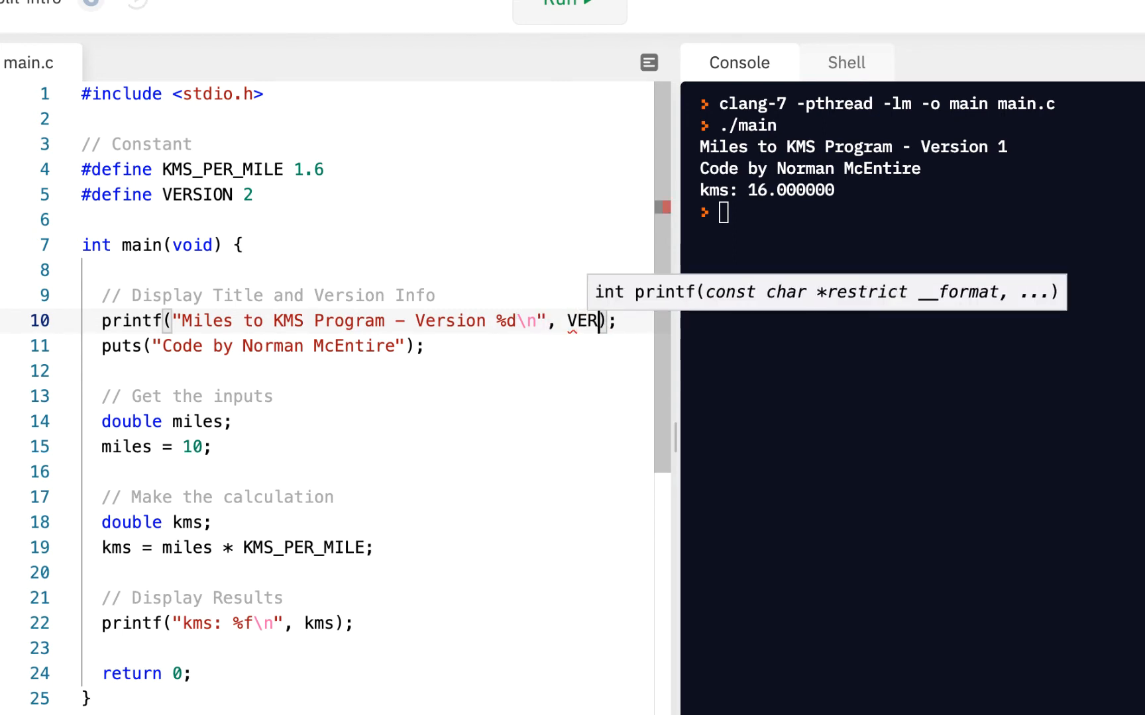
text(SION)
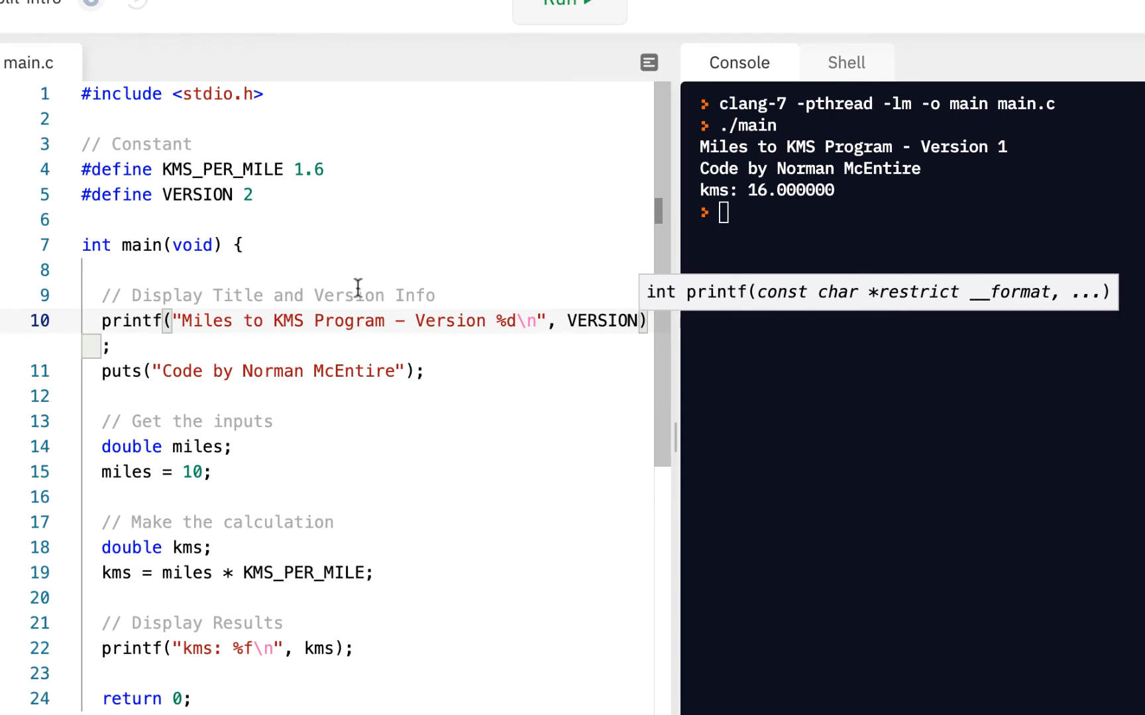
double_click(196, 195)
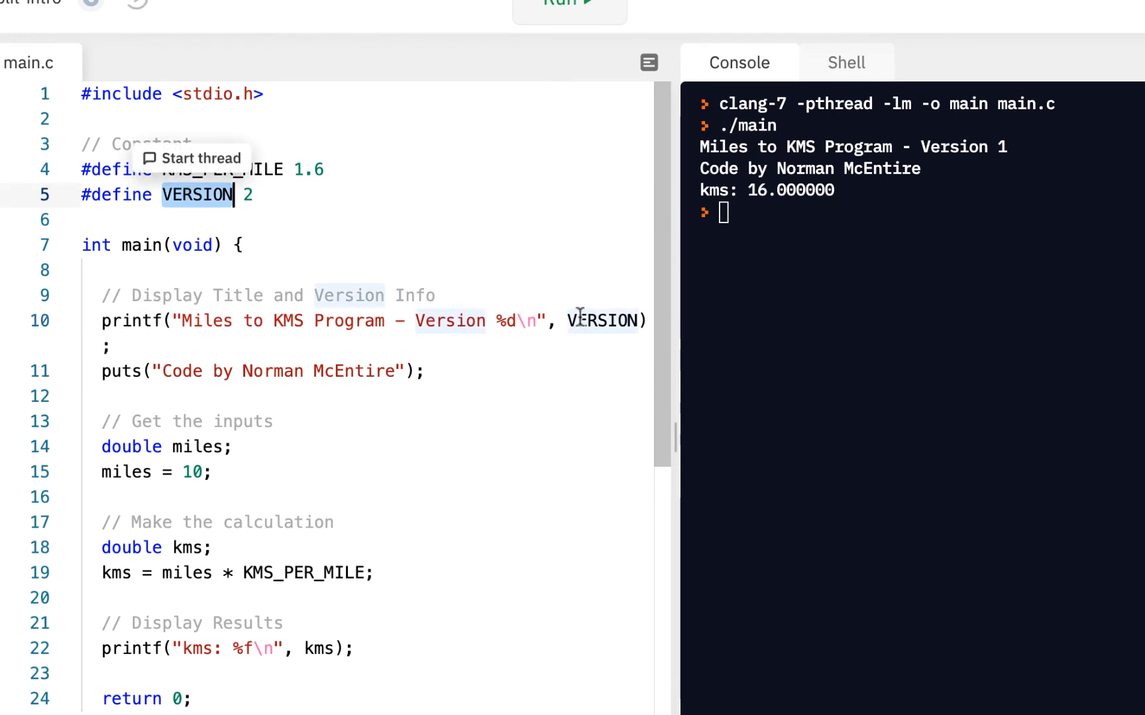
click(81, 396)
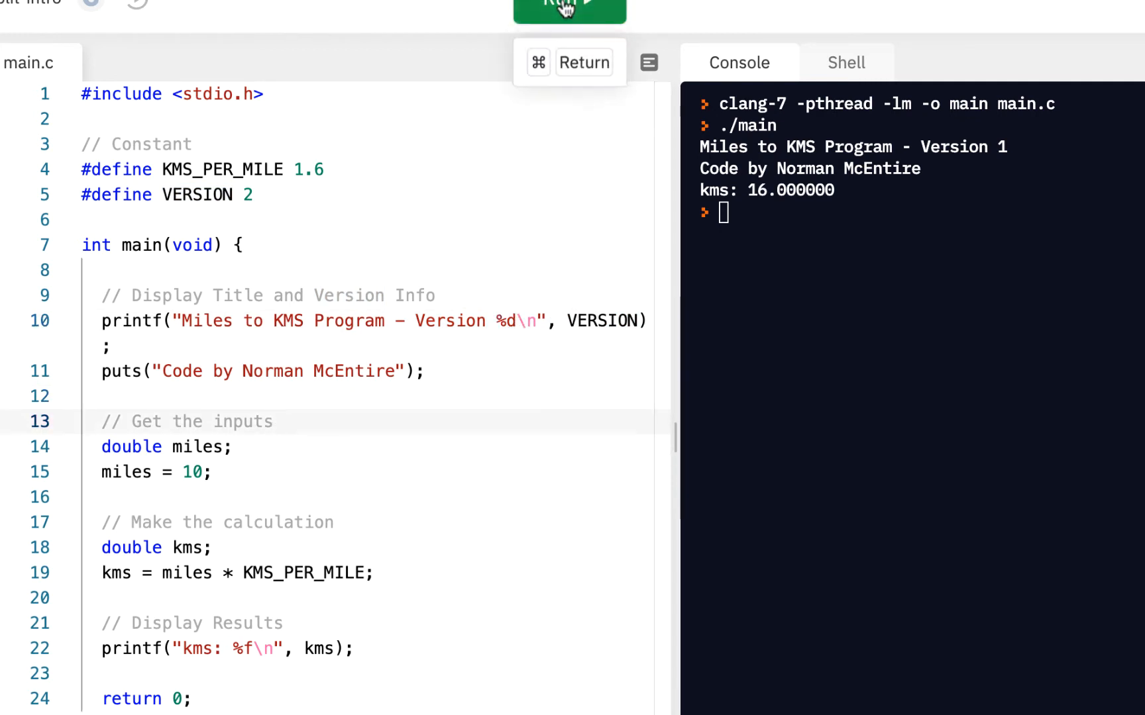
Step: Rerun the program and confirm the console title reads Version 2
click(568, 4)
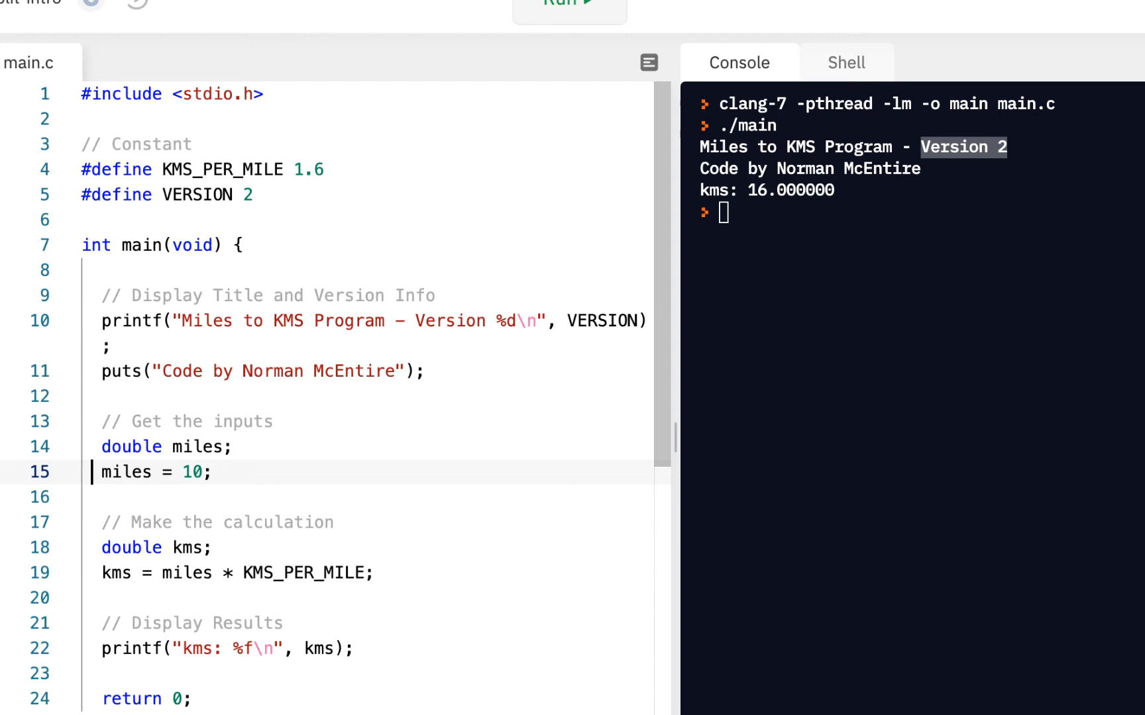
Step: Prefix the miles = 10 line with '// Version 1: ' to comment it out
text(// Version 1:)
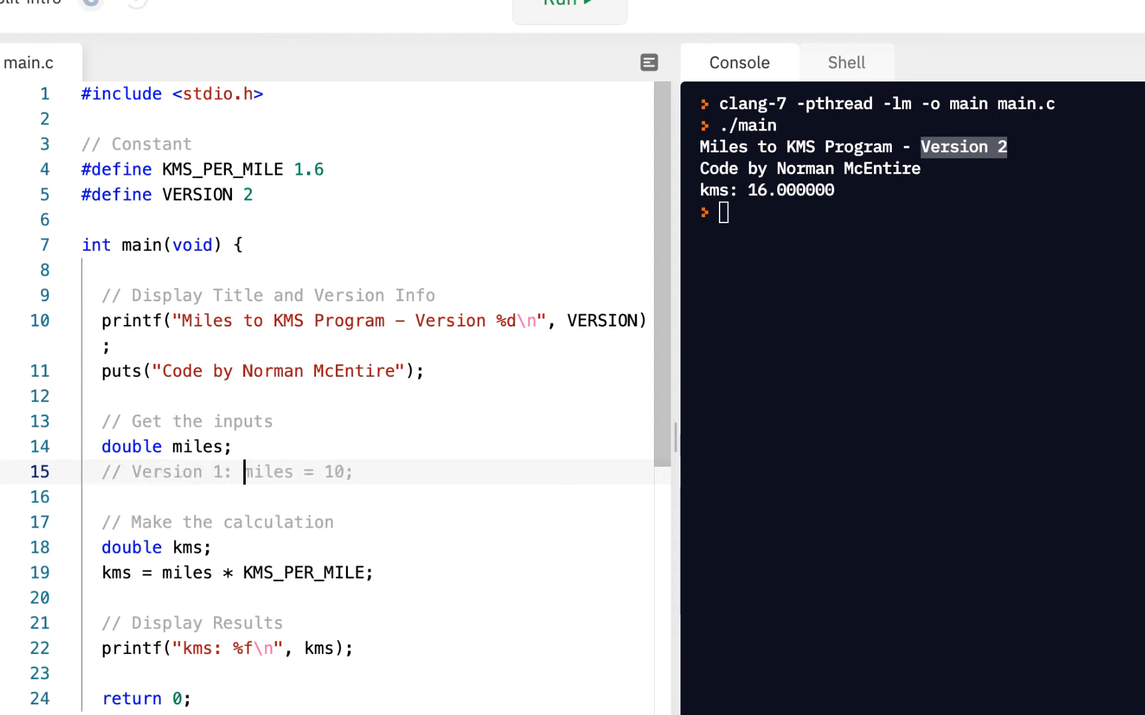
click(352, 472)
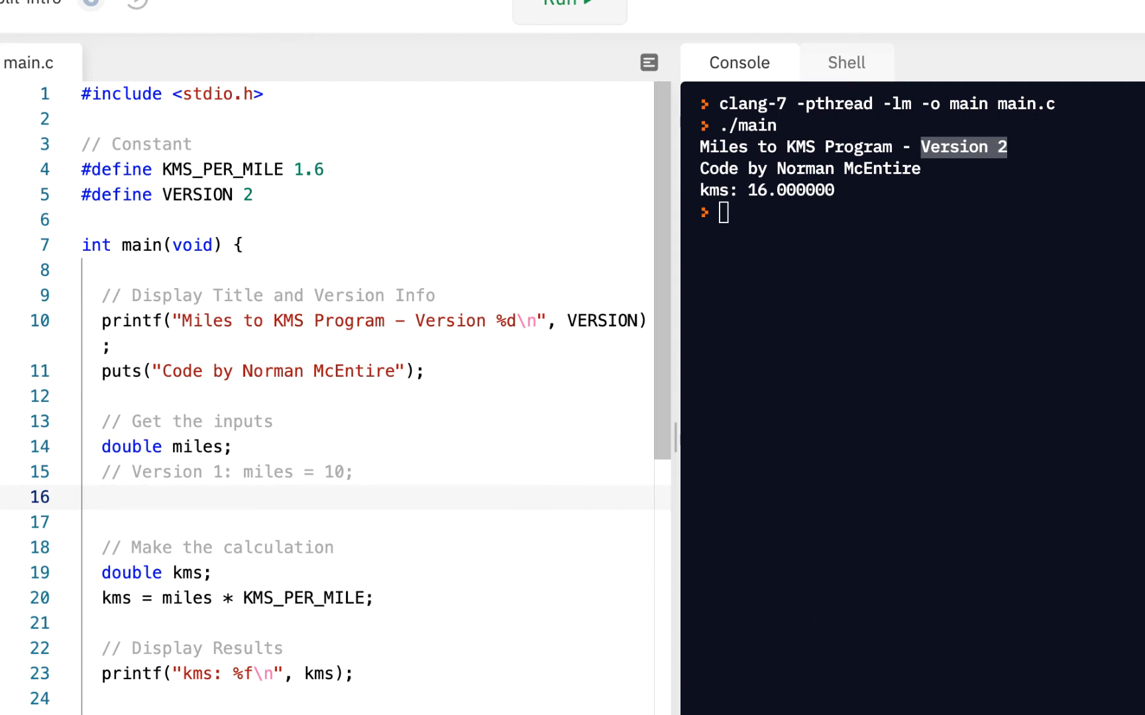
Step: Add printf("Enter miles: "); on a new line after the commented-out assignment
text(printf("Enter miles: ");)
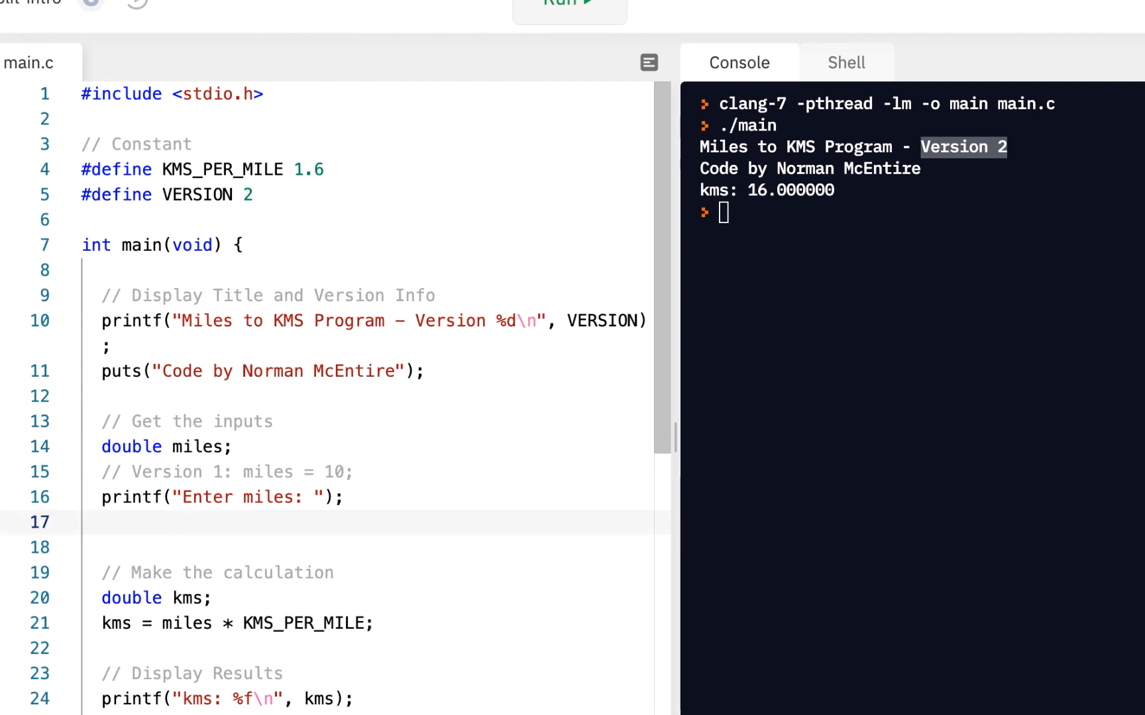
Step: Add scanf("%f", miles); below the Enter miles prompt
text(sca)
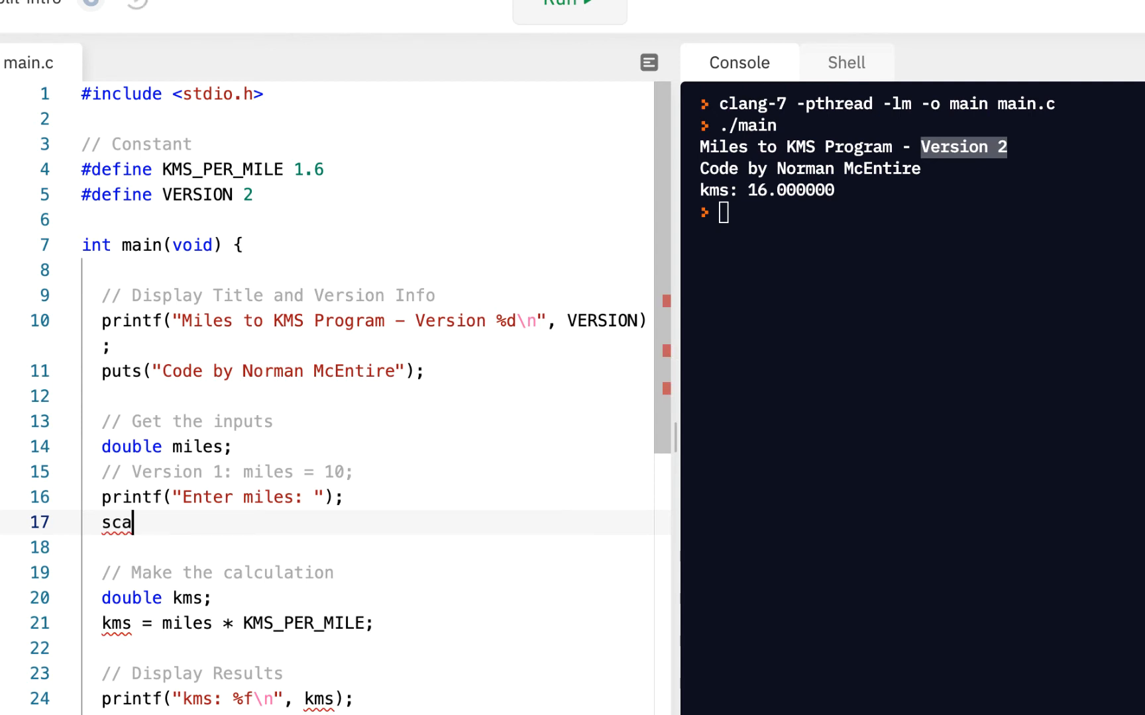
text(nf)
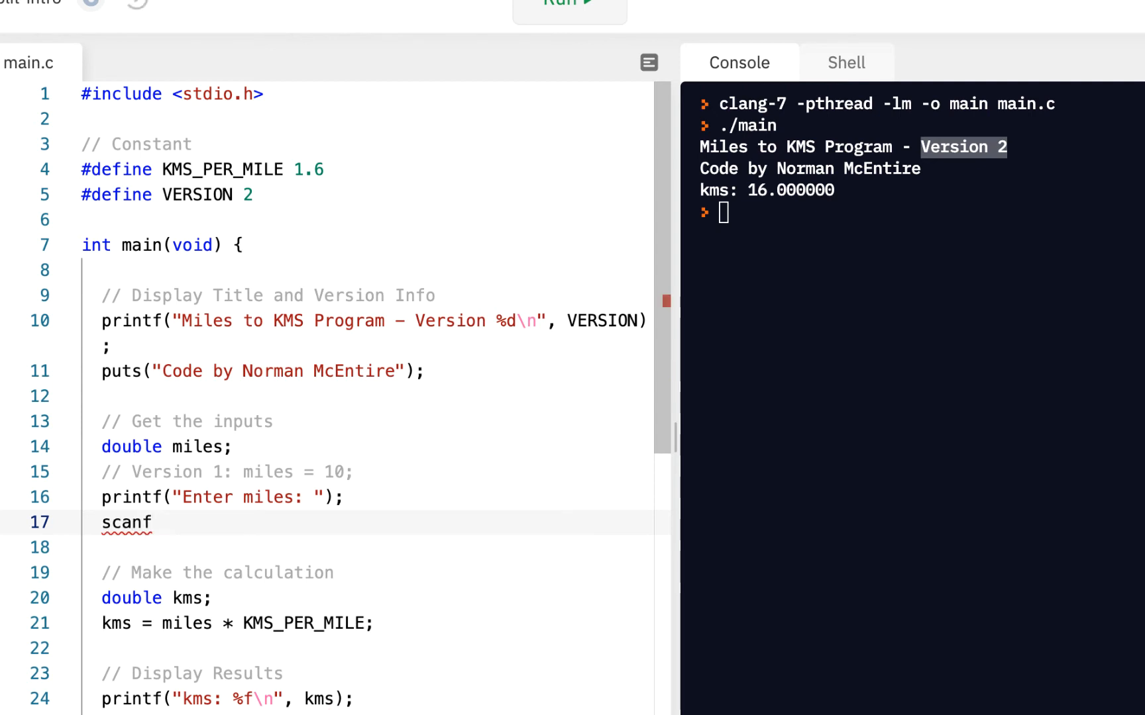
text(())
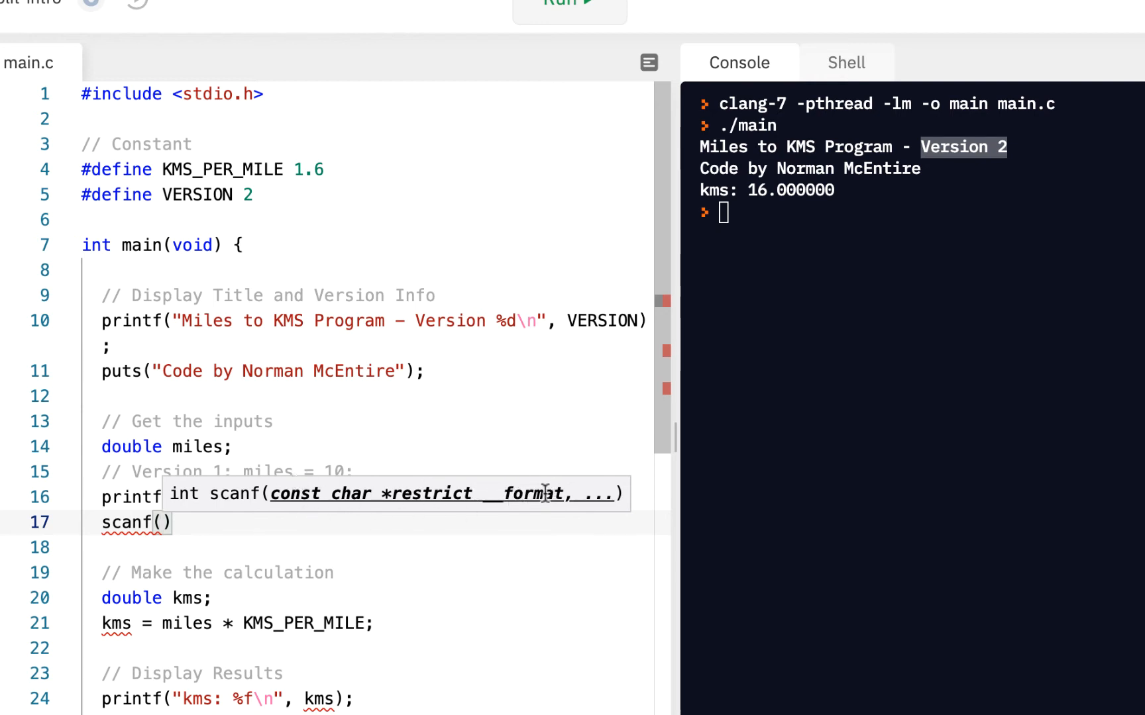
mouse_move(343, 478)
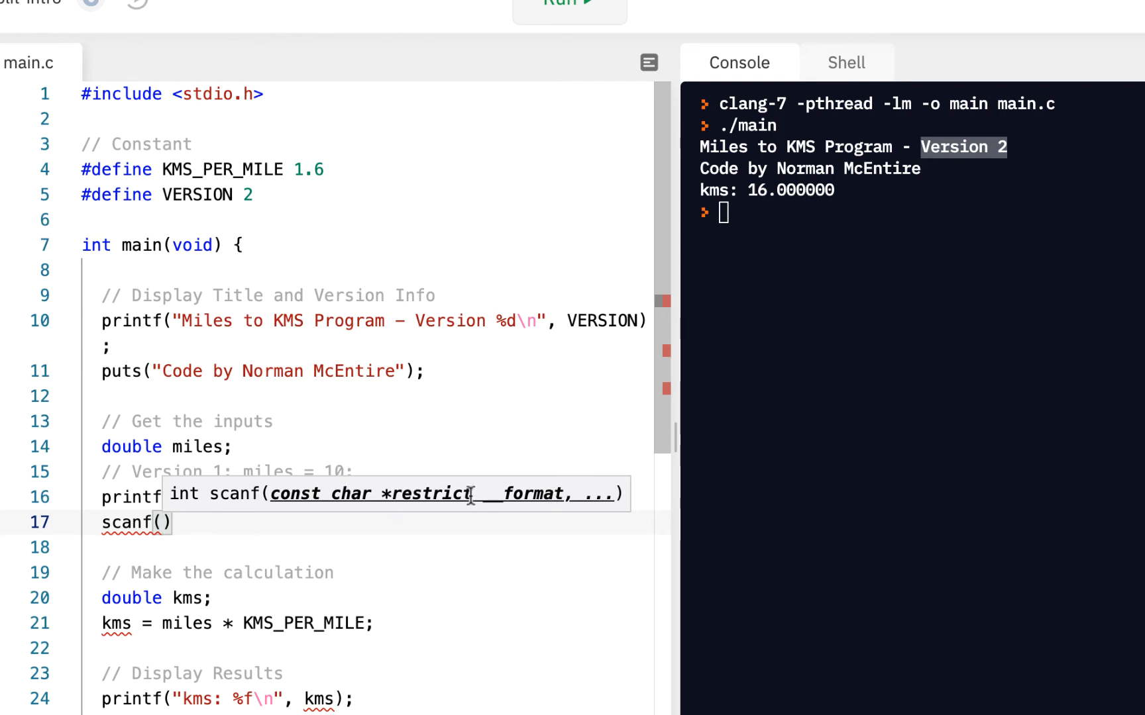
mouse_move(604, 487)
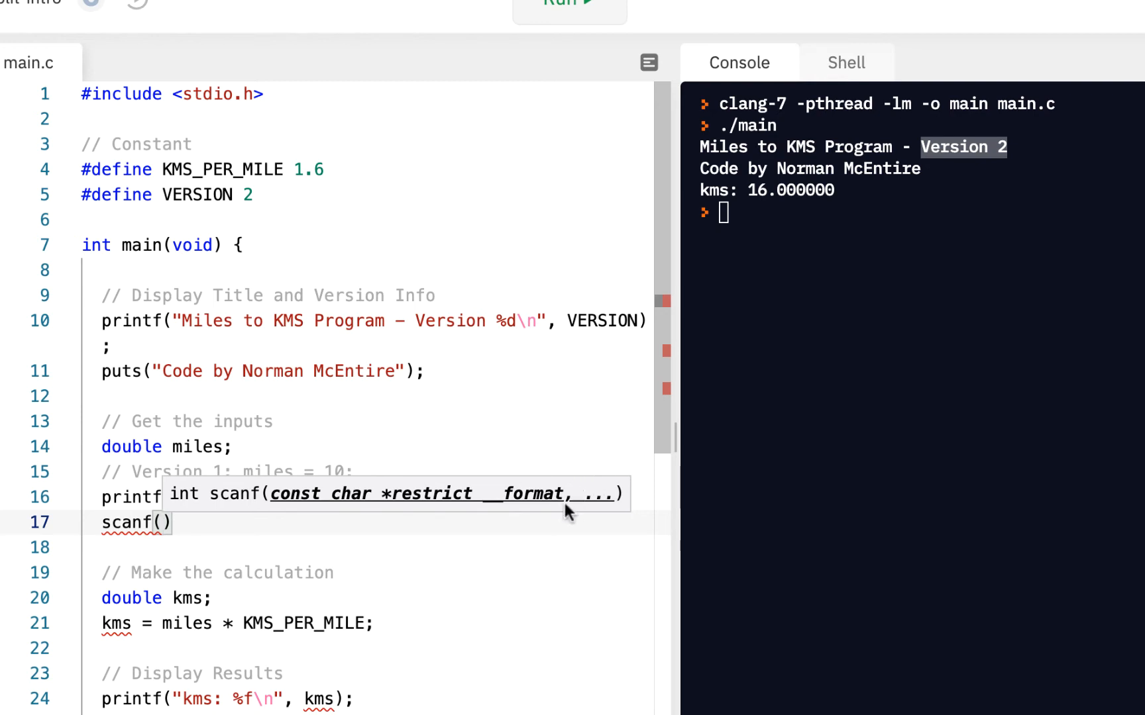
mouse_move(219, 529)
text(")
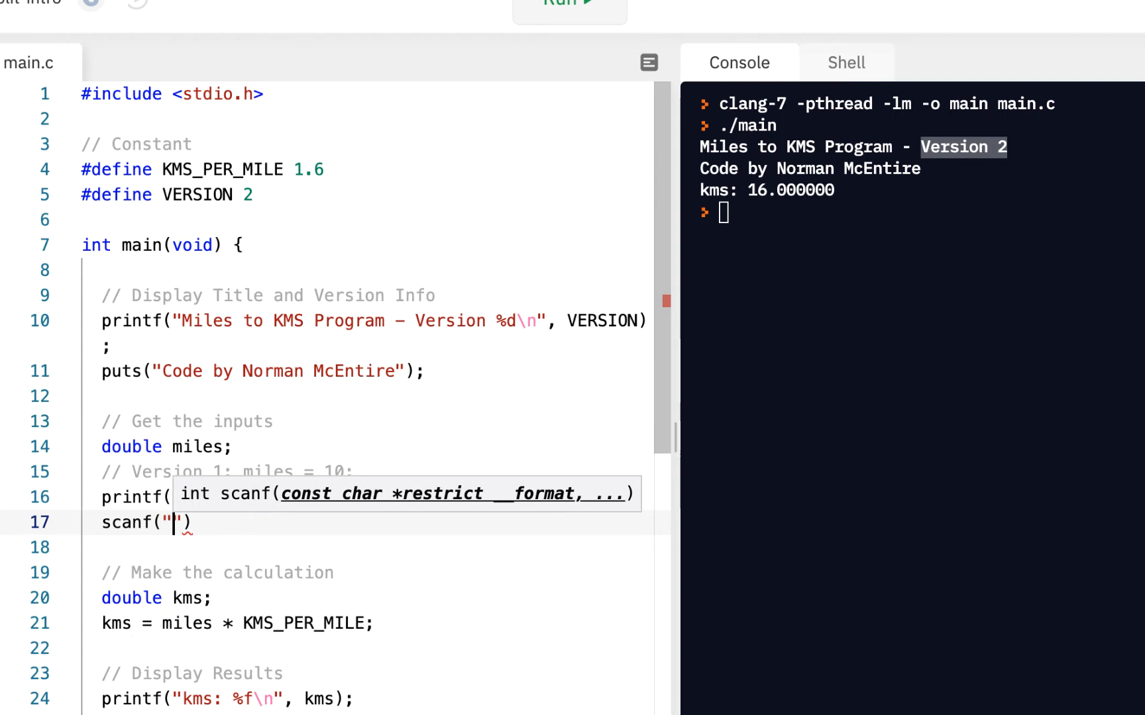
text(%f)
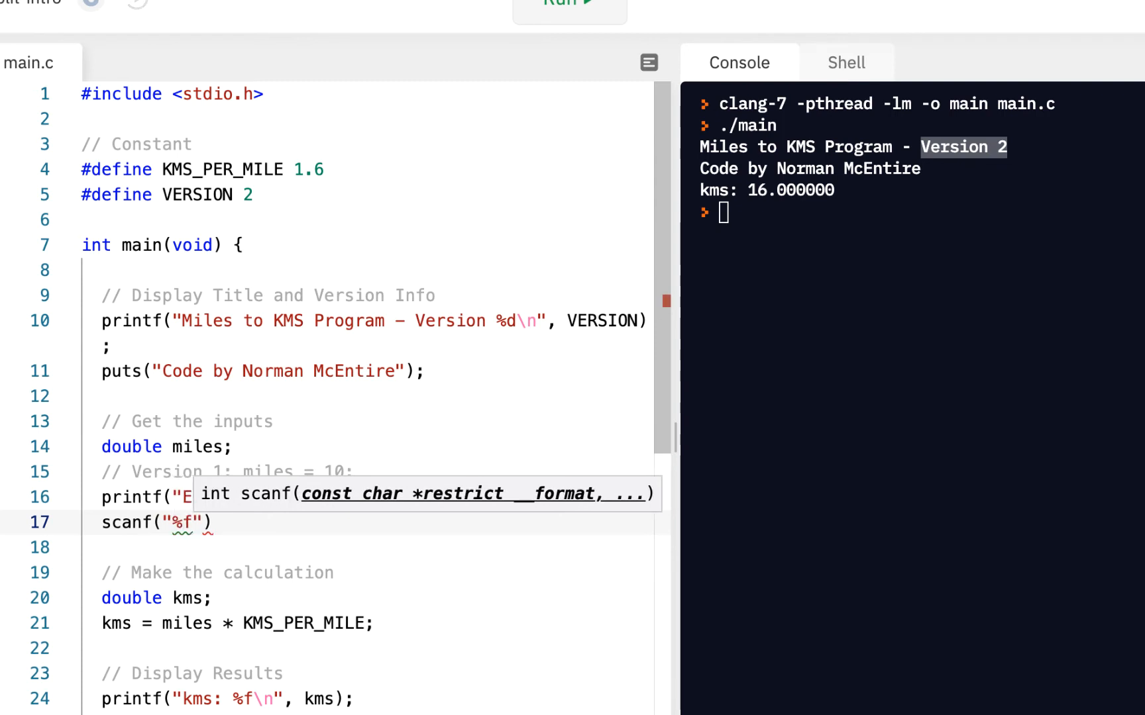
text(,)
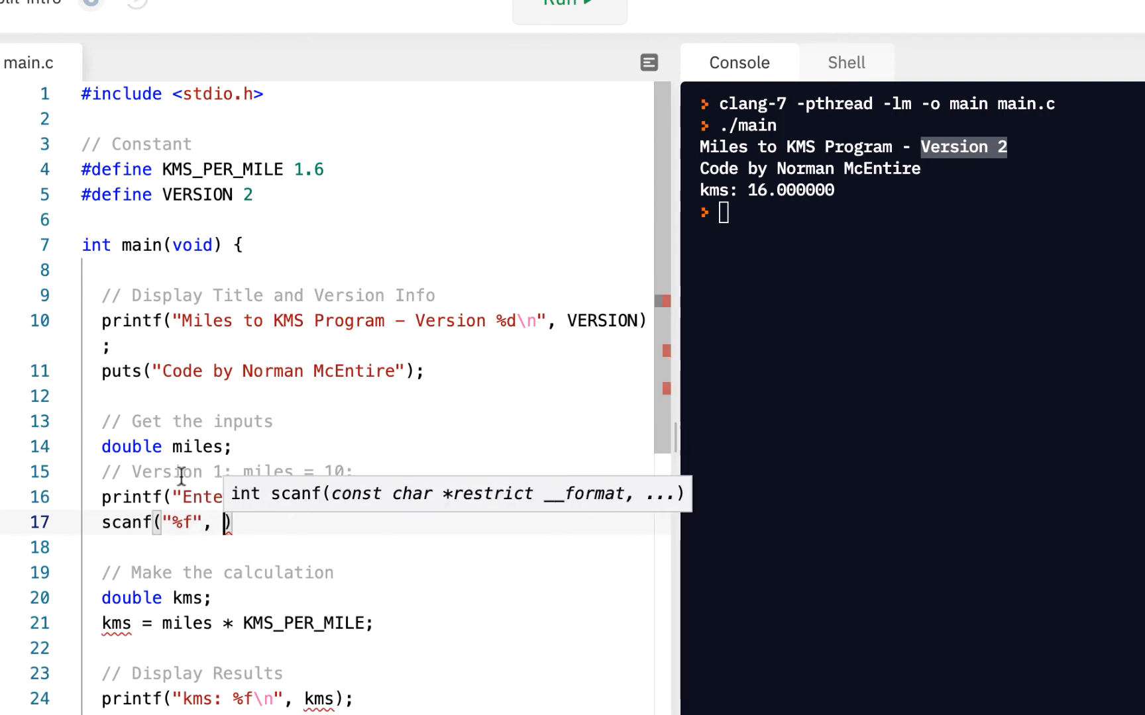
double_click(131, 445)
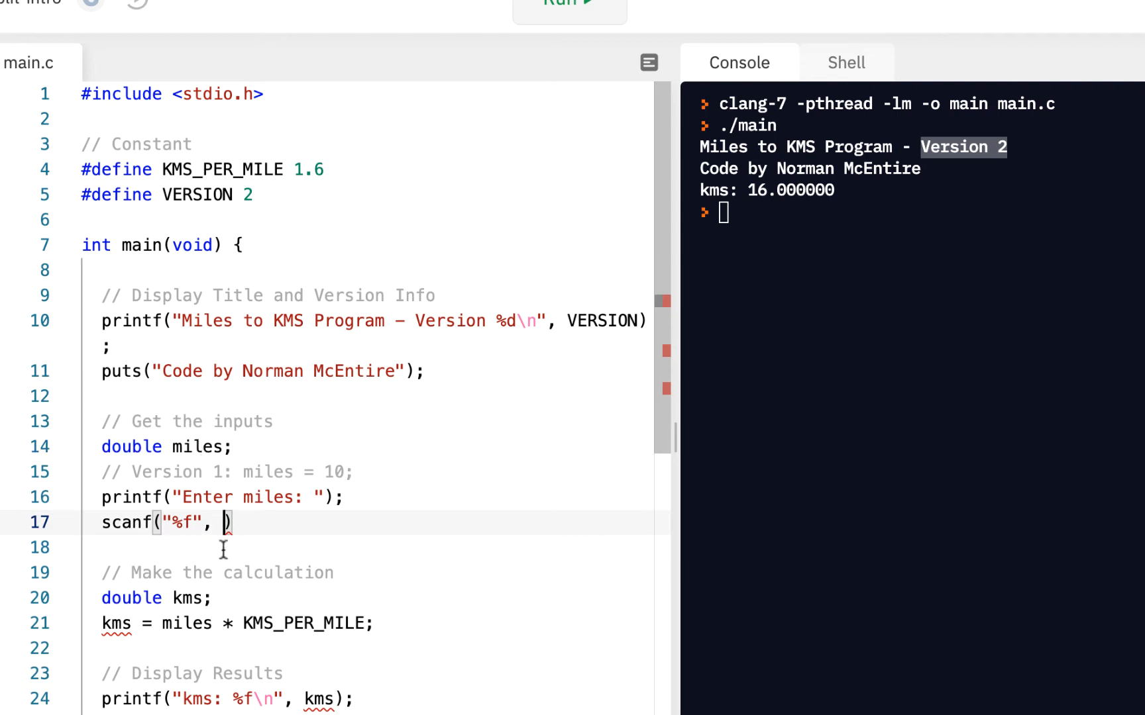
text(miles)
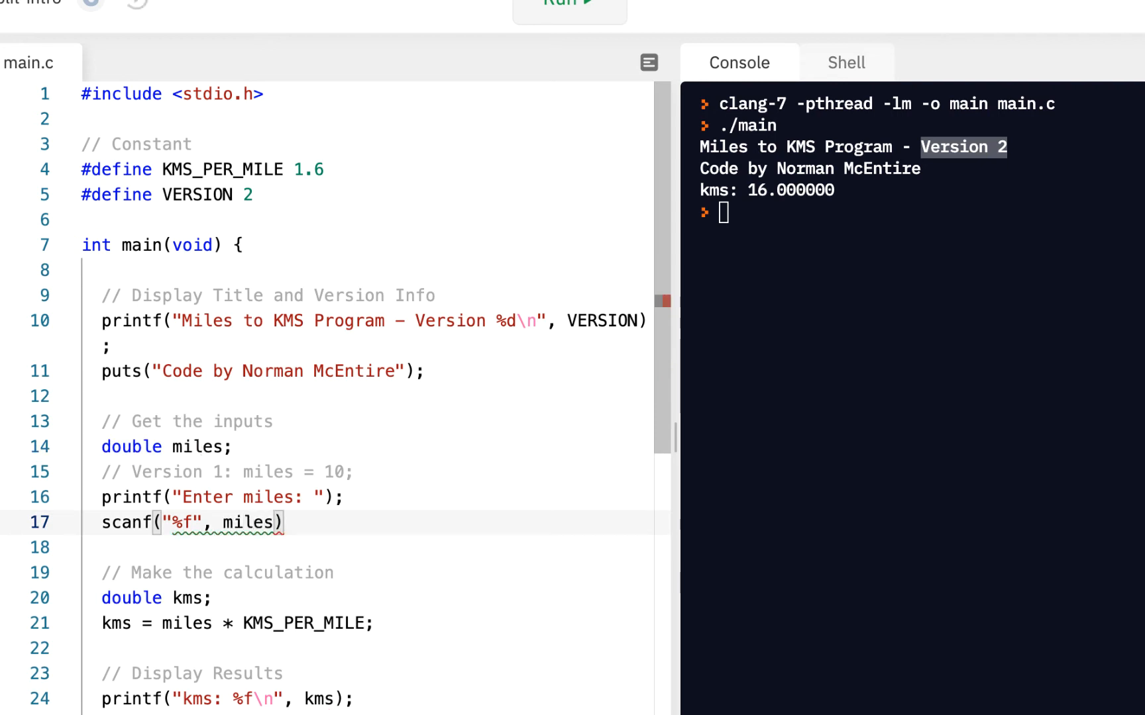
text(;)
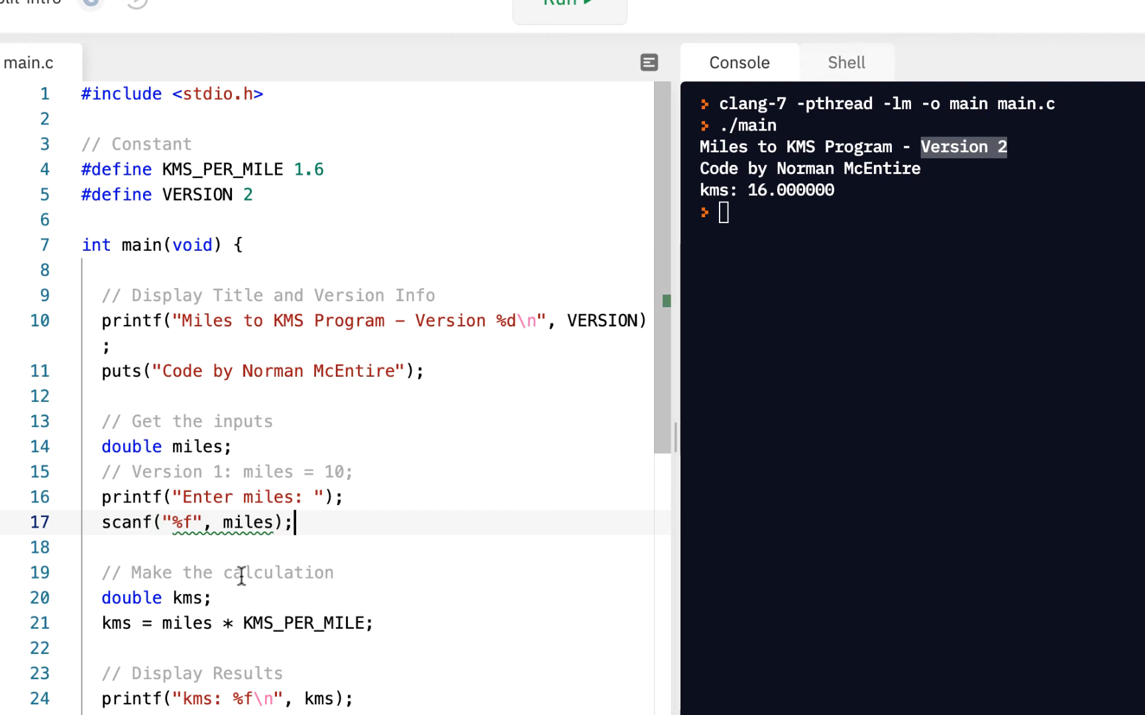
mouse_move(434, 635)
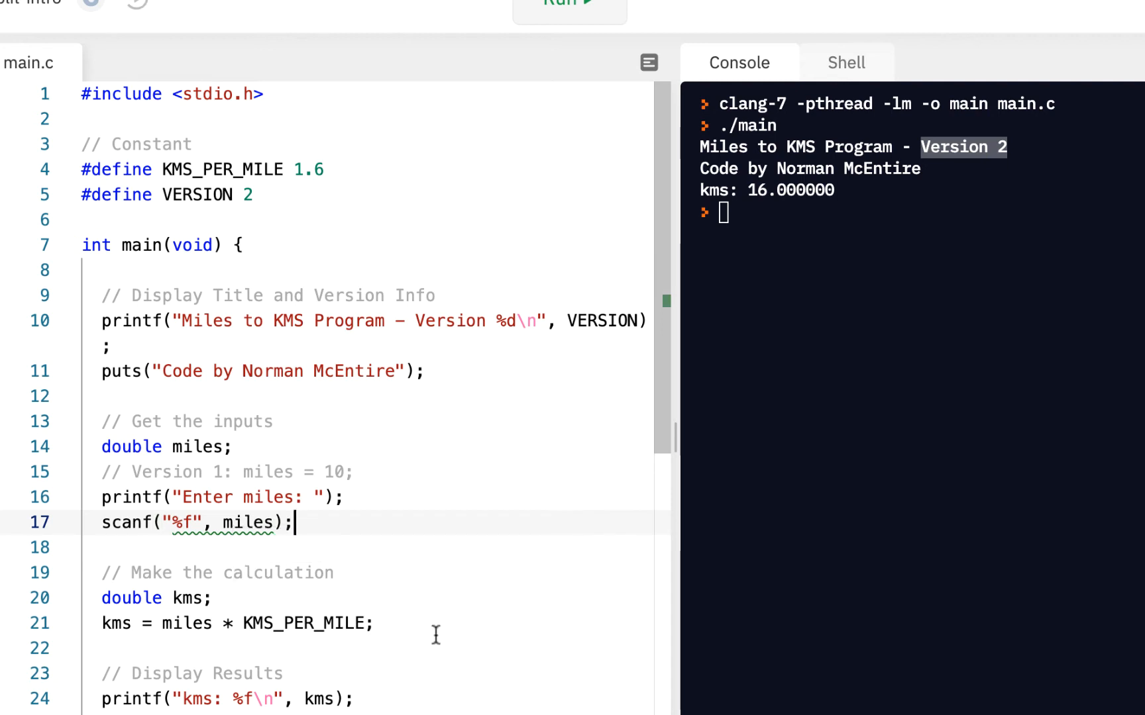
mouse_move(332, 555)
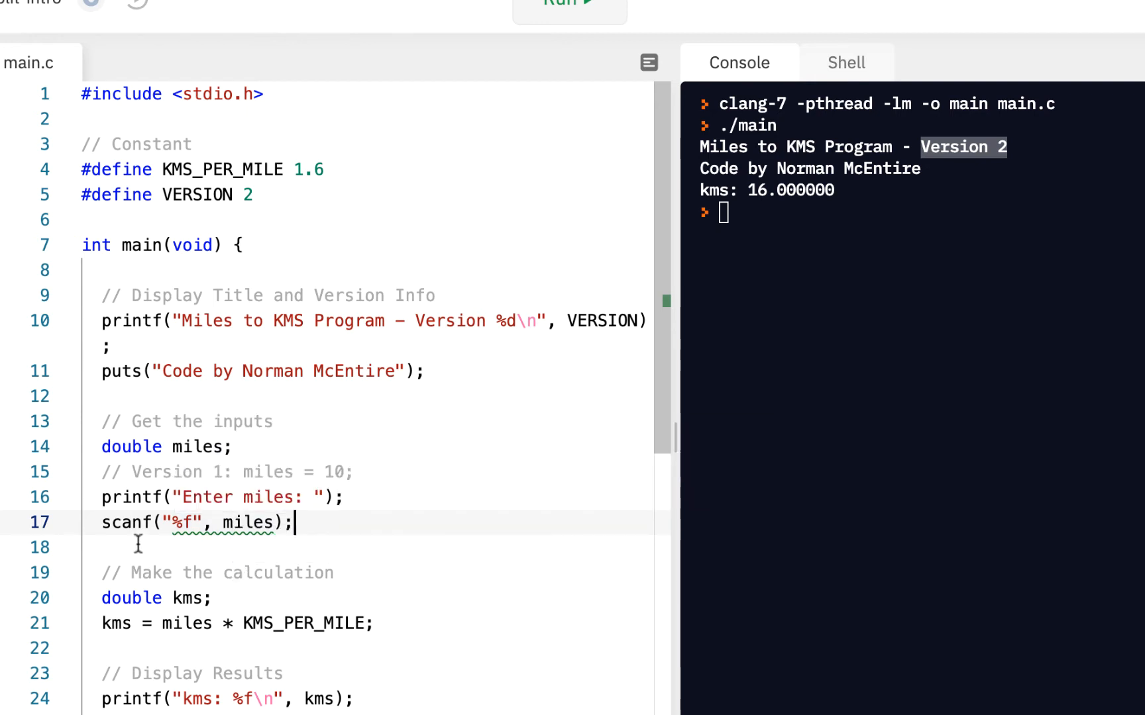
mouse_move(254, 557)
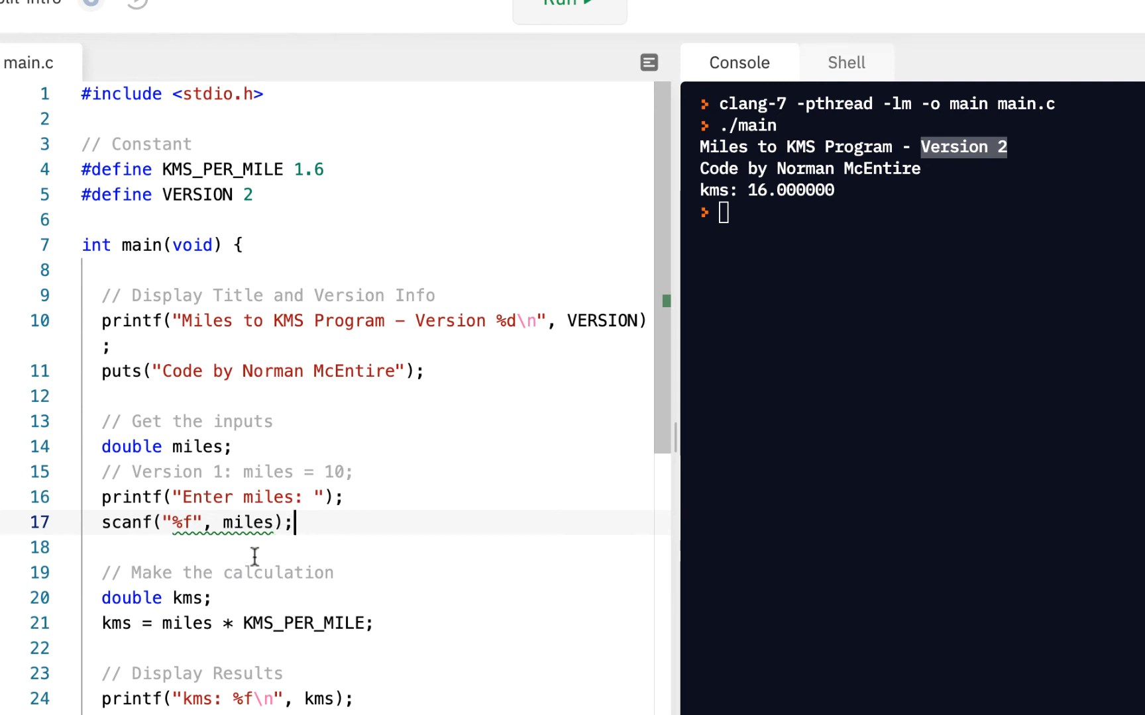
mouse_move(165, 523)
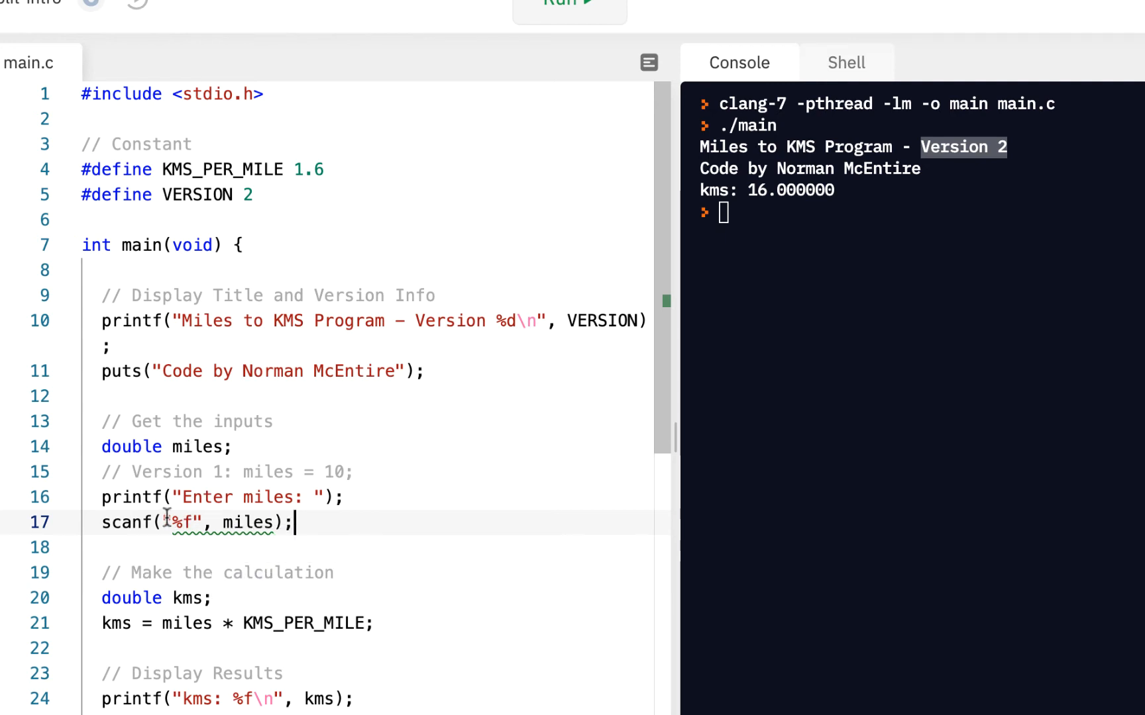
Step: Select the %f format in scanf and the miles variable in its declaration
drag(102, 523, 285, 522)
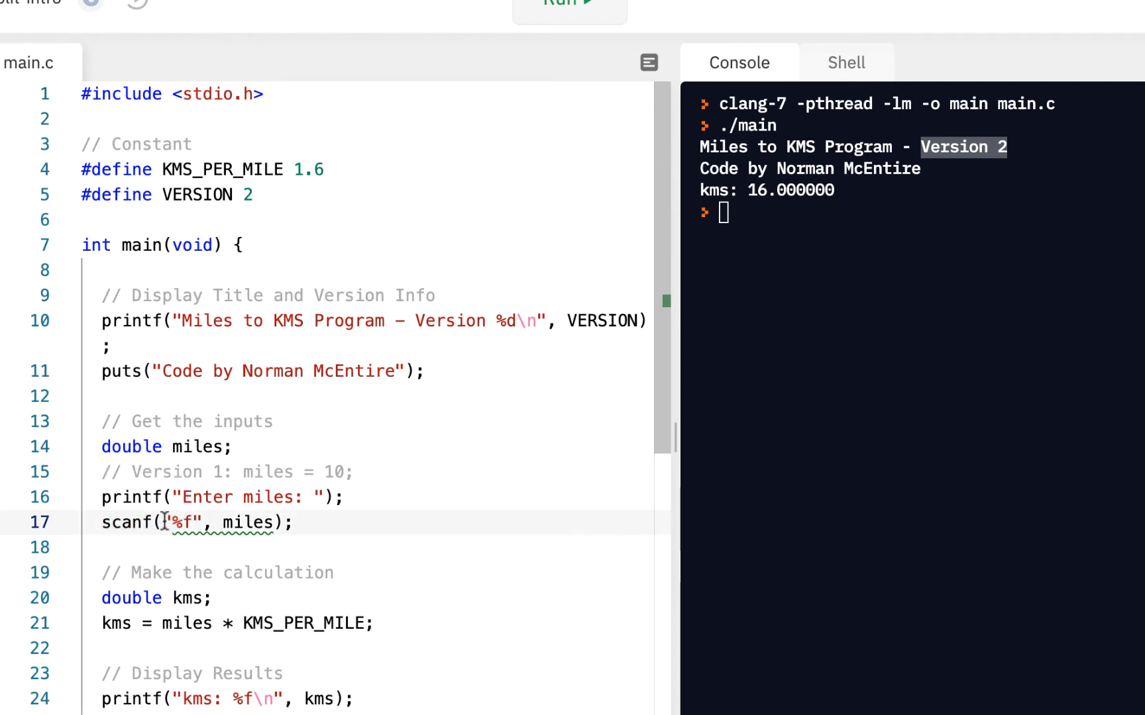
double_click(185, 522)
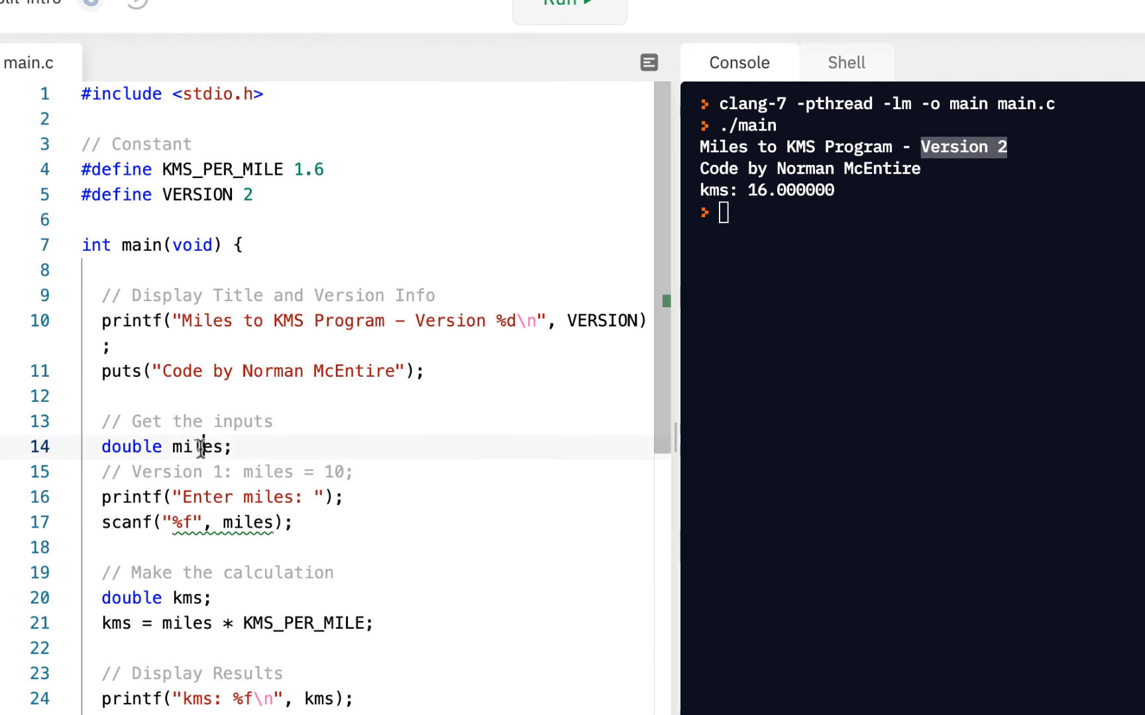
double_click(200, 446)
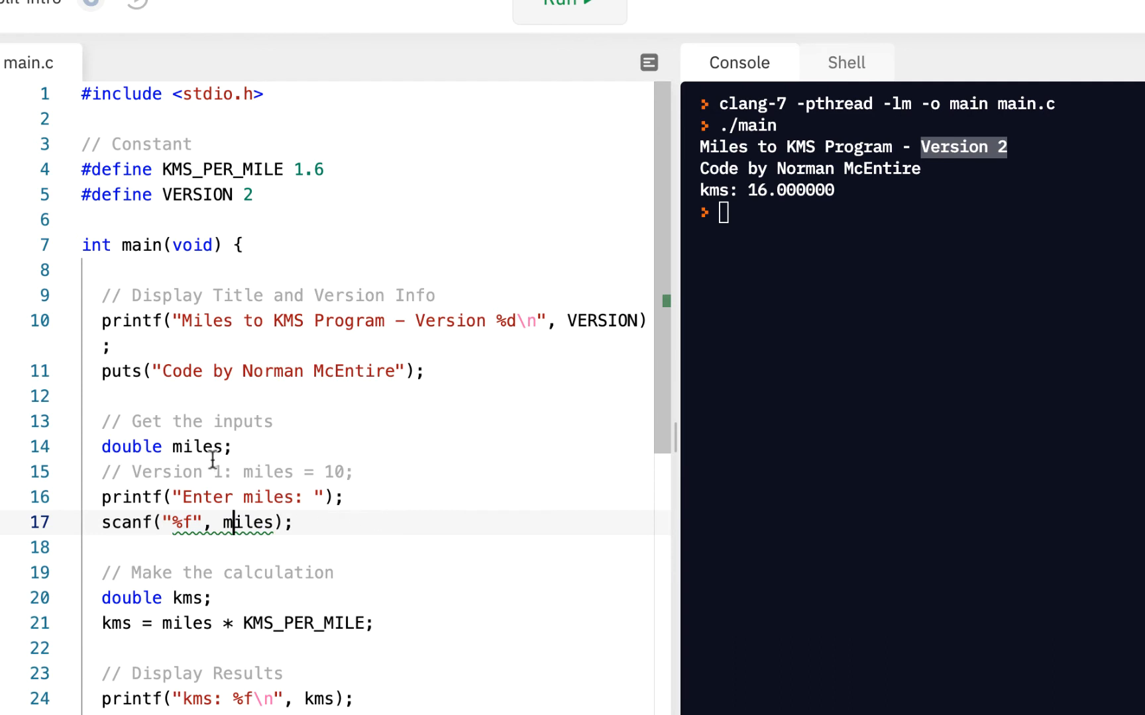
mouse_move(259, 441)
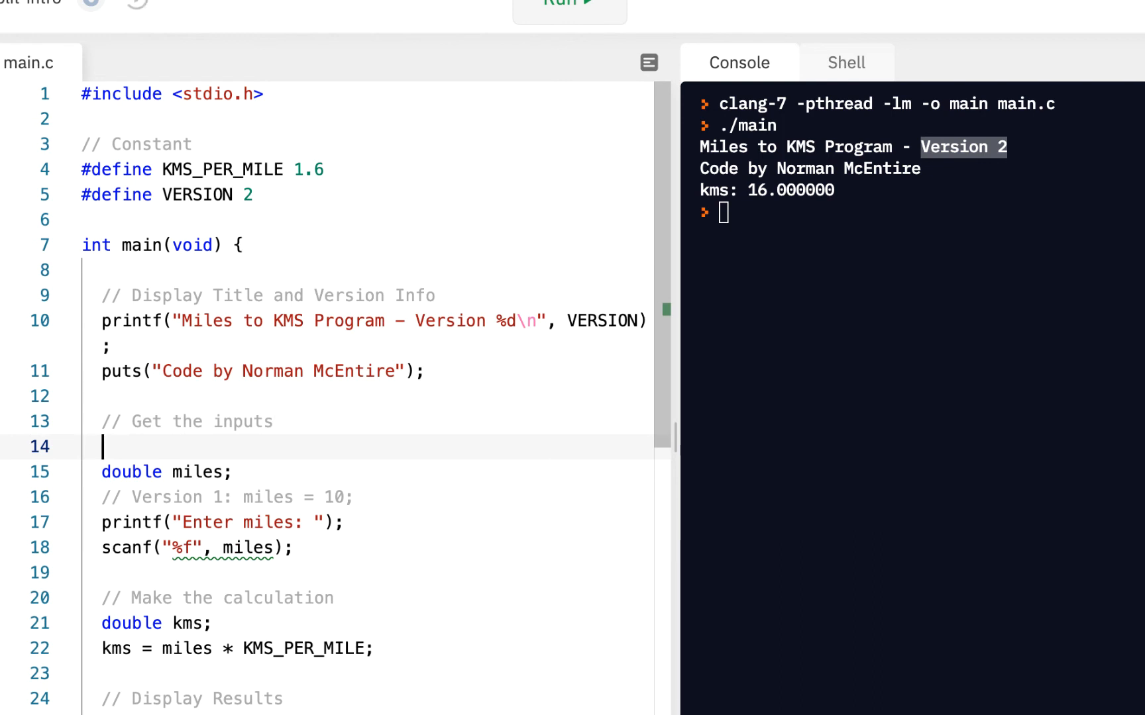
Step: Declare 'float miles;' labelled single prec, and comment out the double declaration labelled double prec
text(float)
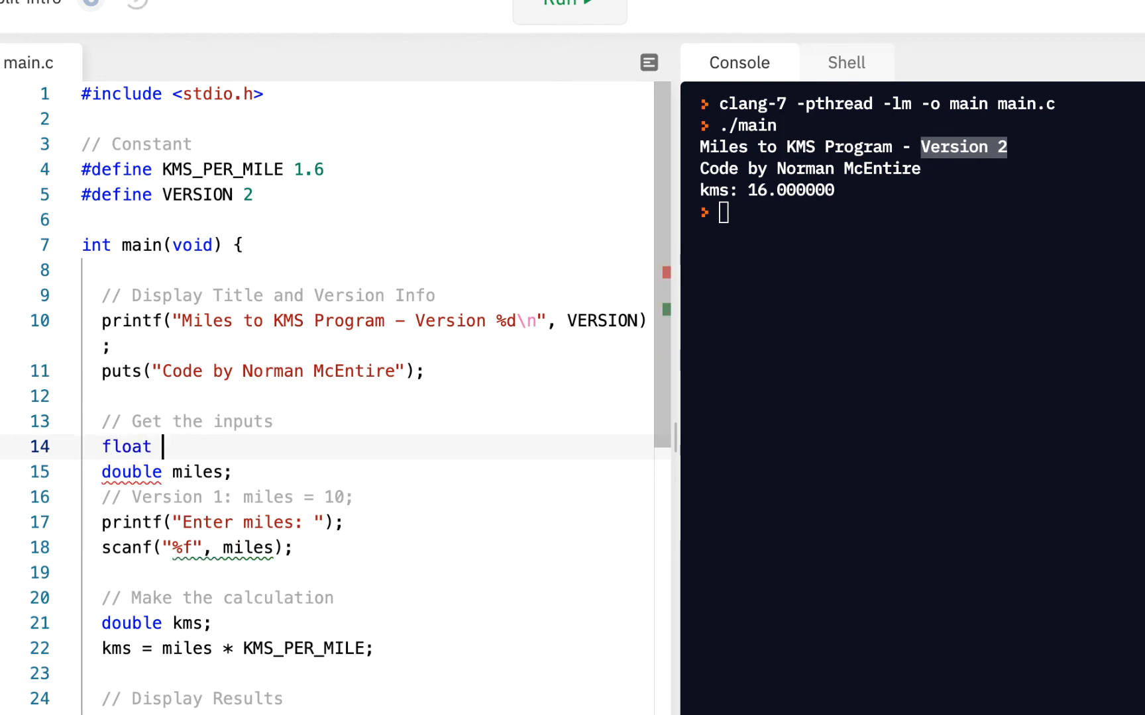
text(miles;)
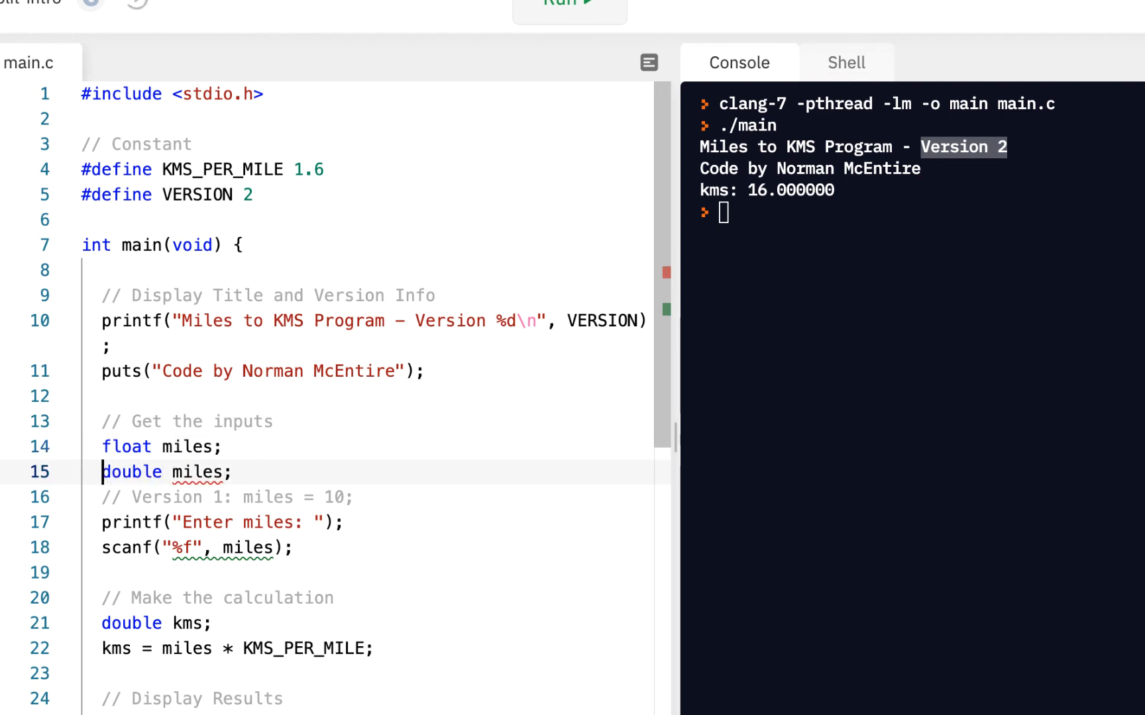
text(//)
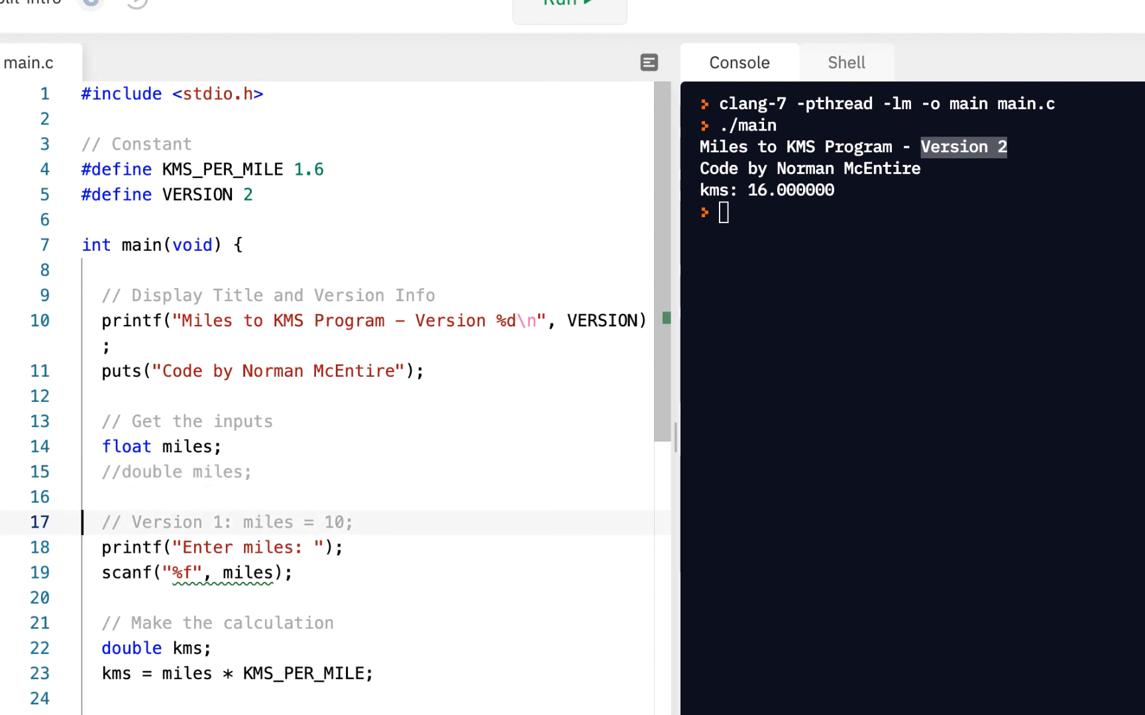
click(131, 446)
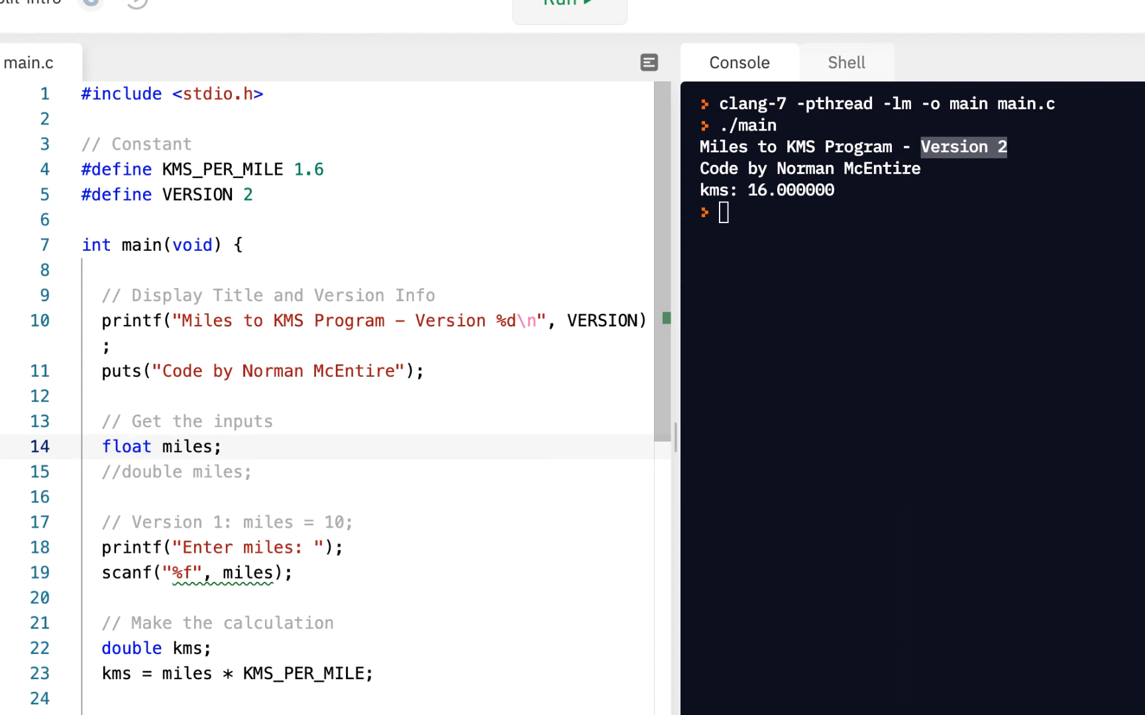
text(//)
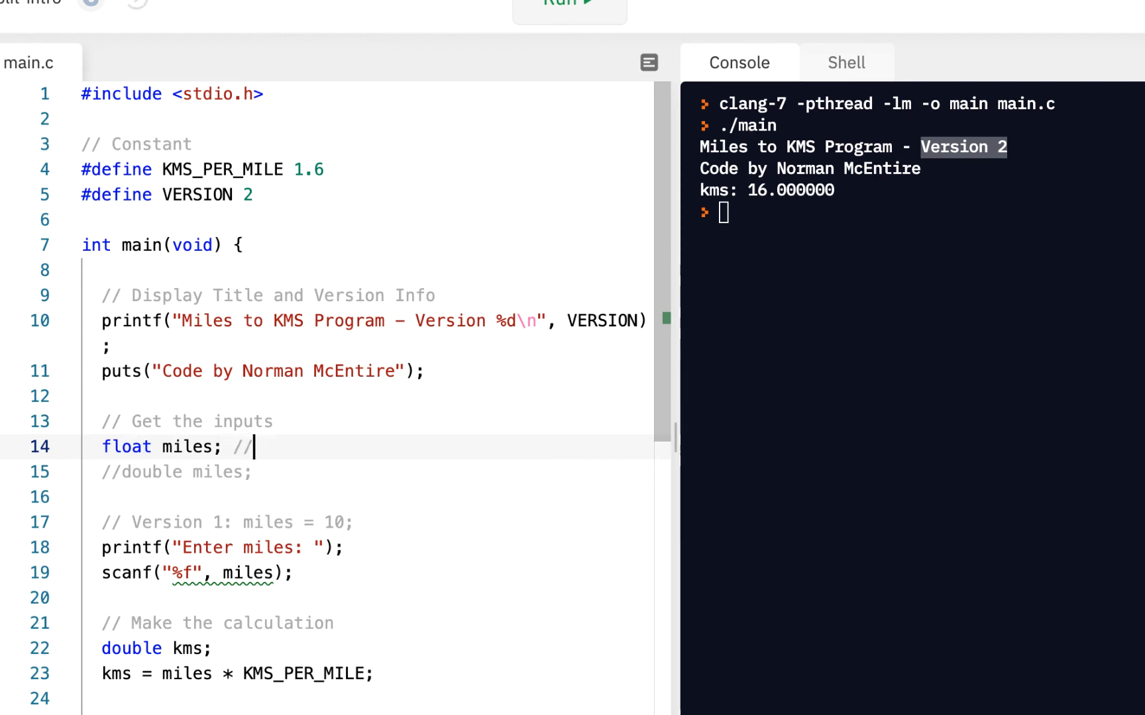
text(single p)
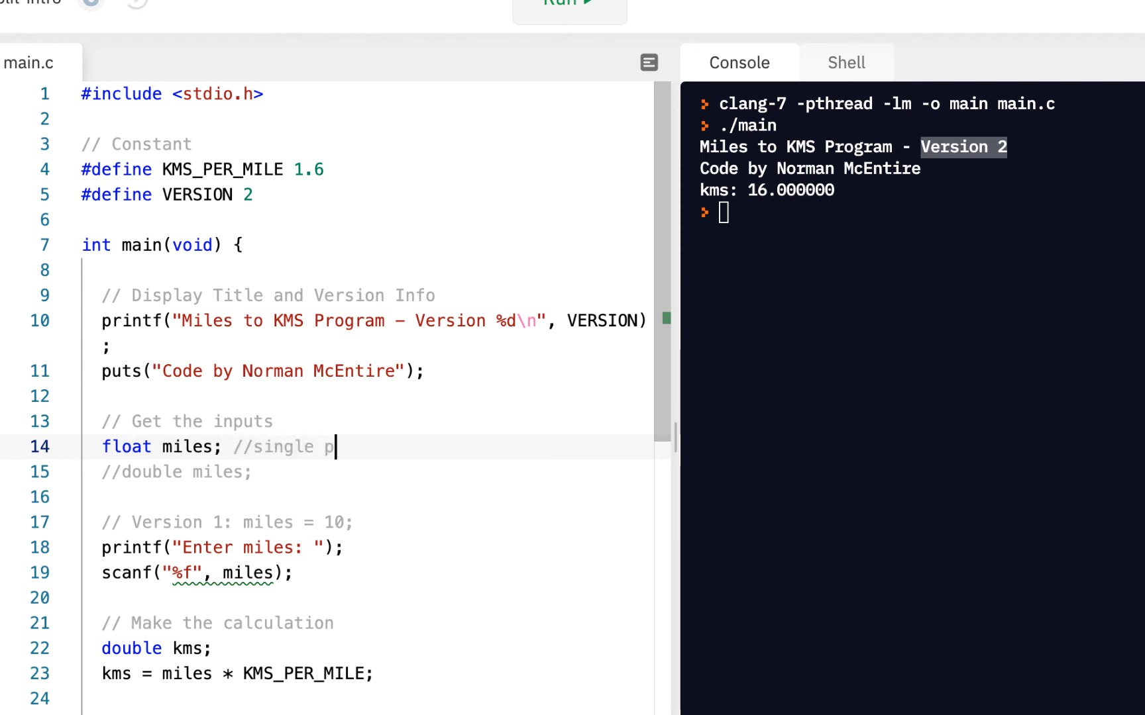
text(rec)
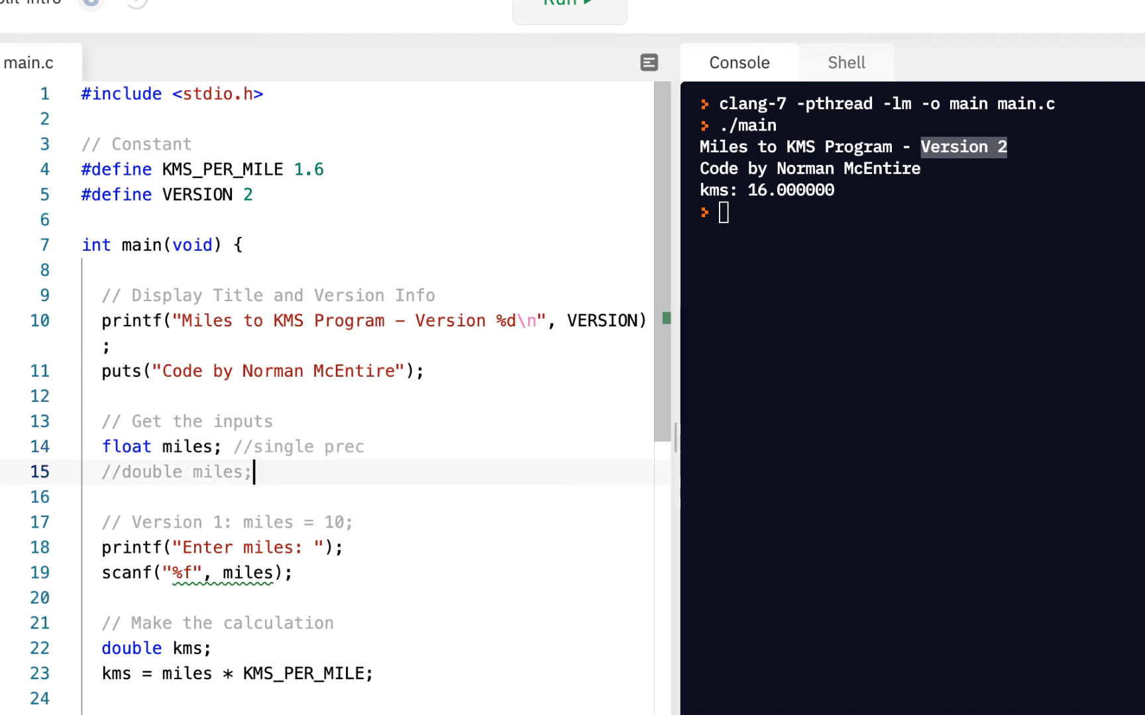
text(//double)
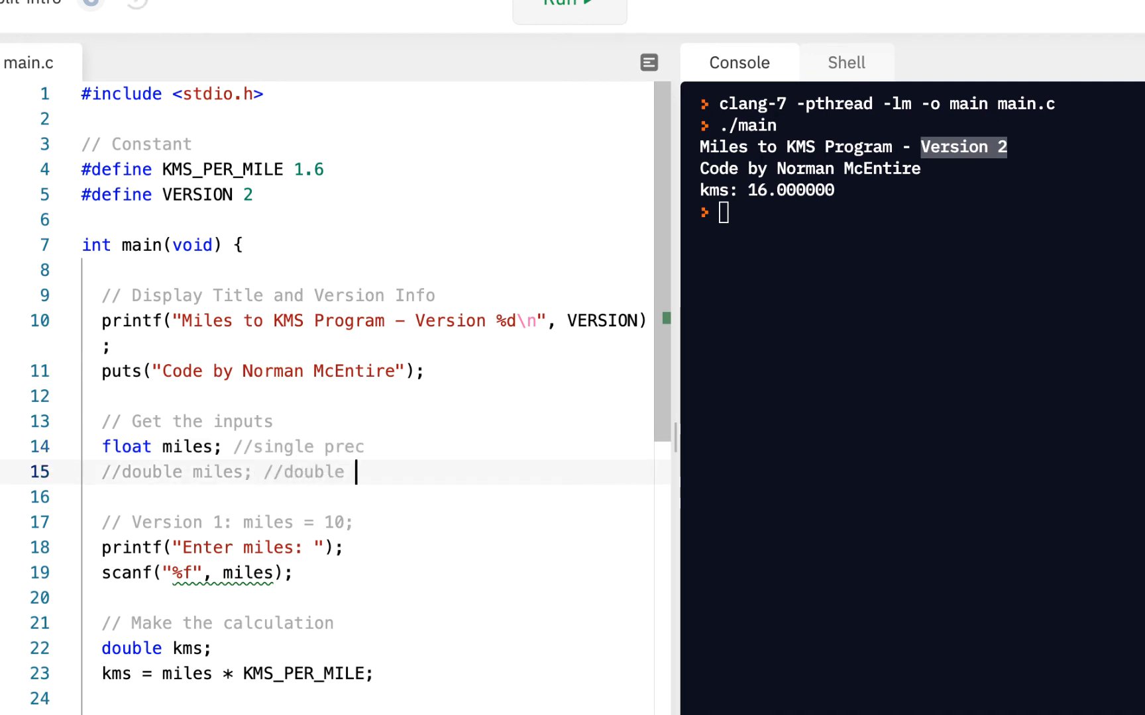
text(prec)
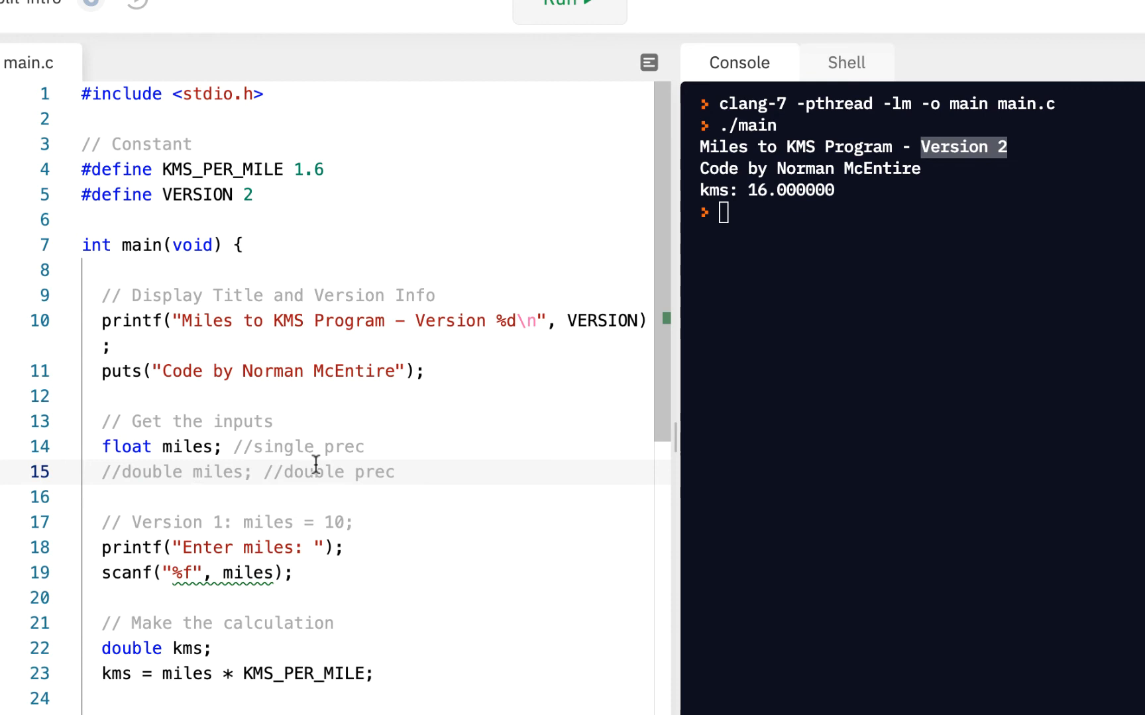
mouse_move(128, 488)
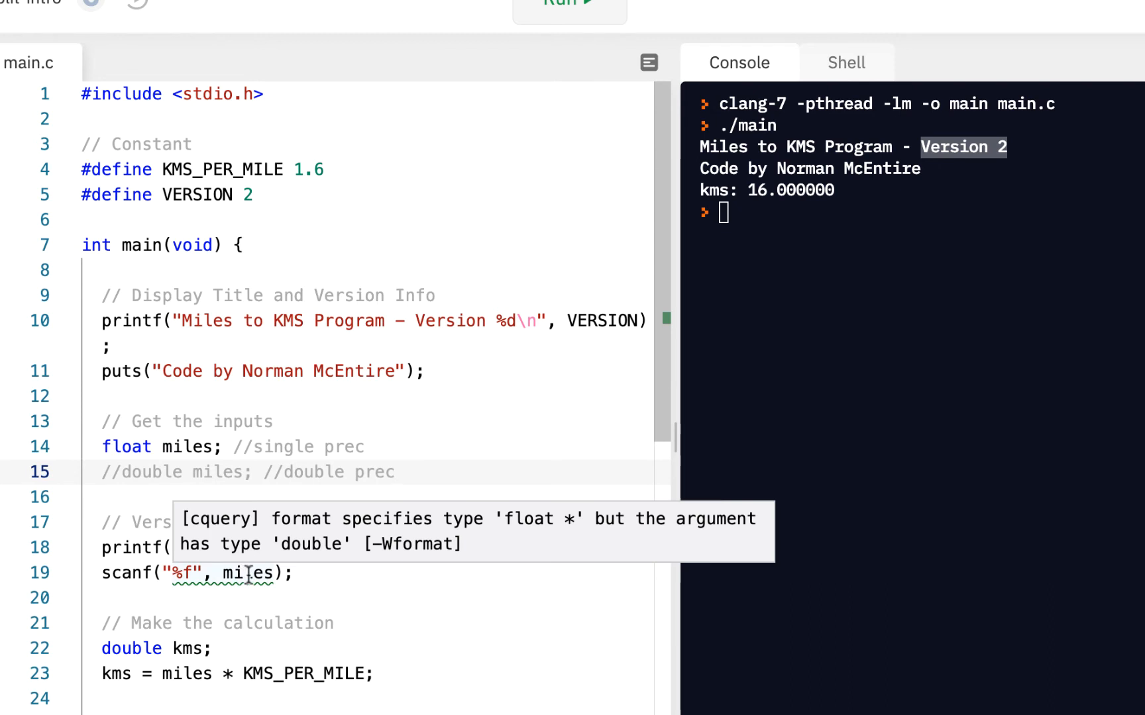
mouse_move(214, 609)
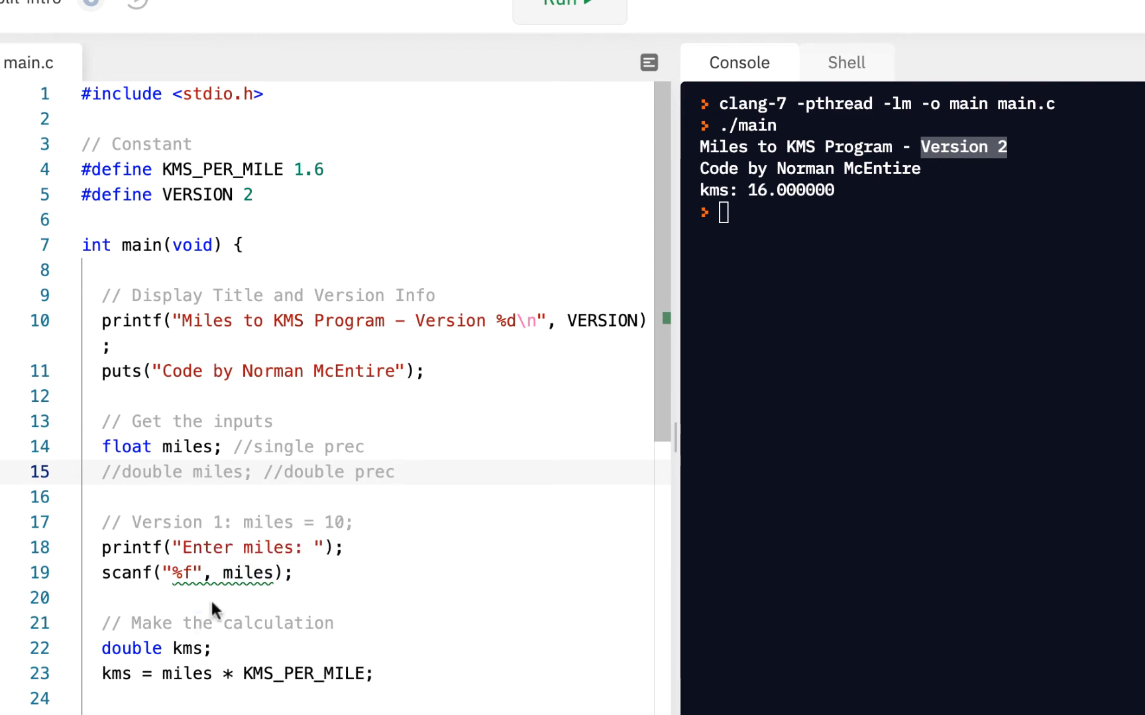
mouse_move(241, 573)
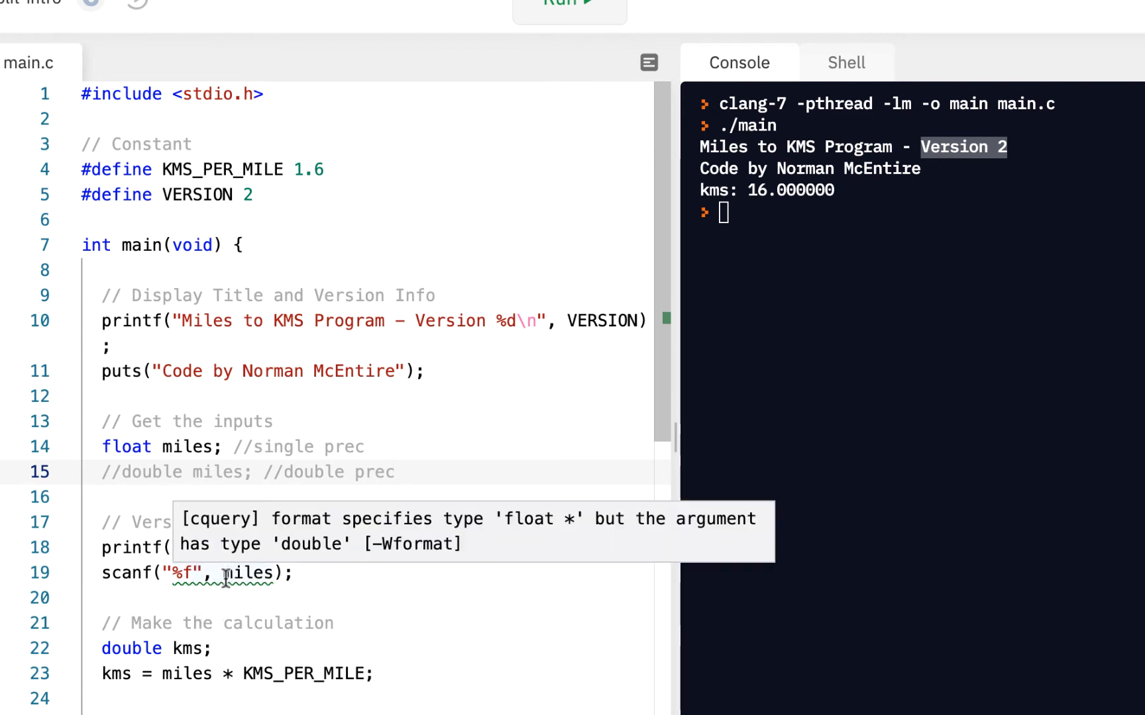
mouse_move(245, 584)
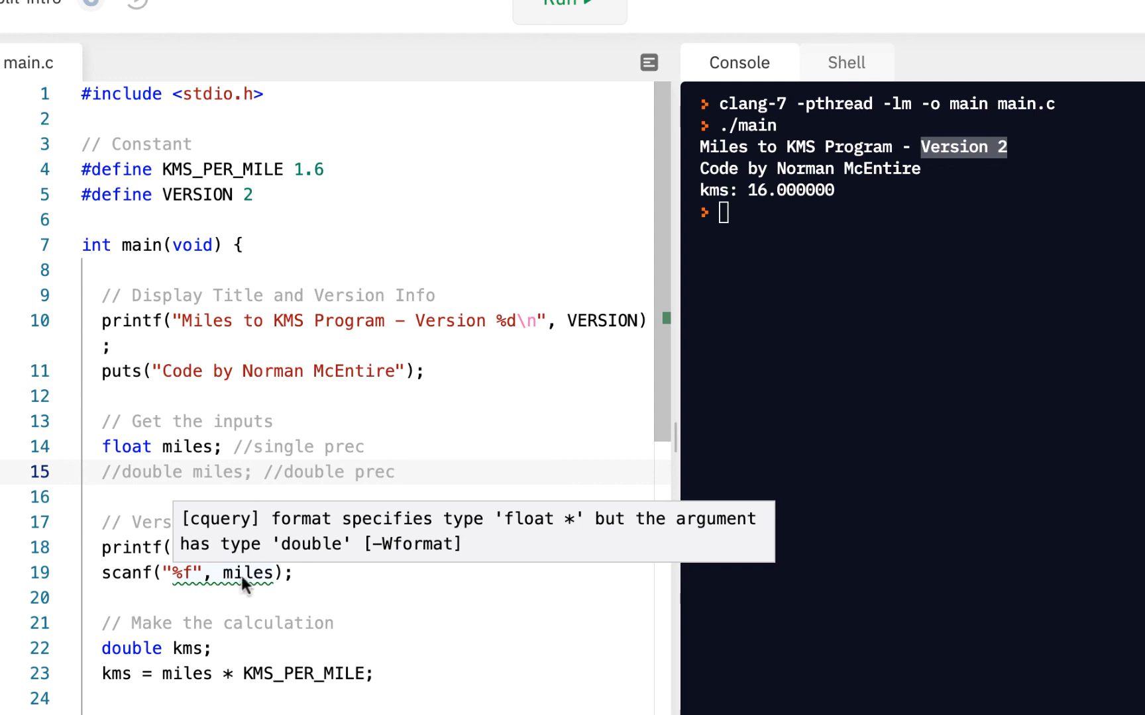
mouse_move(579, 529)
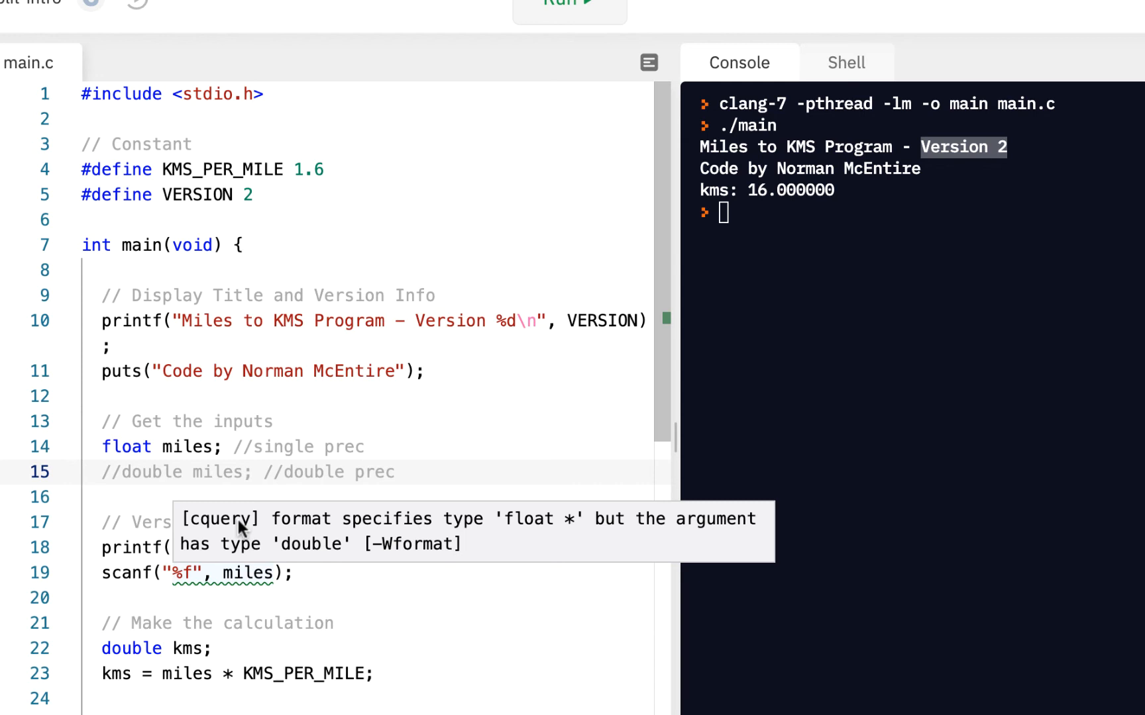
mouse_move(321, 553)
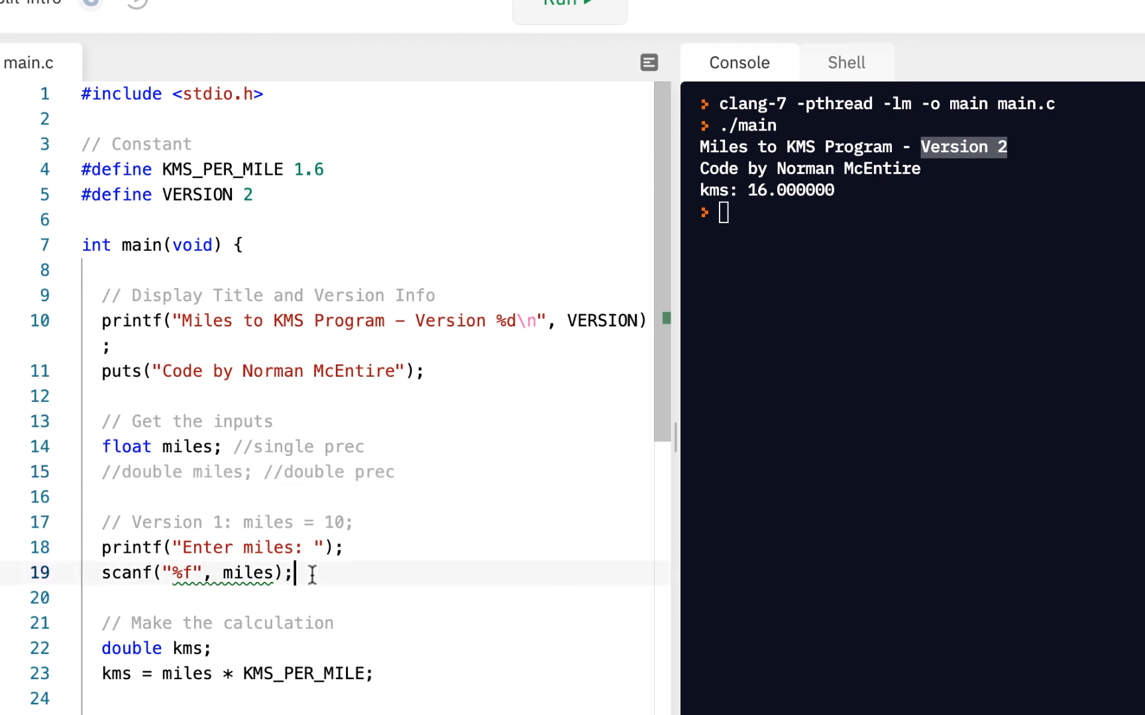
mouse_move(570, 6)
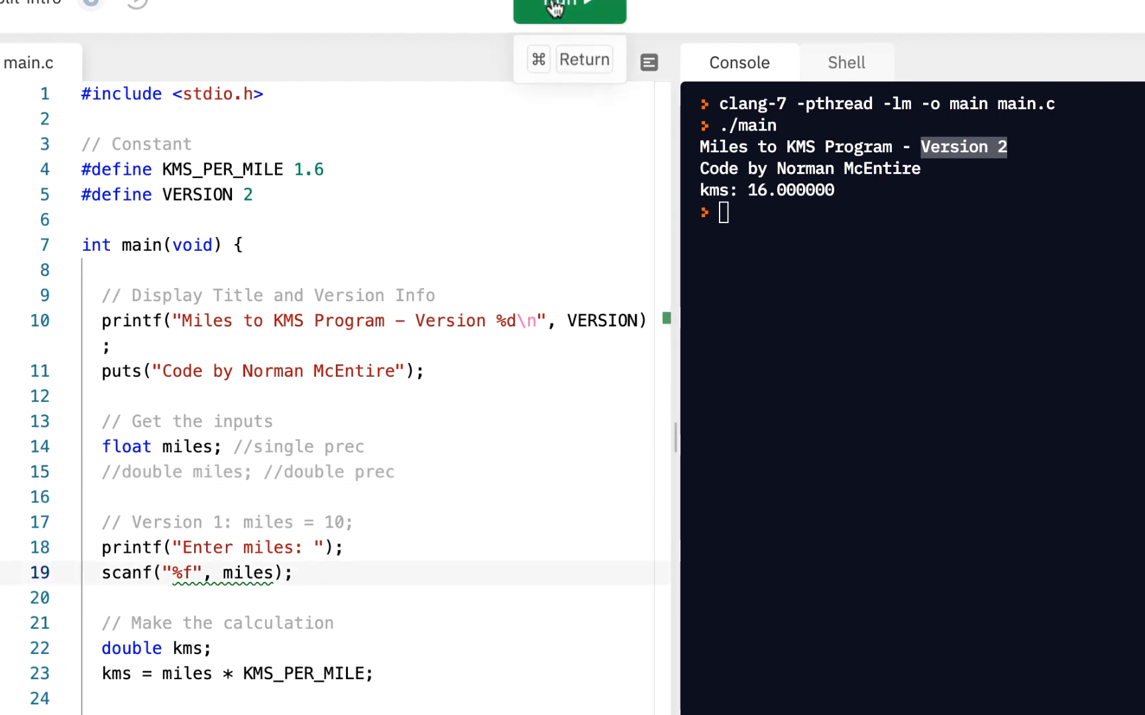
Step: Run the program and select 'miles' in the console's scanf format warning
click(568, 6)
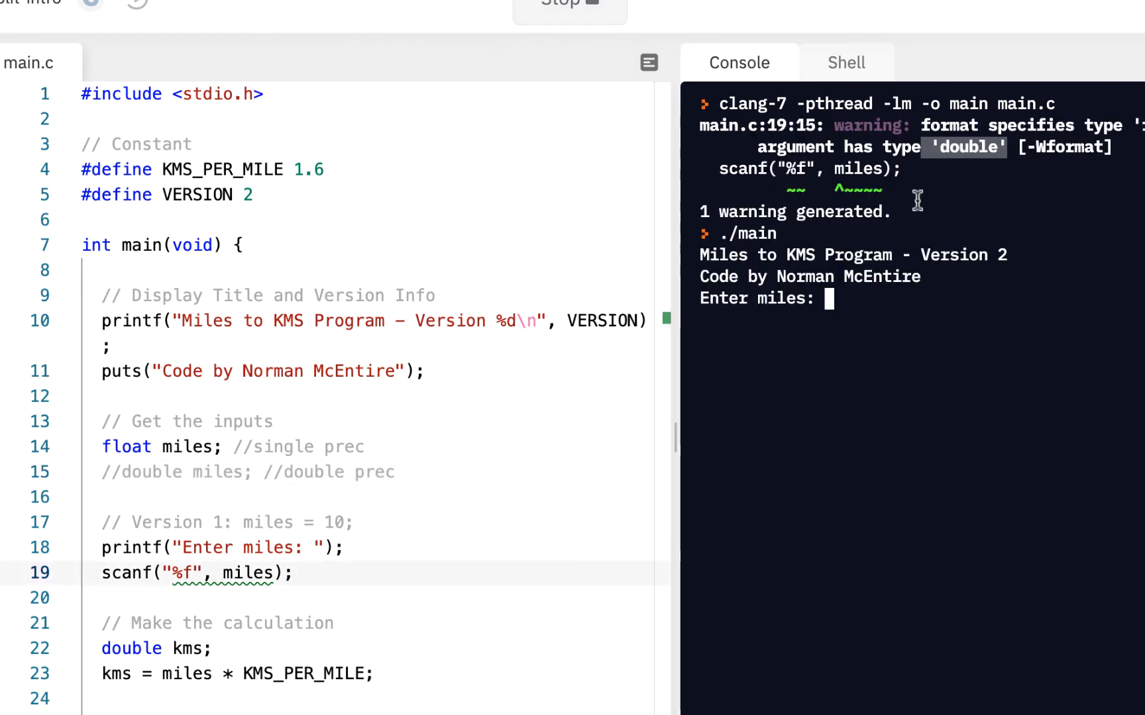
mouse_move(784, 193)
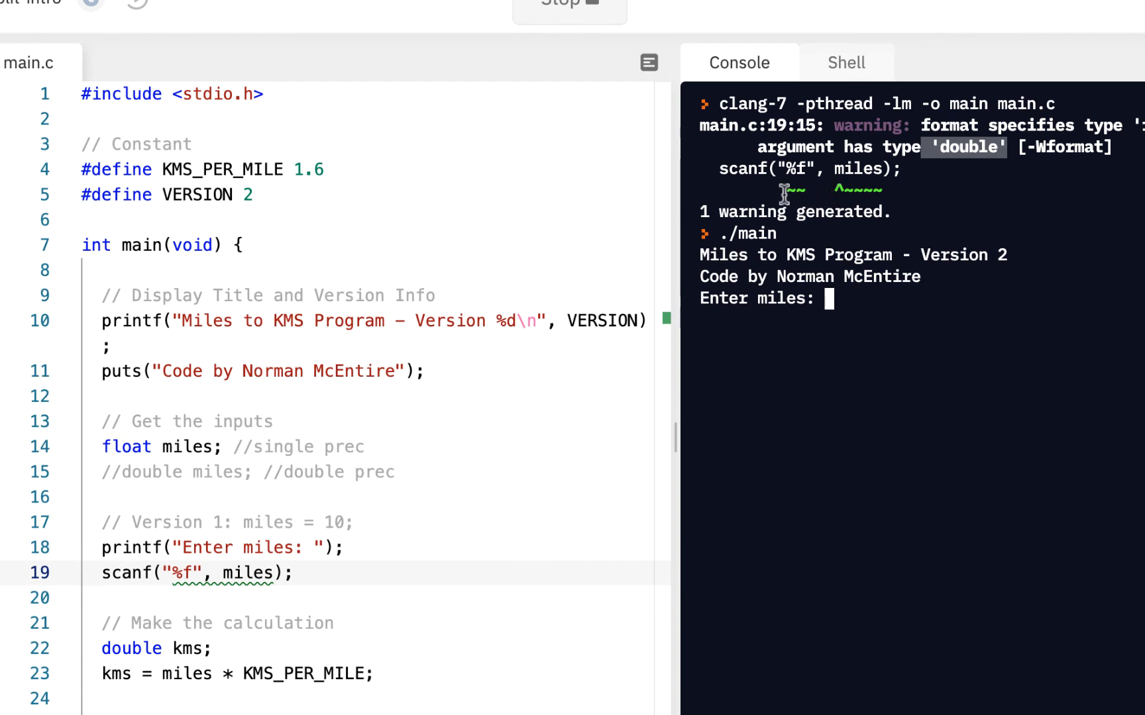
mouse_move(840, 192)
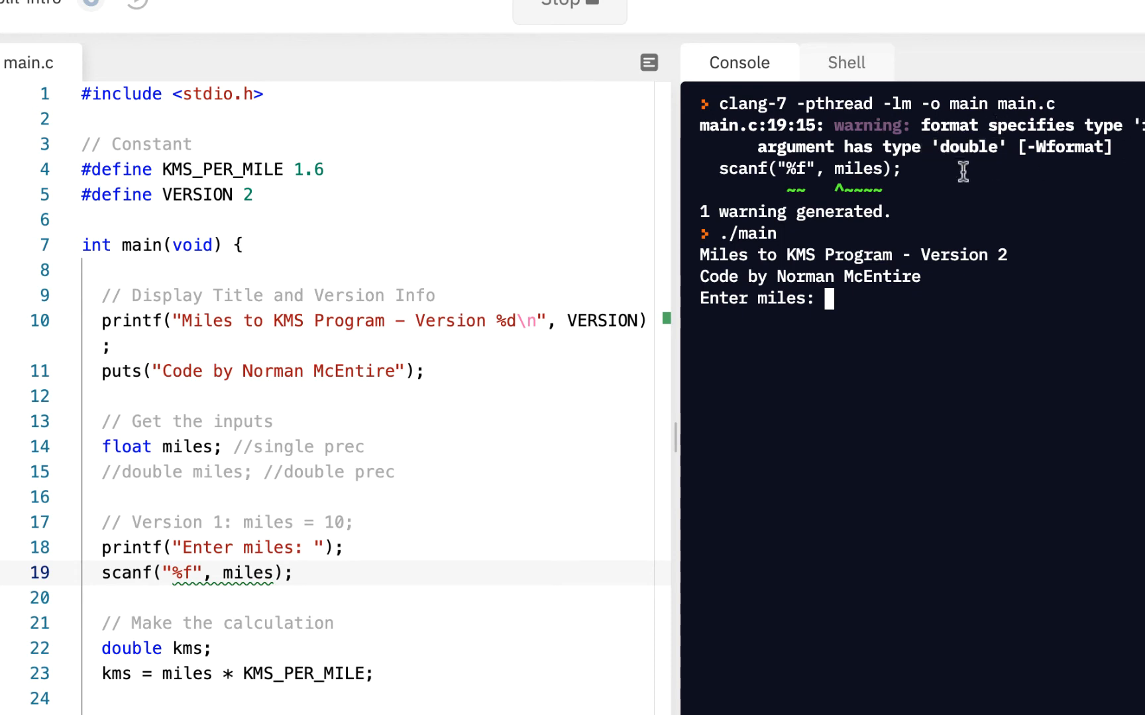
double_click(967, 147)
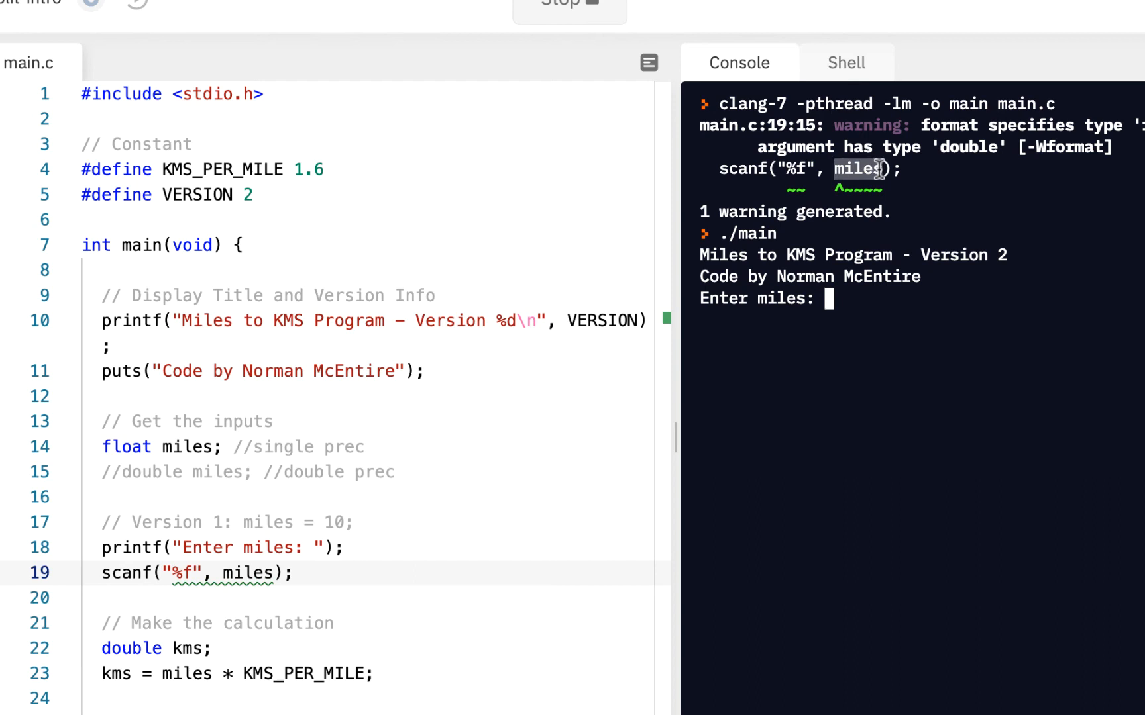
mouse_move(788, 211)
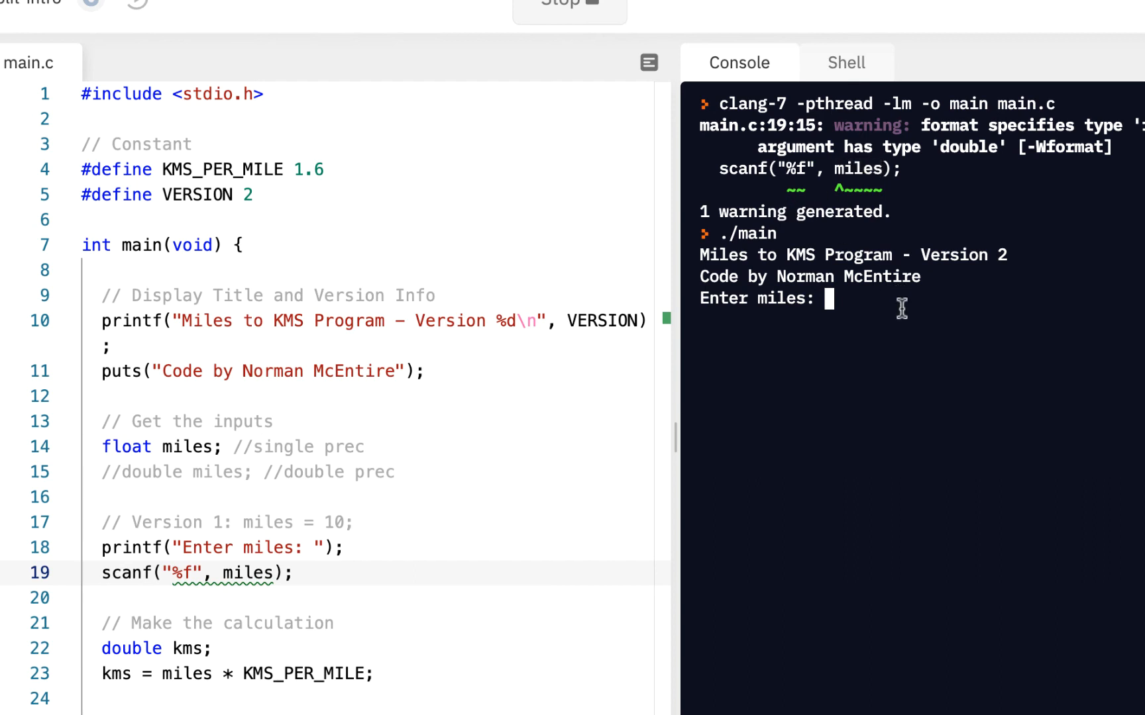
text(10)
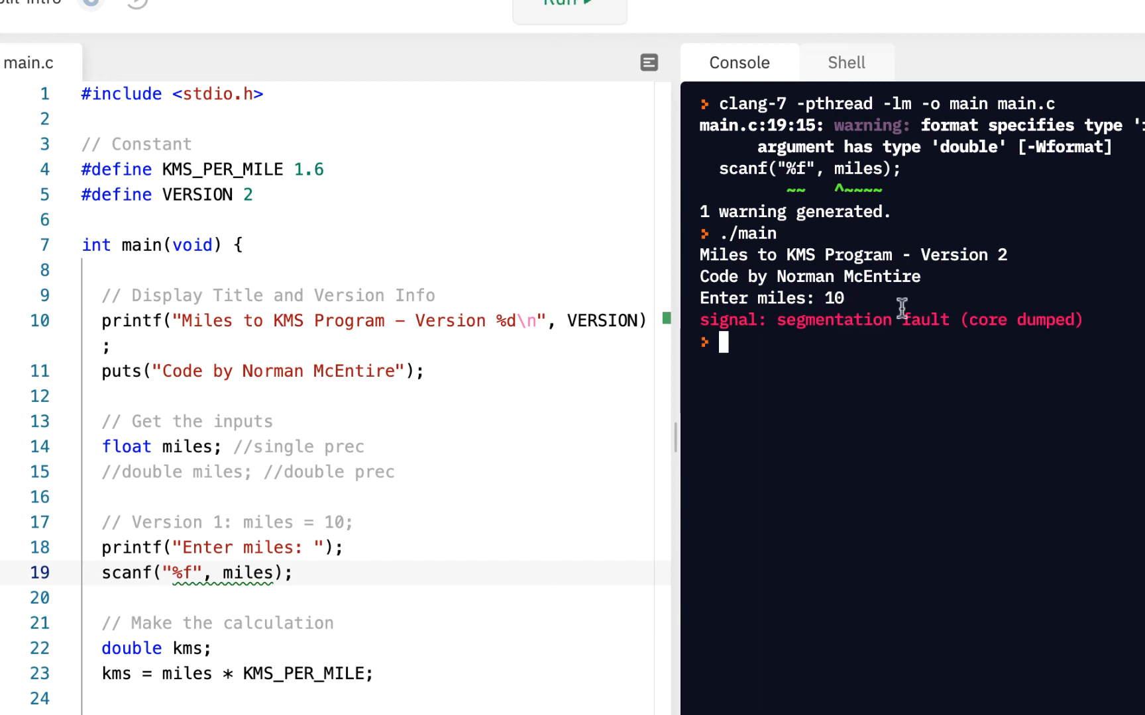
drag(701, 319, 949, 319)
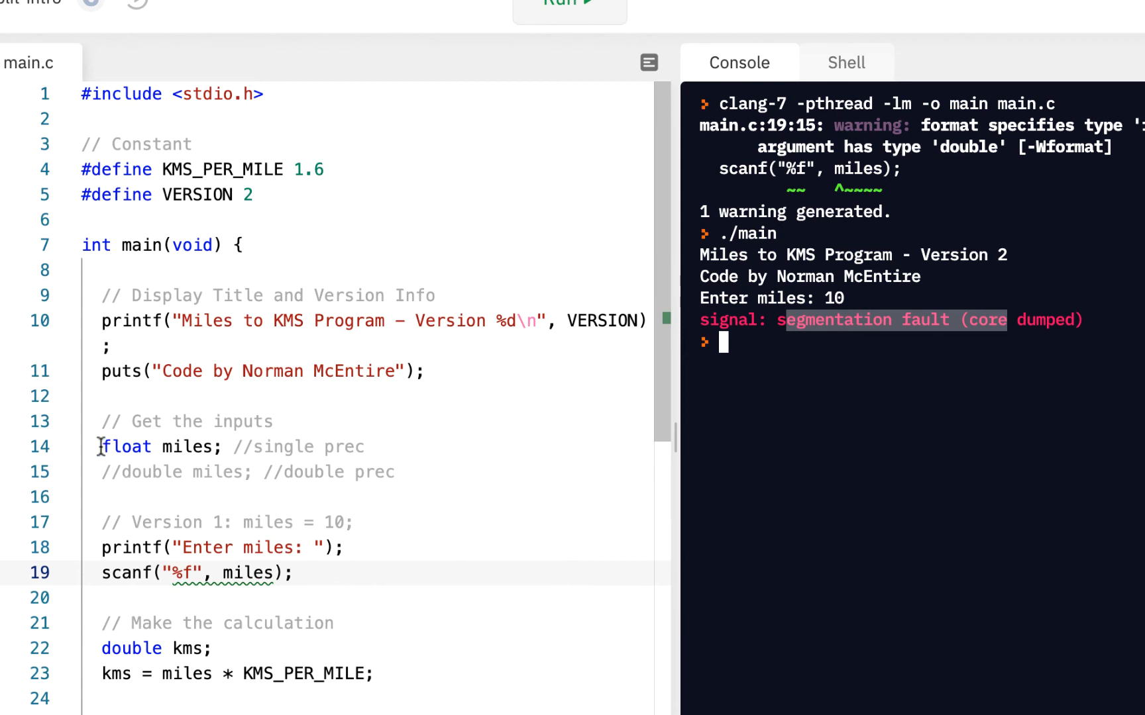
Step: Comment out the float miles line in favour of double, with scanf using %lf
text(//)
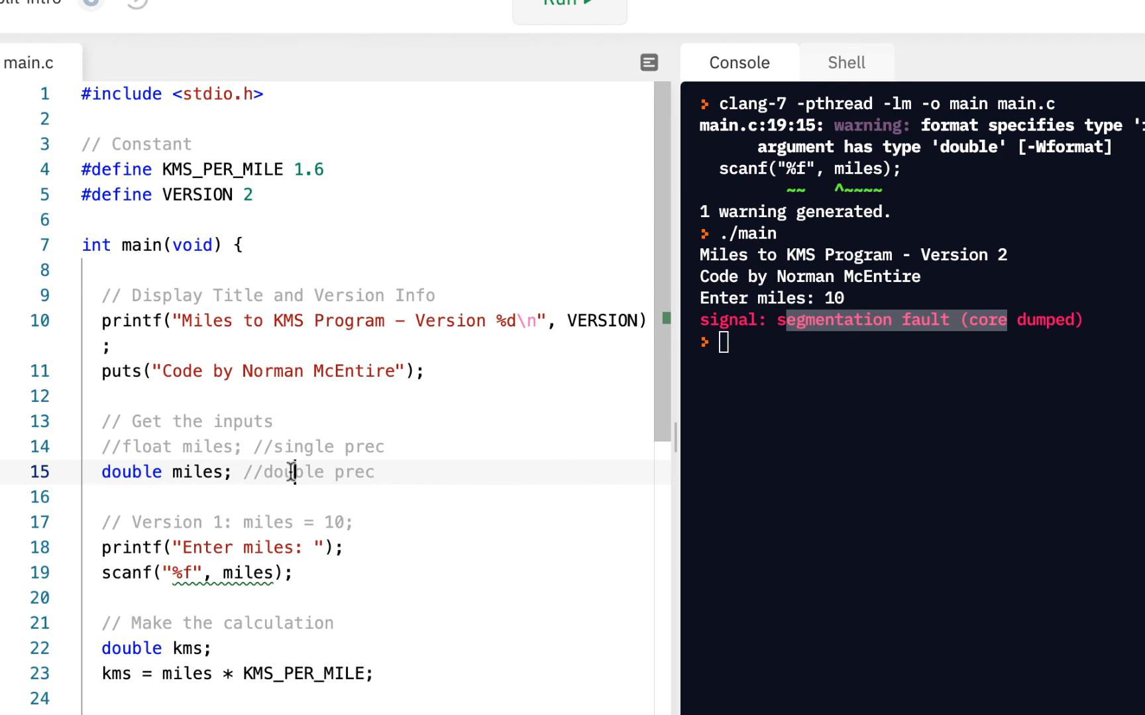
triple_click(292, 471)
text(l)
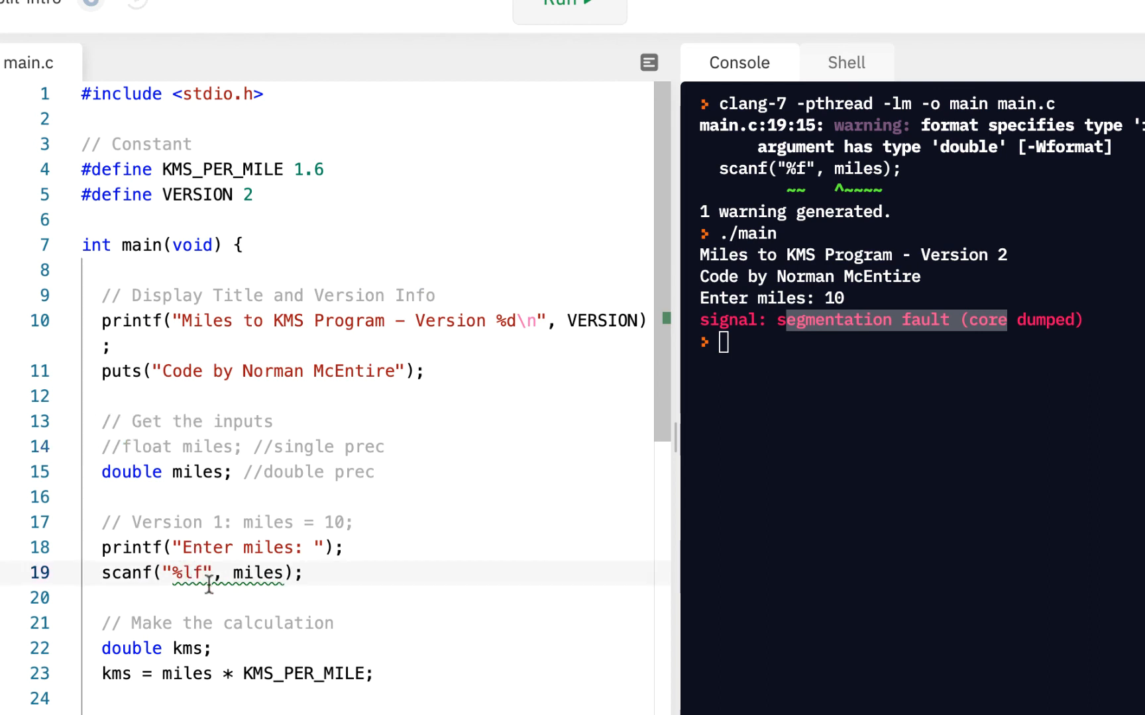
mouse_move(188, 573)
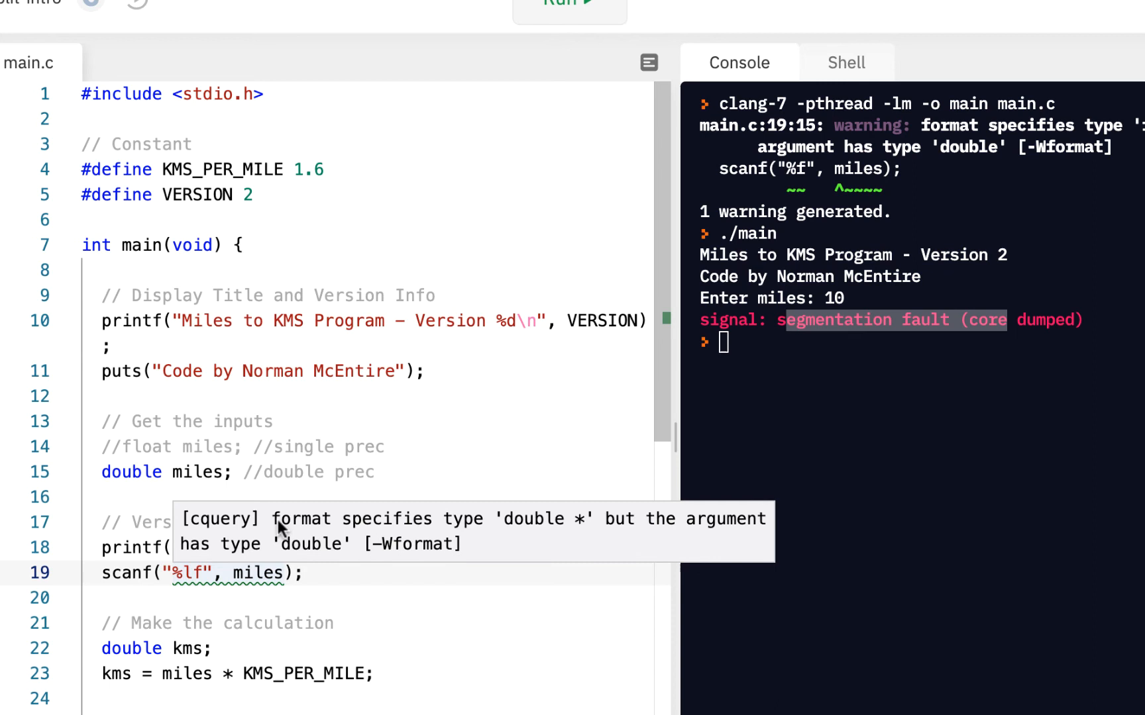
mouse_move(530, 531)
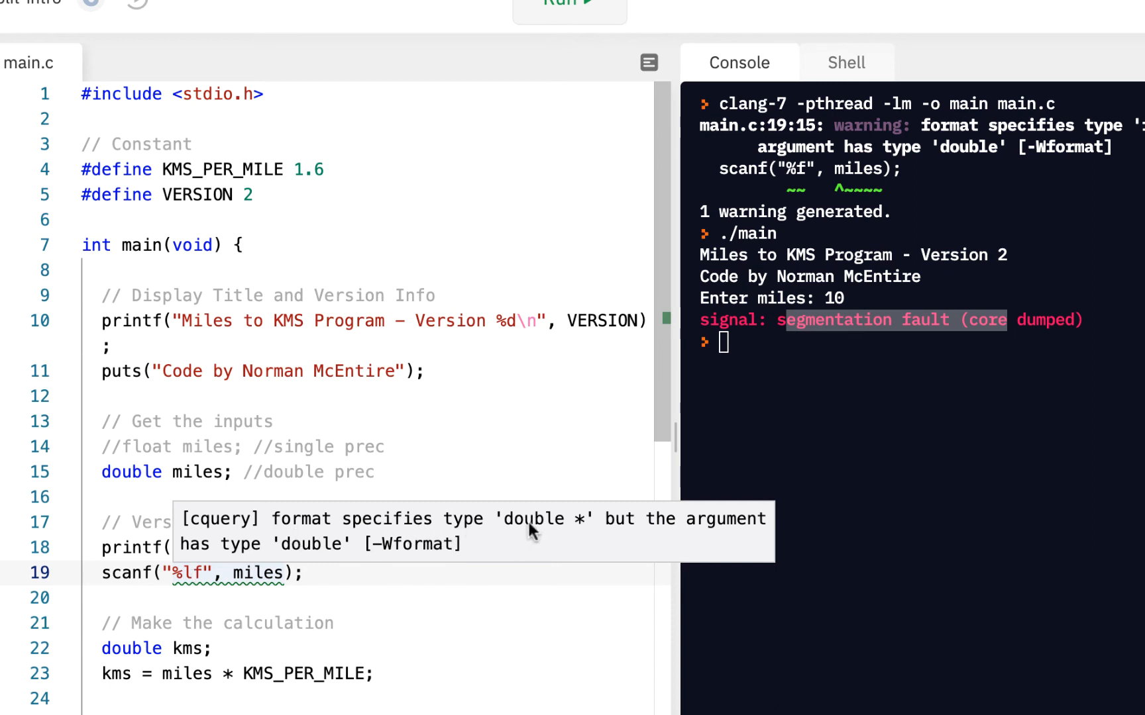
mouse_move(582, 531)
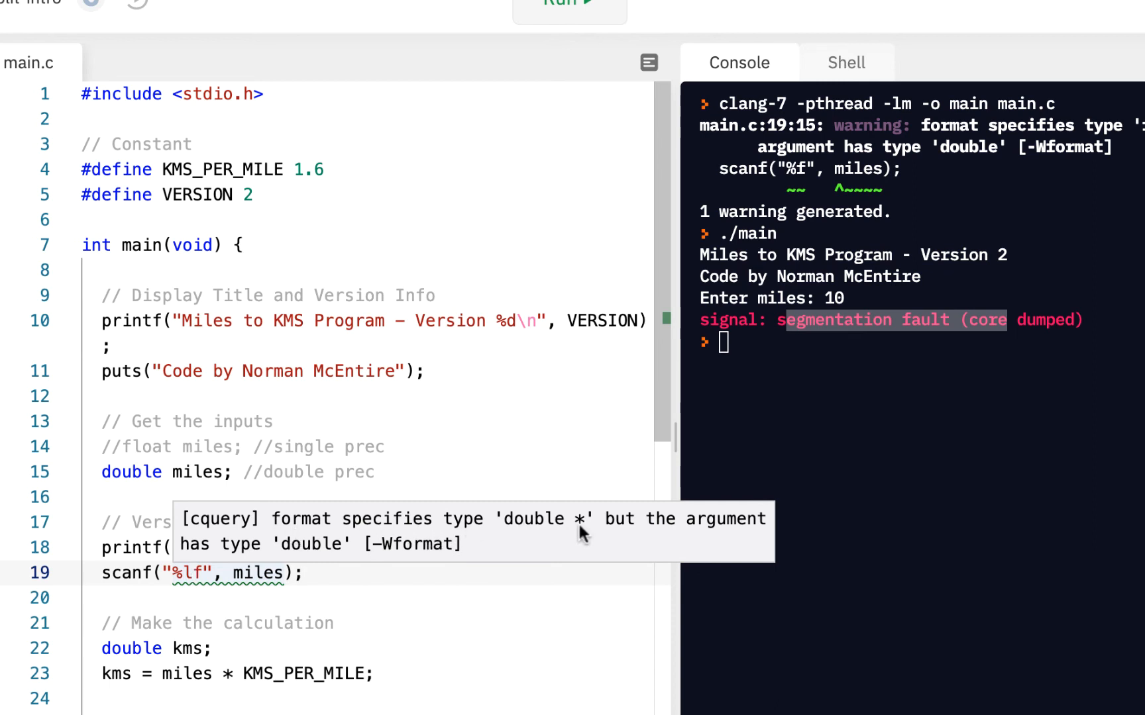
mouse_move(631, 532)
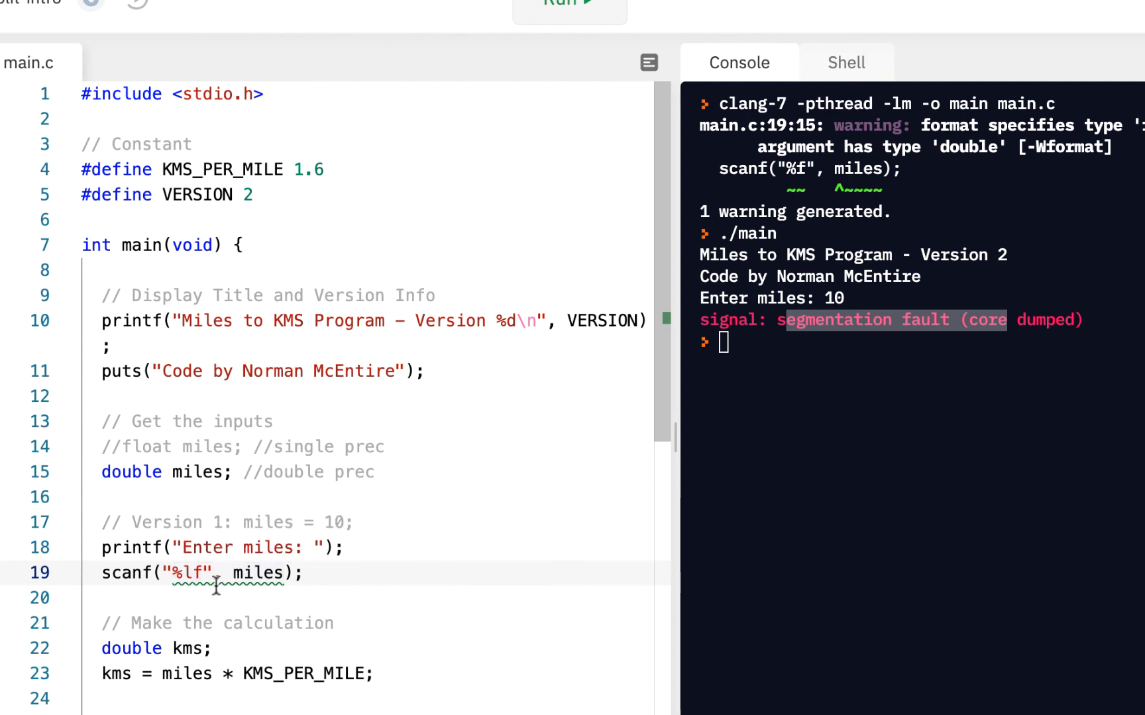
mouse_move(192, 573)
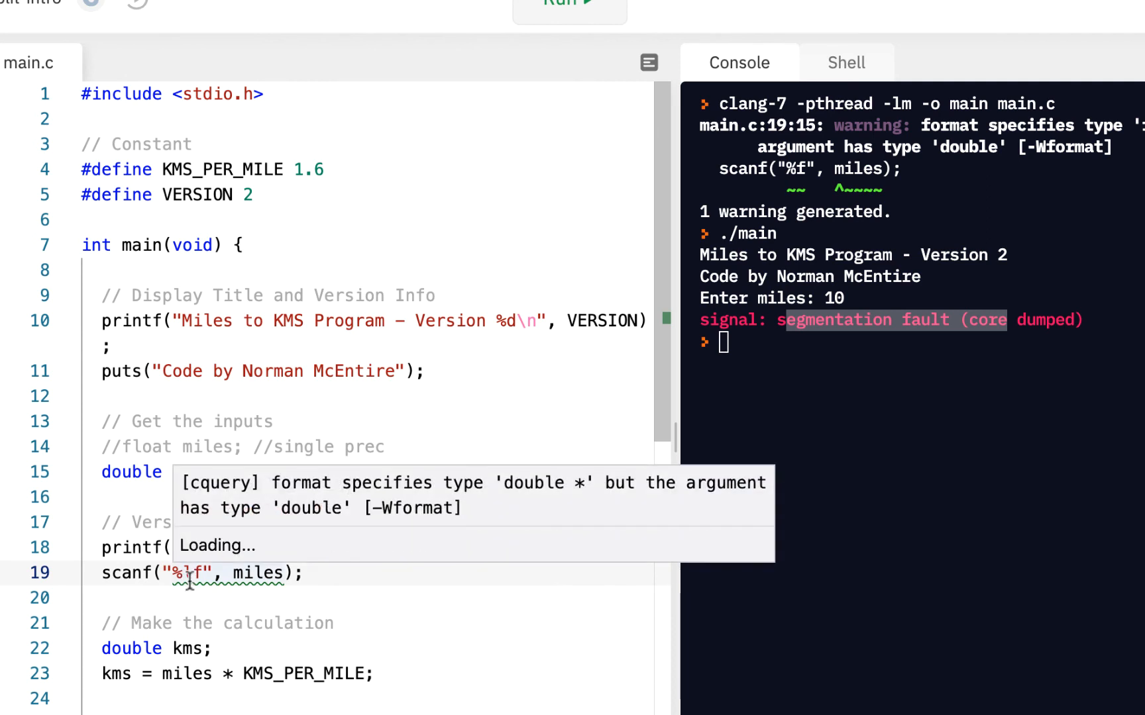
text(l)
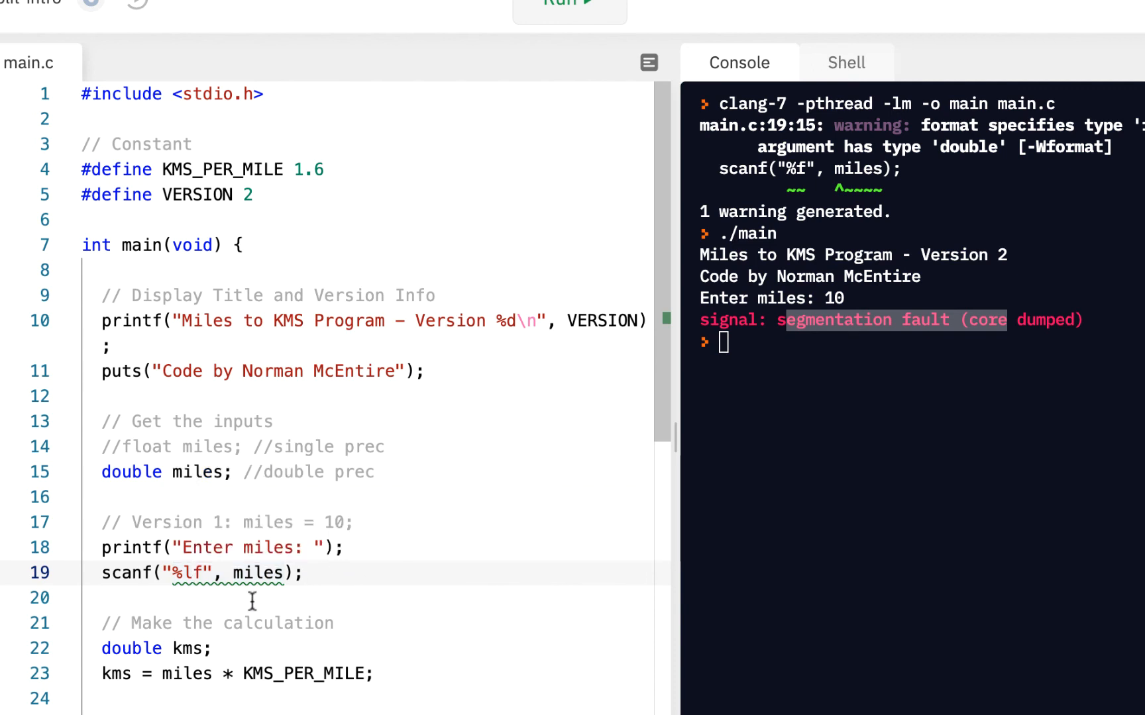
double_click(260, 573)
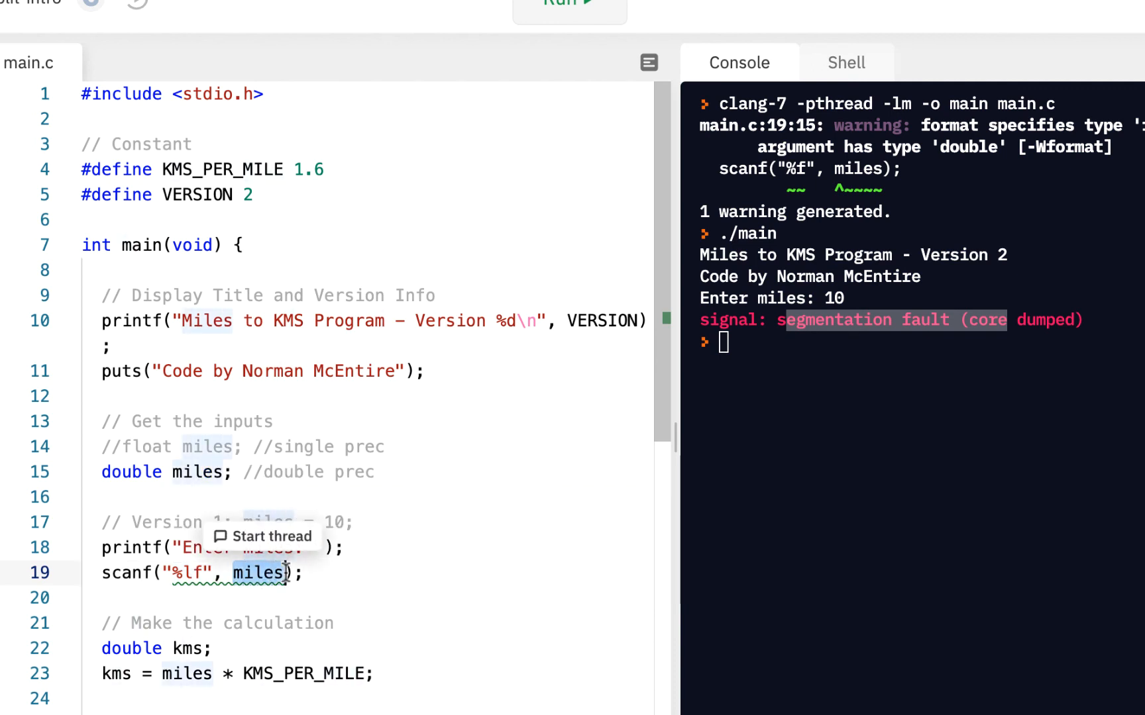
click(248, 573)
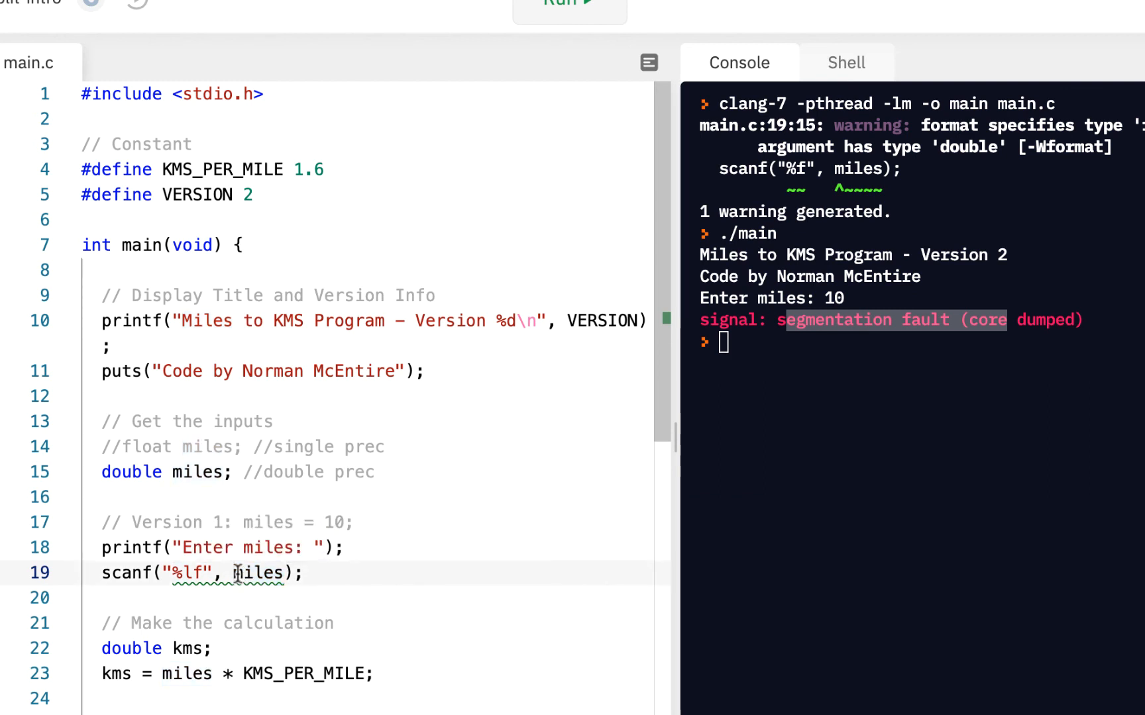
Step: Add & before miles in the line 19 scanf call, then highlight scanf and the ampersand
text(&)
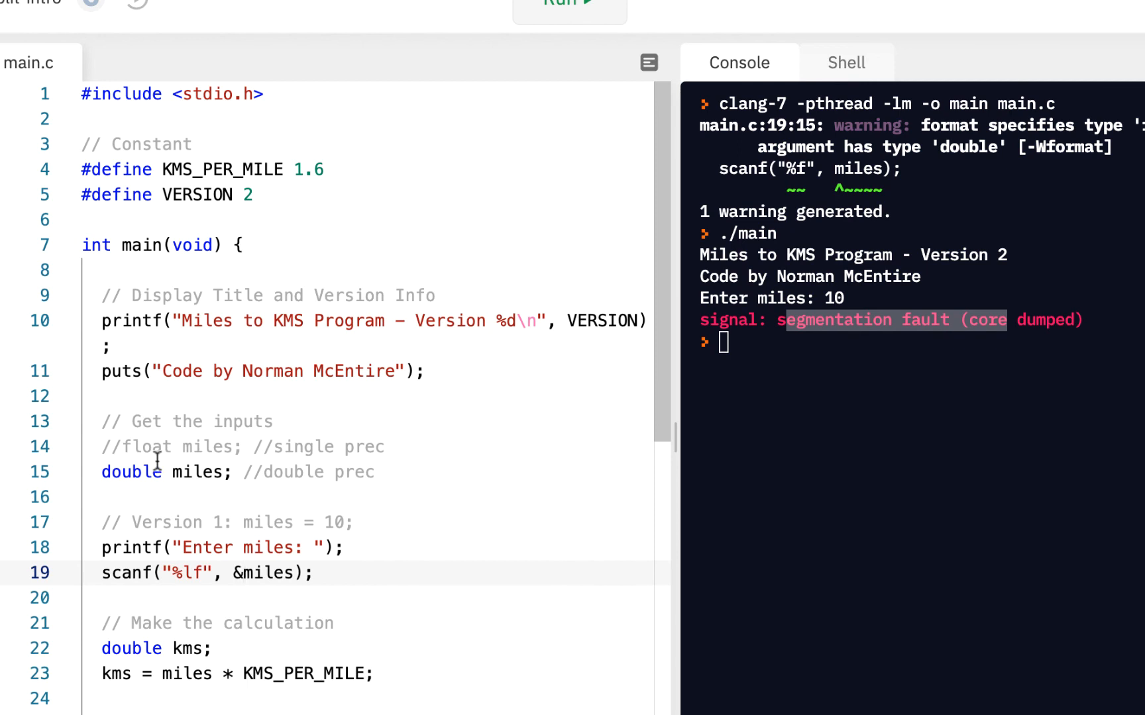
click(316, 573)
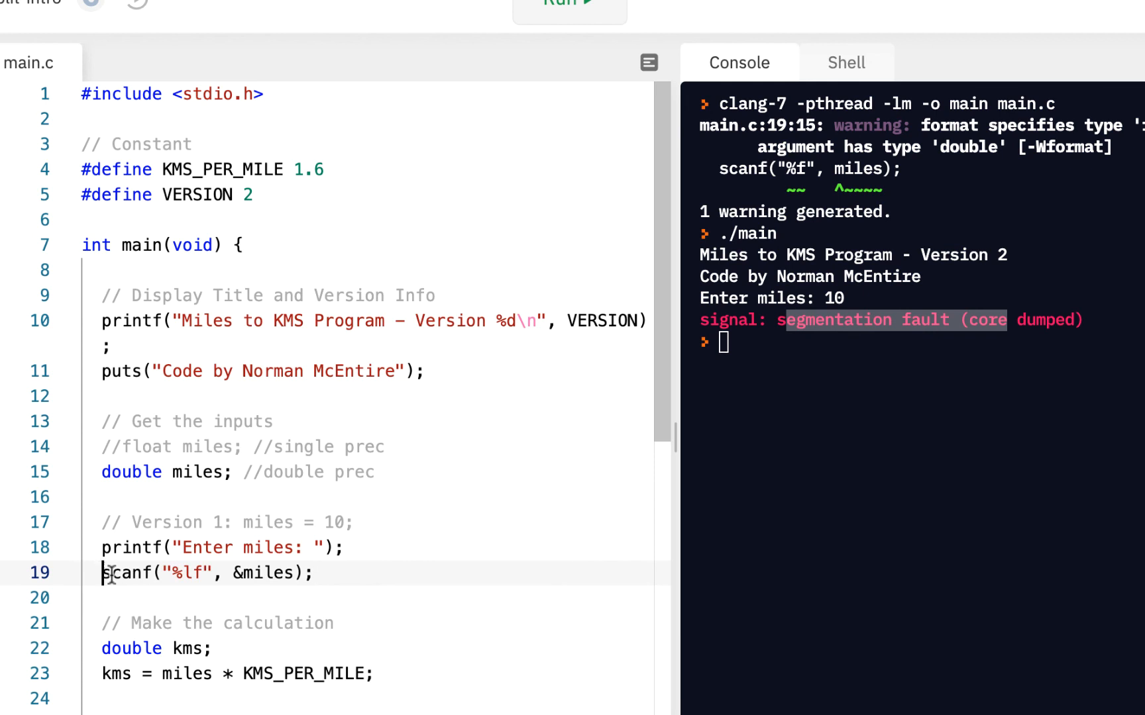
double_click(124, 573)
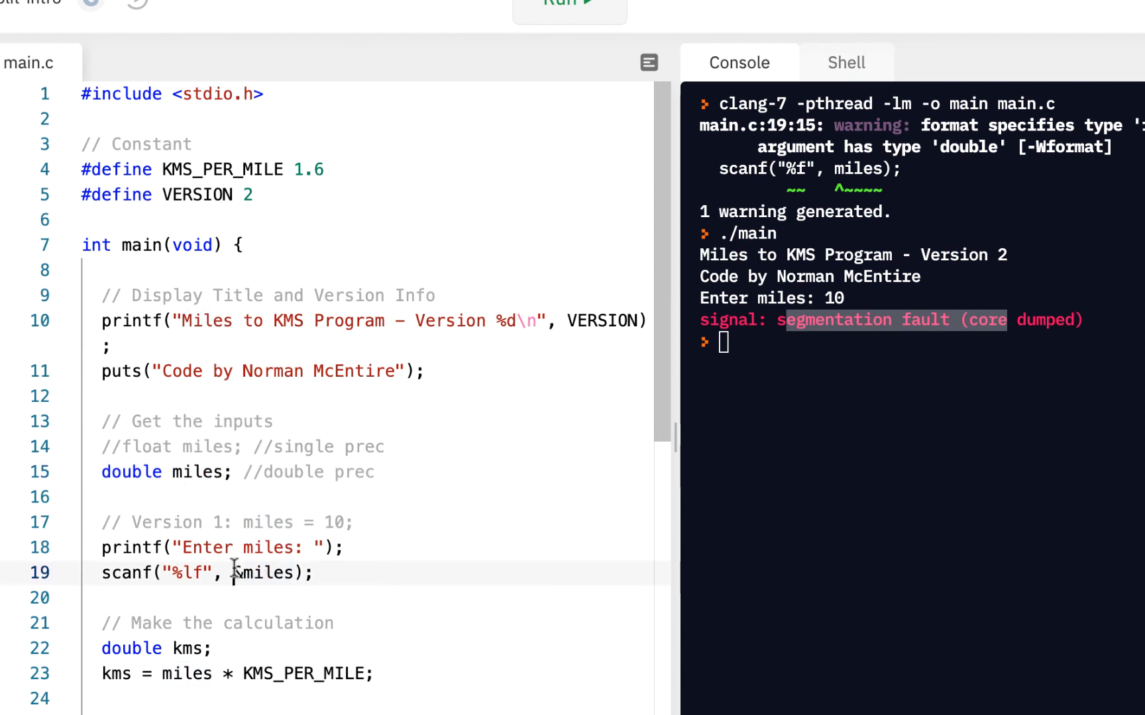
double_click(263, 573)
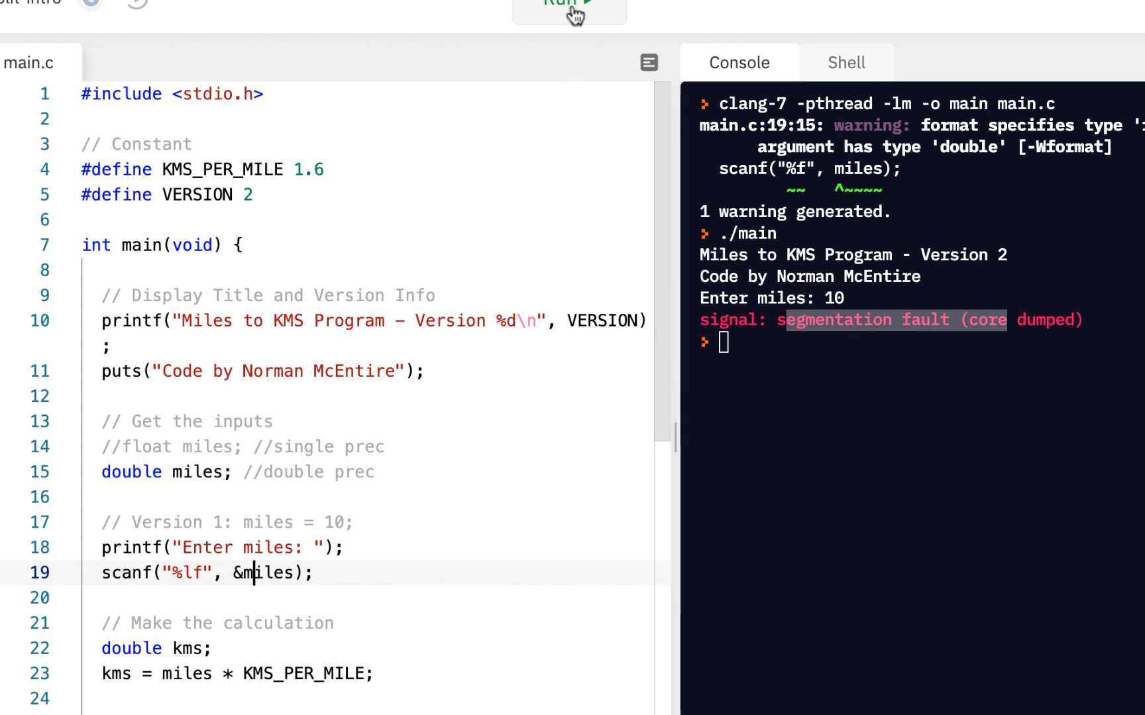
Step: Run the program, convert 10 miles to 16.000000 kms, and start another run
click(569, 8)
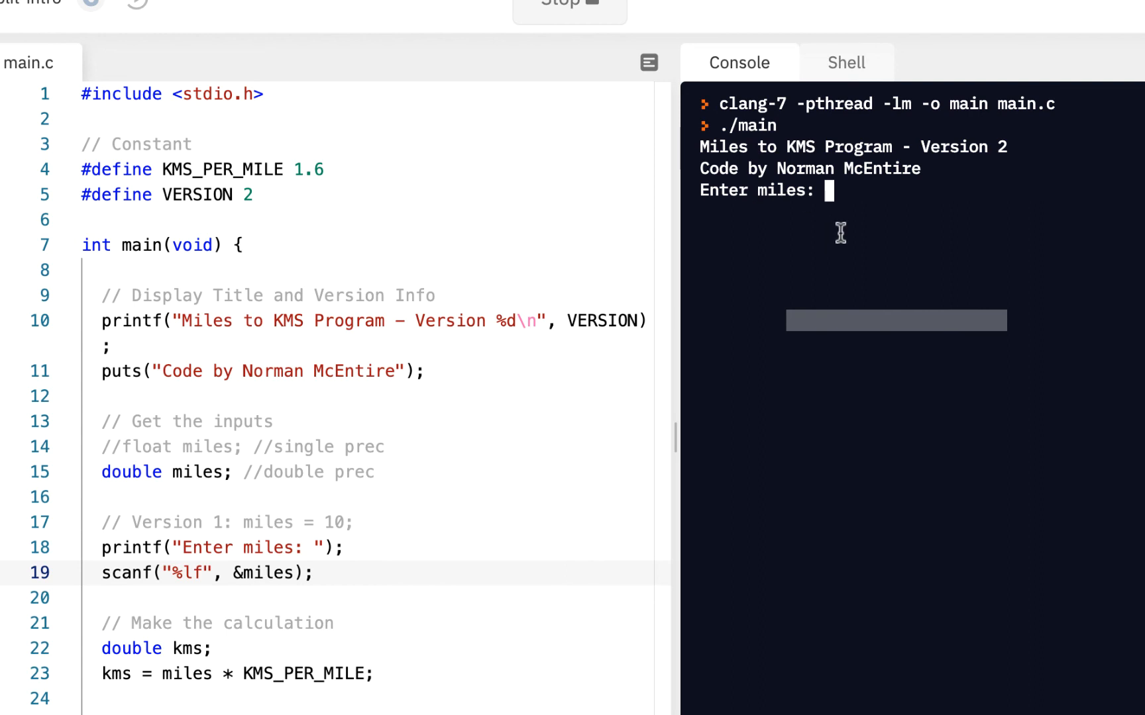
text(10)
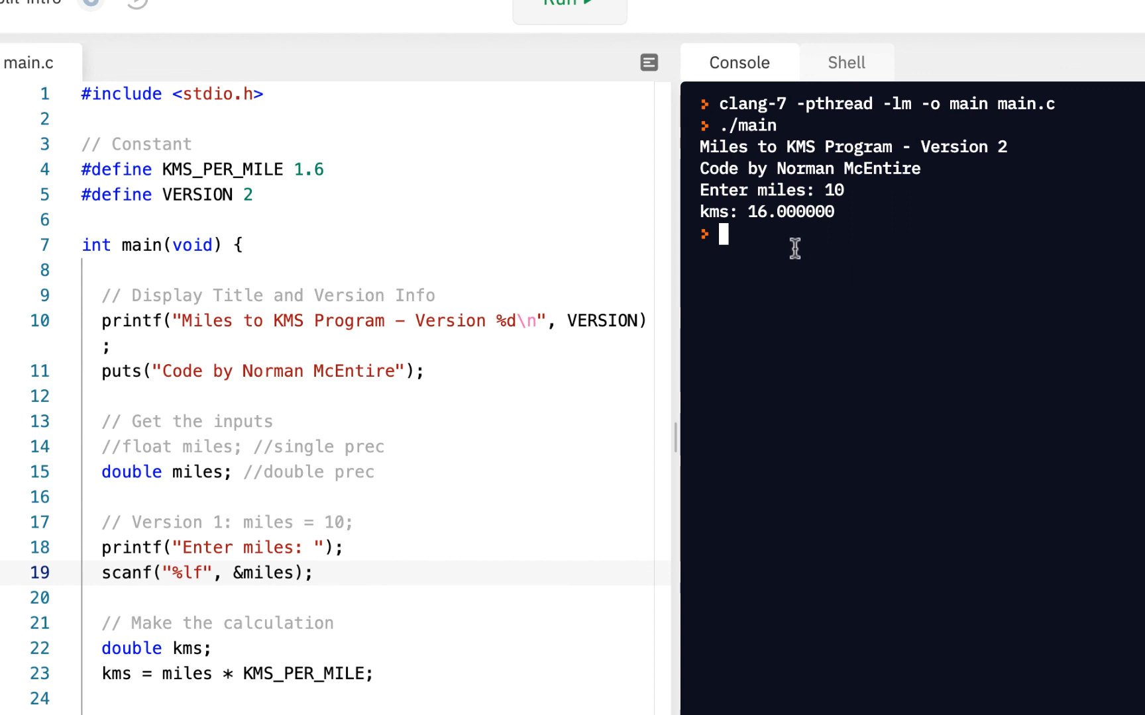
mouse_move(786, 288)
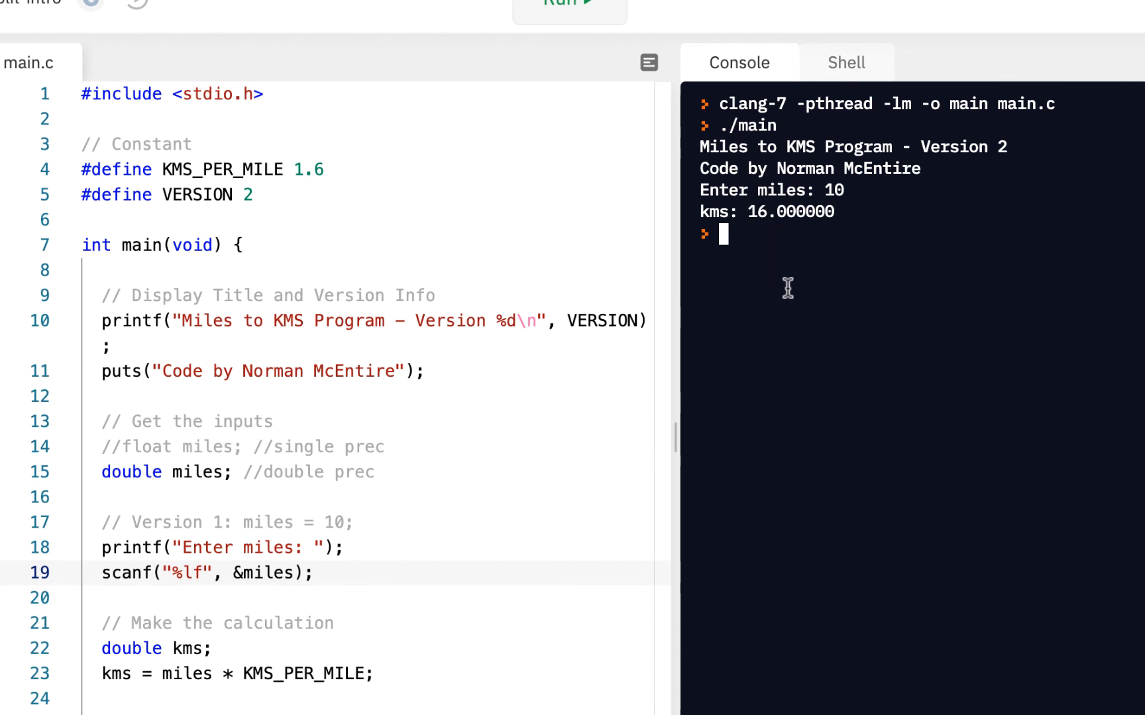
text(./main)
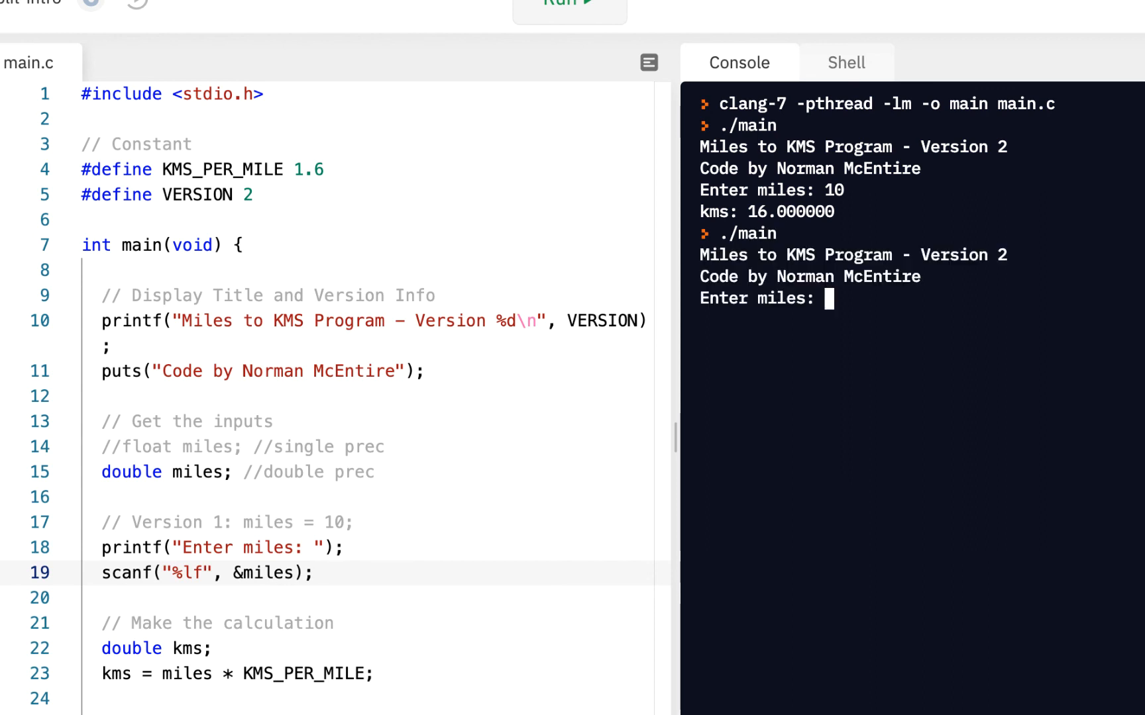
Step: Convert 5.5 miles to 8.800000 kms, then highlight the double miles declaration
text(5.5)
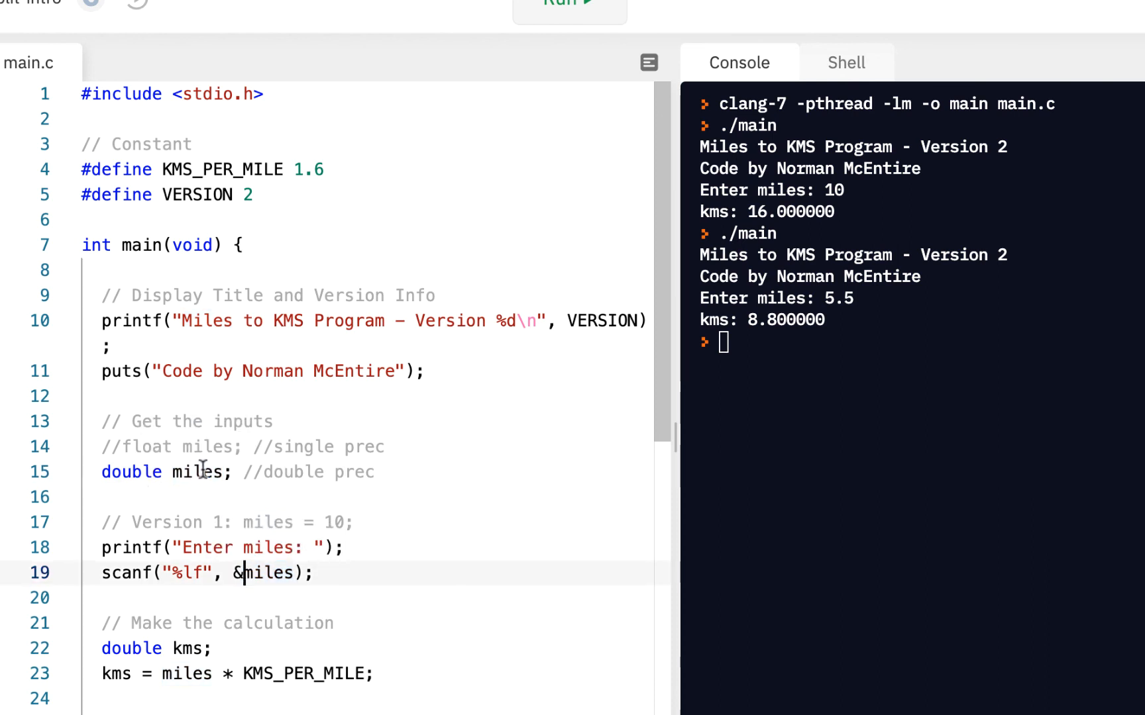
double_click(198, 472)
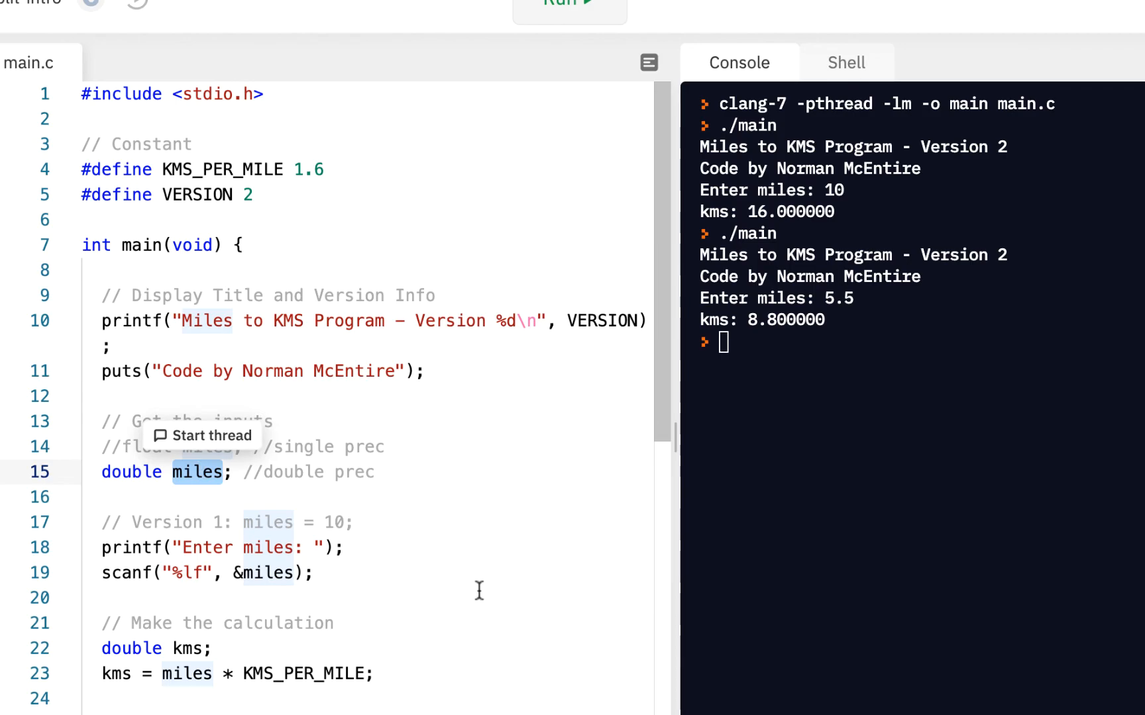